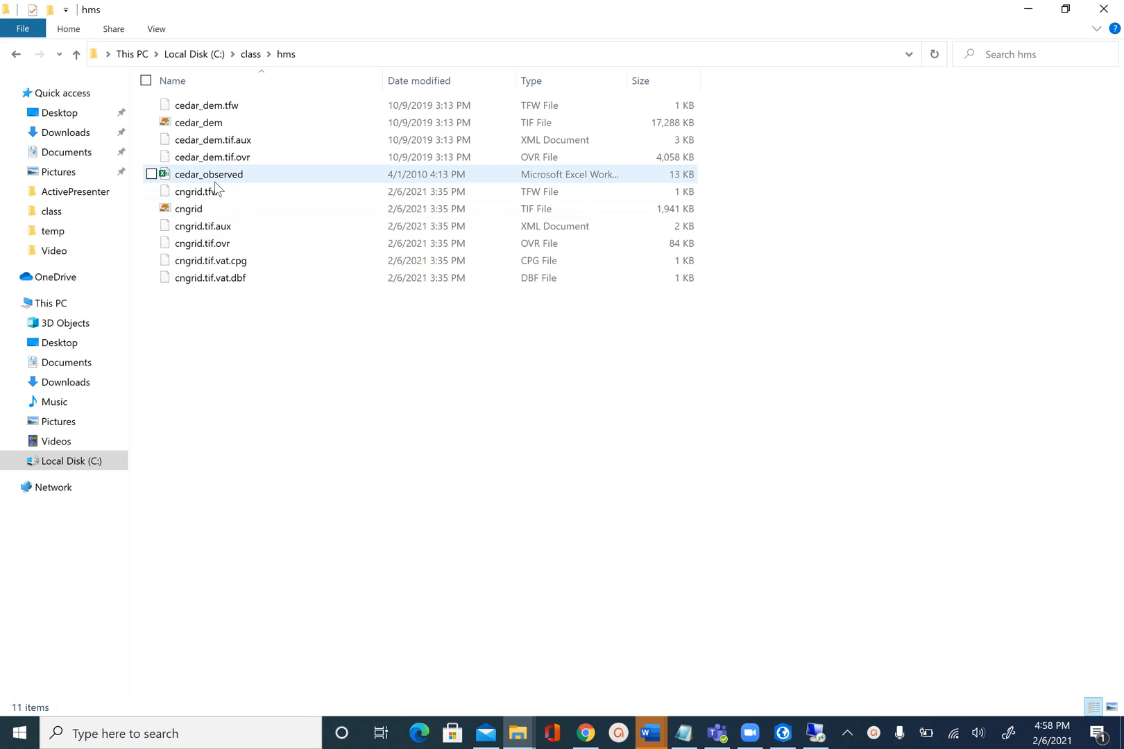
mouse_move(224, 186)
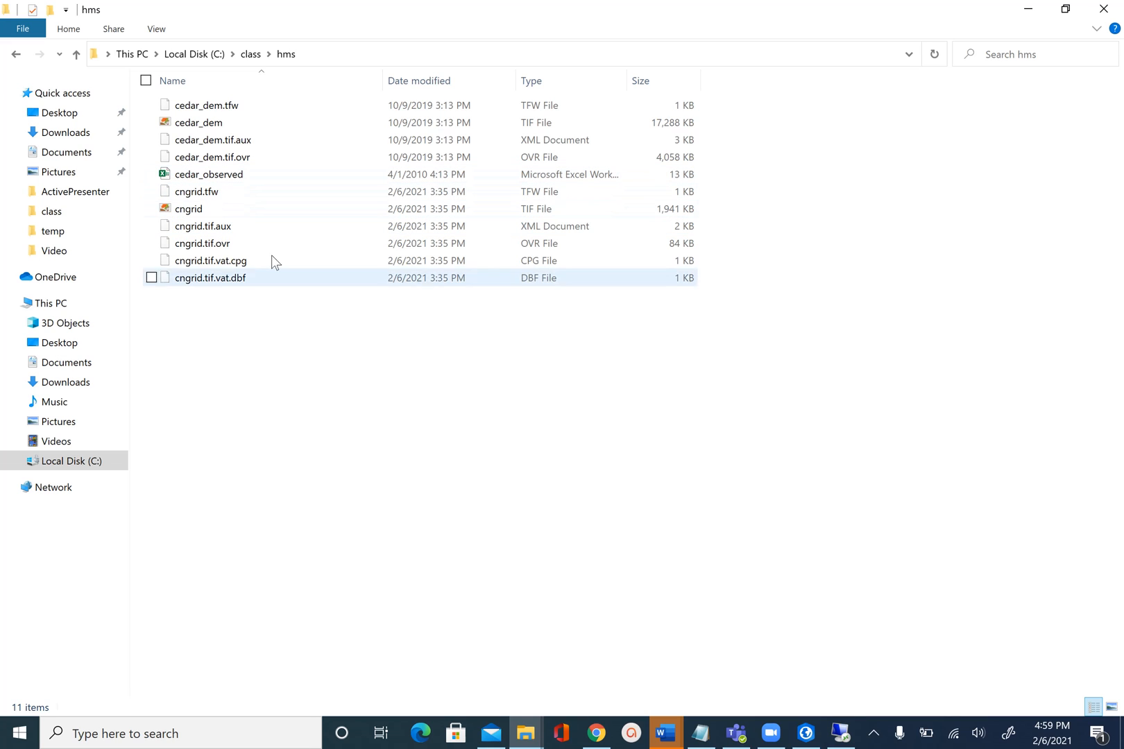
Search 'hec' in the taskbar search box and launch HEC-HMS 4.7.1.
click(305, 351)
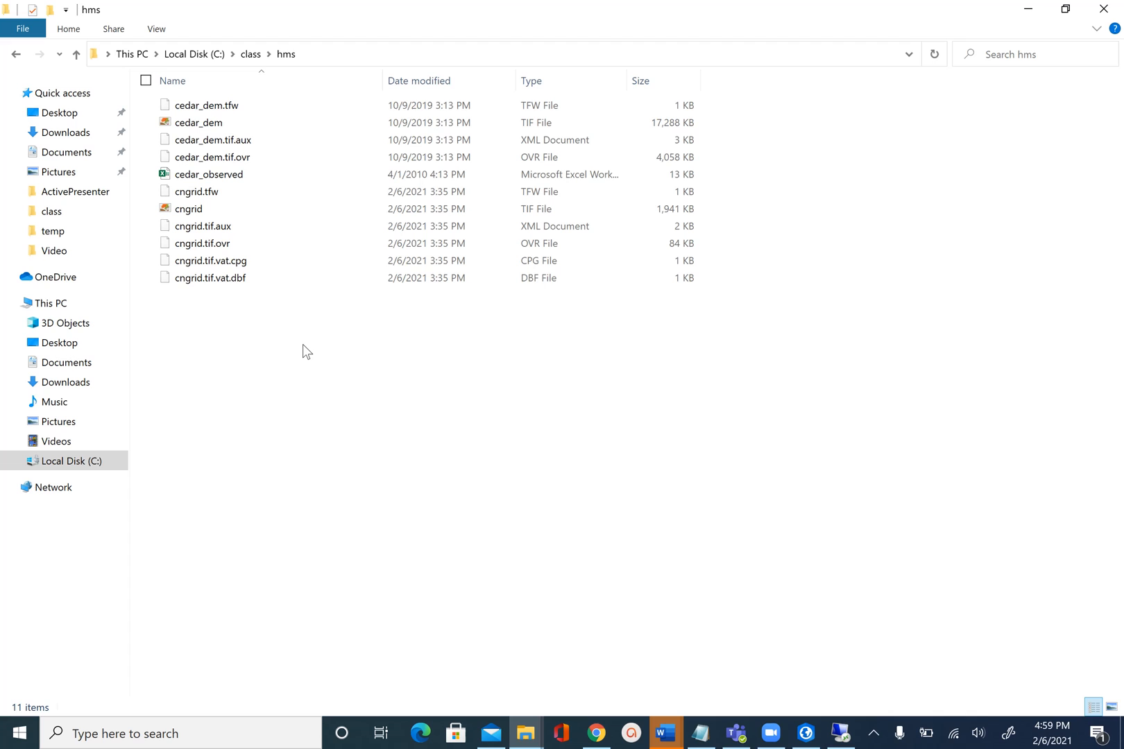
mouse_move(343, 590)
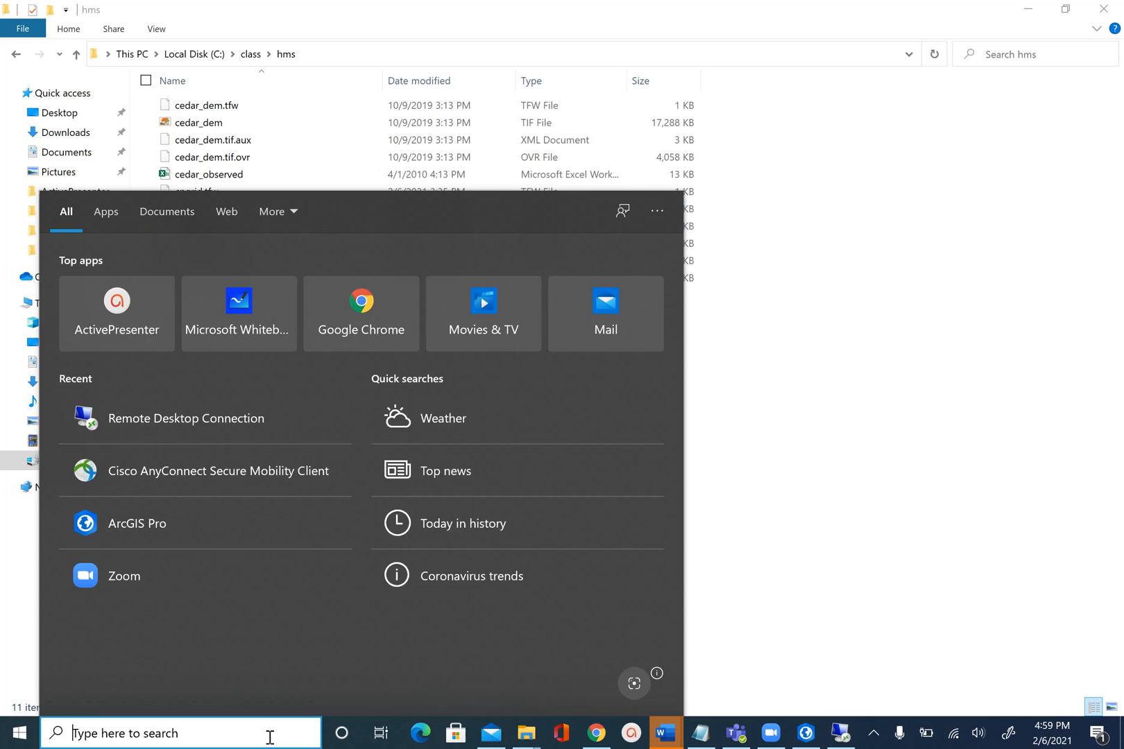
text(hec)
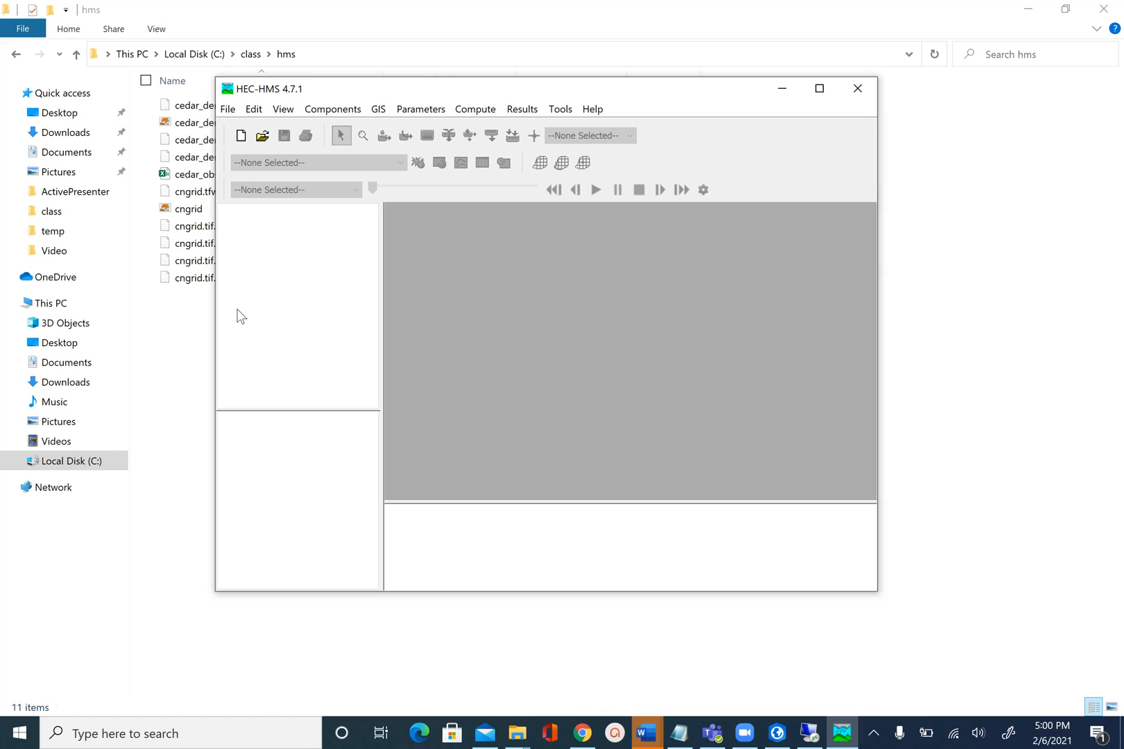
mouse_move(284, 310)
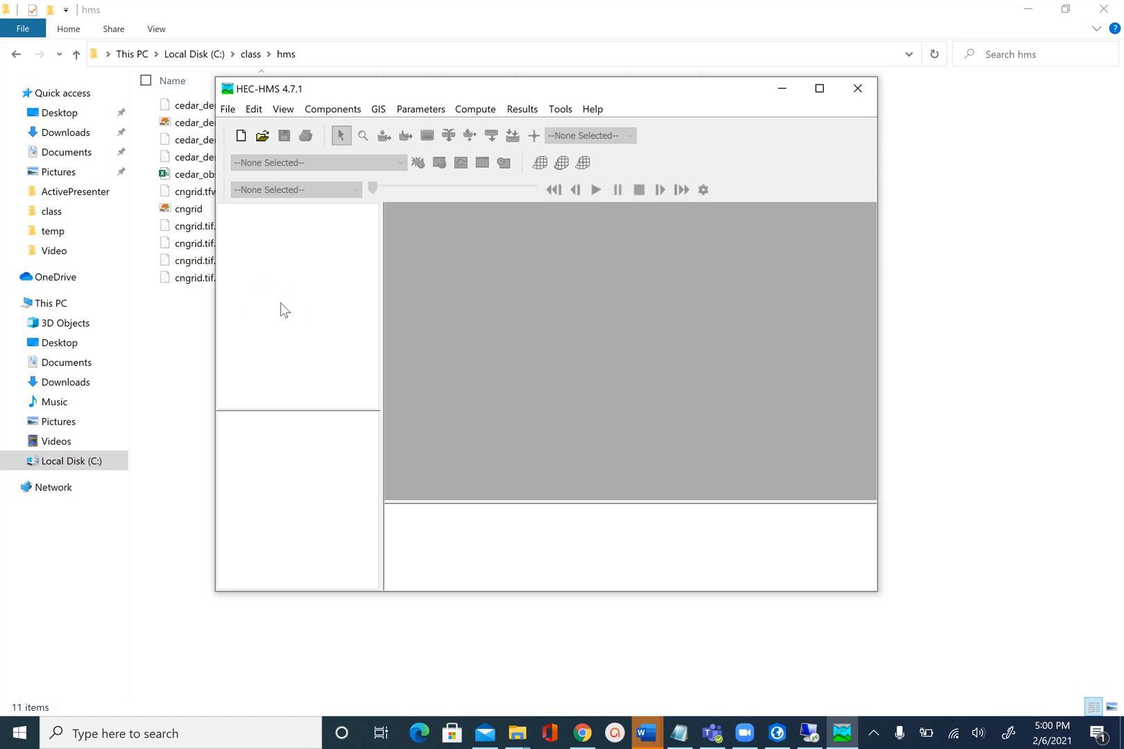
mouse_move(323, 290)
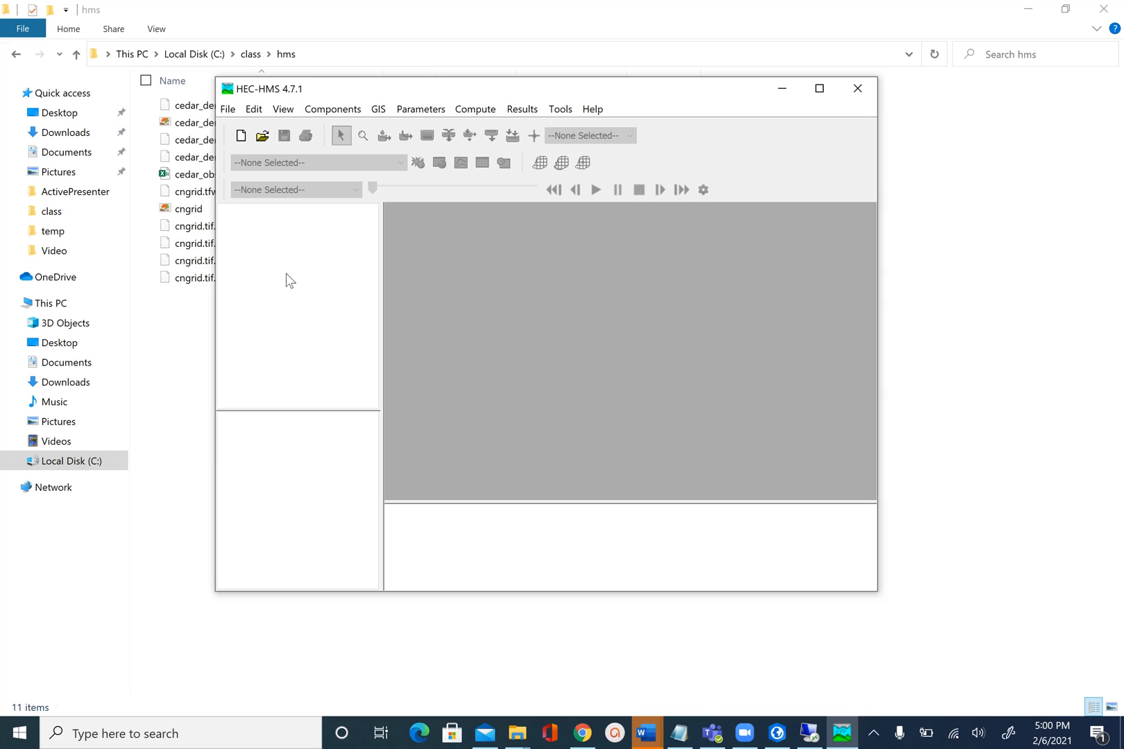
mouse_move(321, 504)
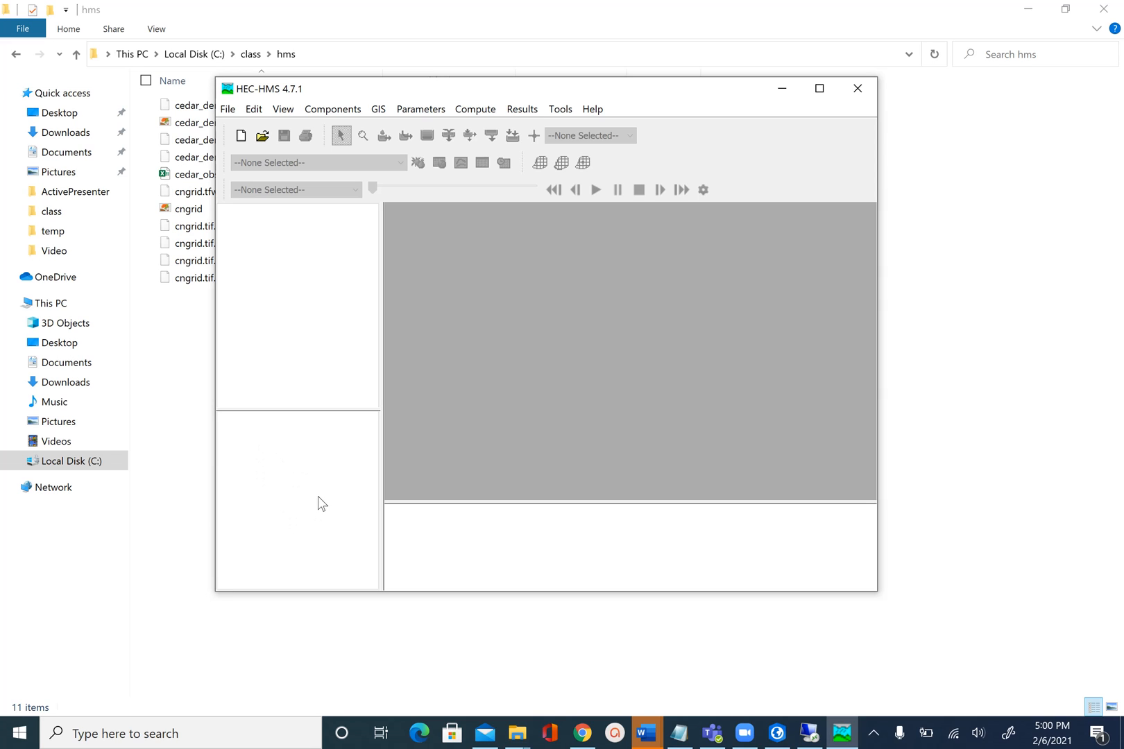
mouse_move(311, 483)
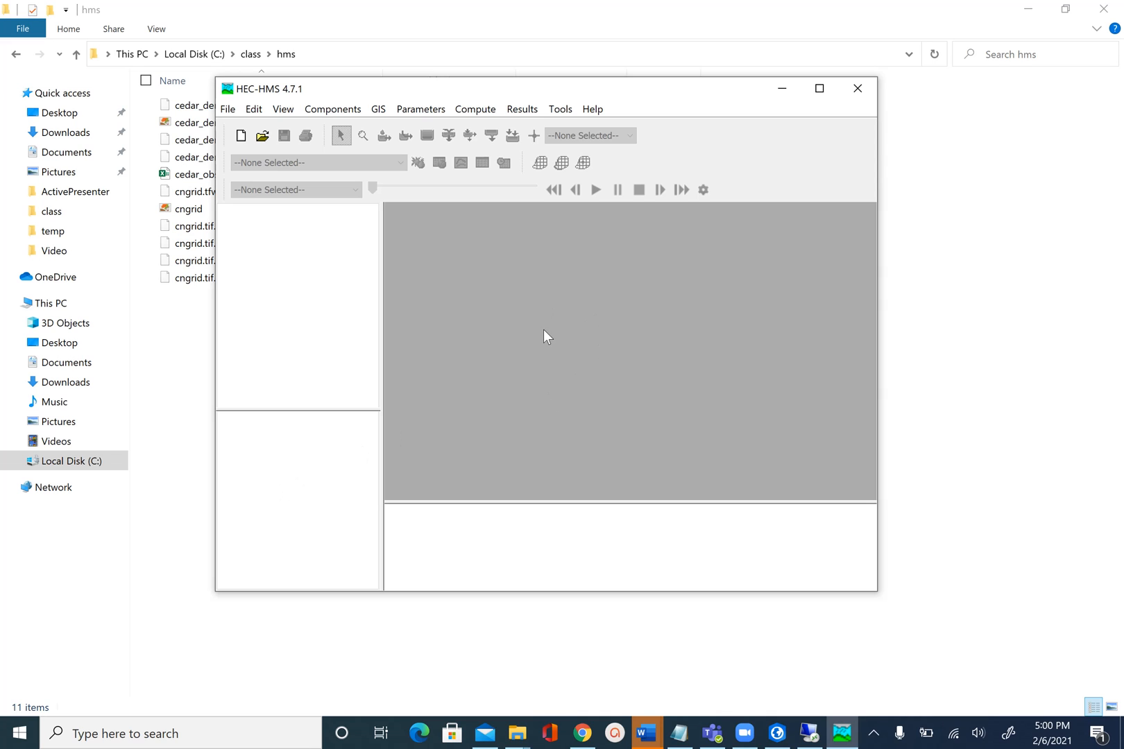
mouse_move(622, 334)
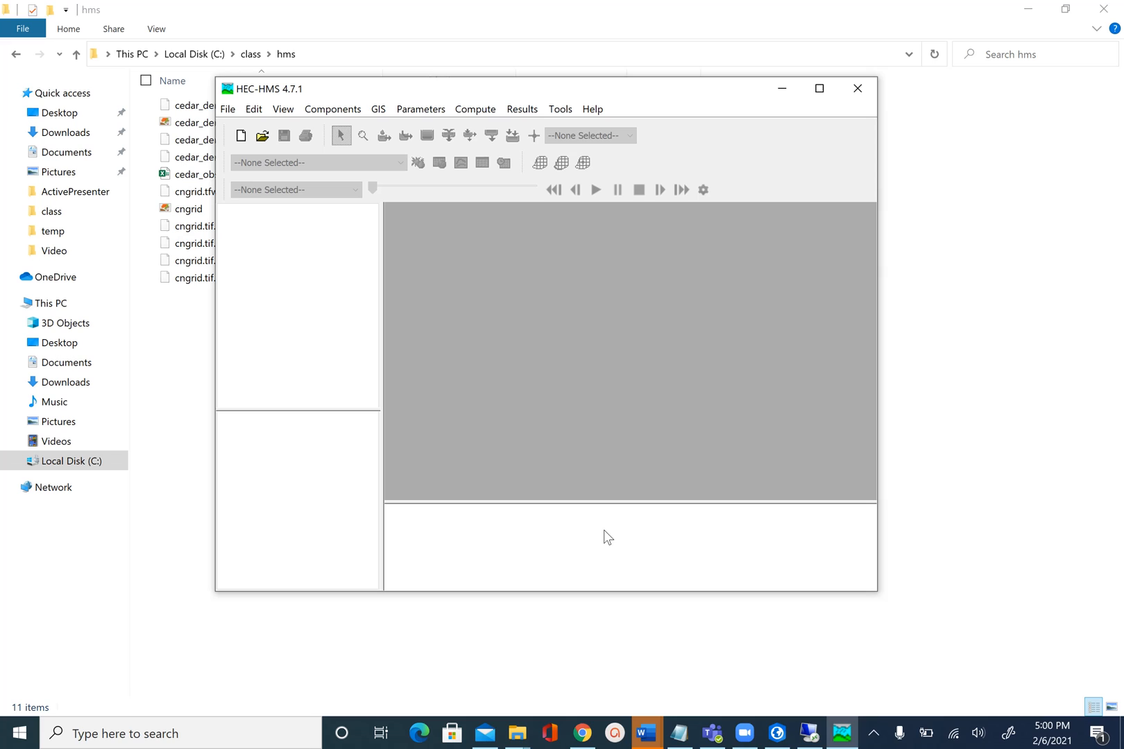
mouse_move(572, 334)
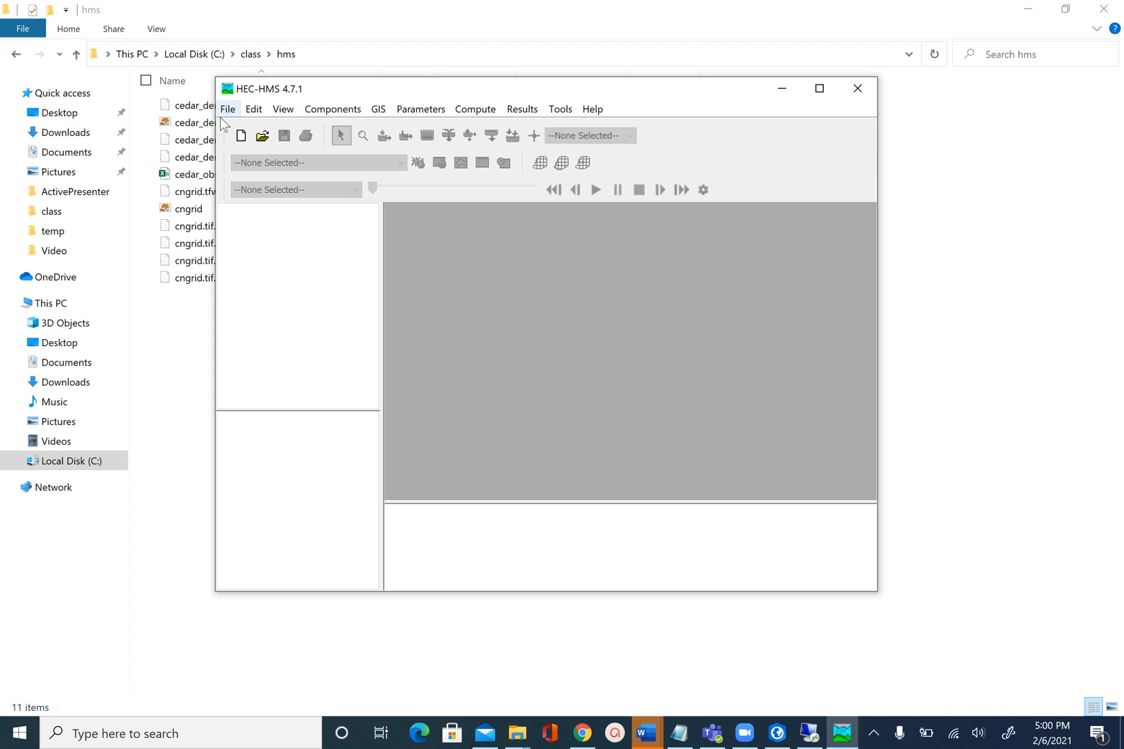
Begin a new project named CedarCreek described as 'HEC-HMS Model for Cedar Creek'.
click(228, 110)
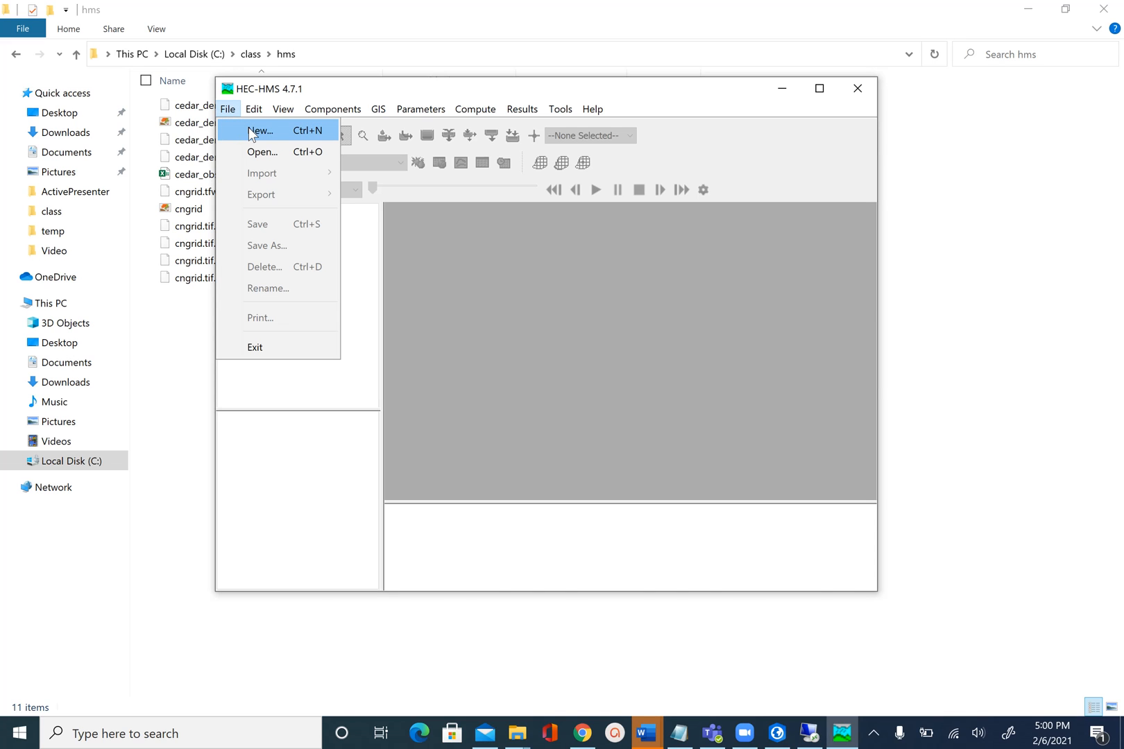
click(259, 131)
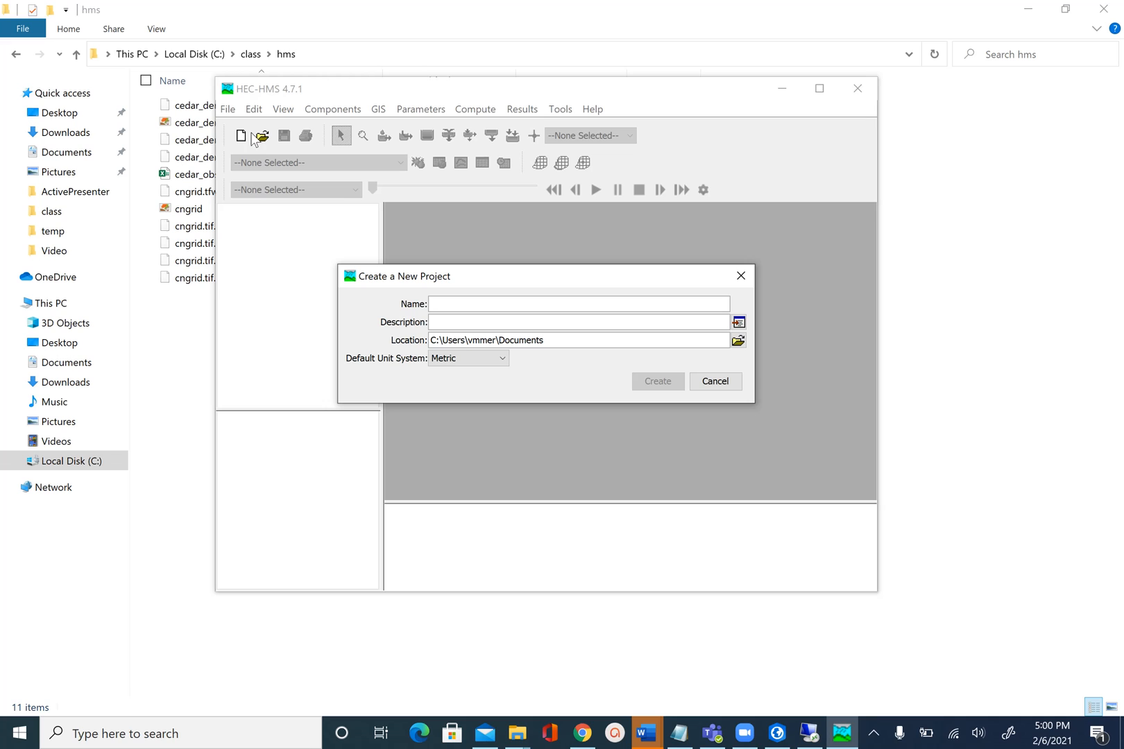
mouse_move(261, 147)
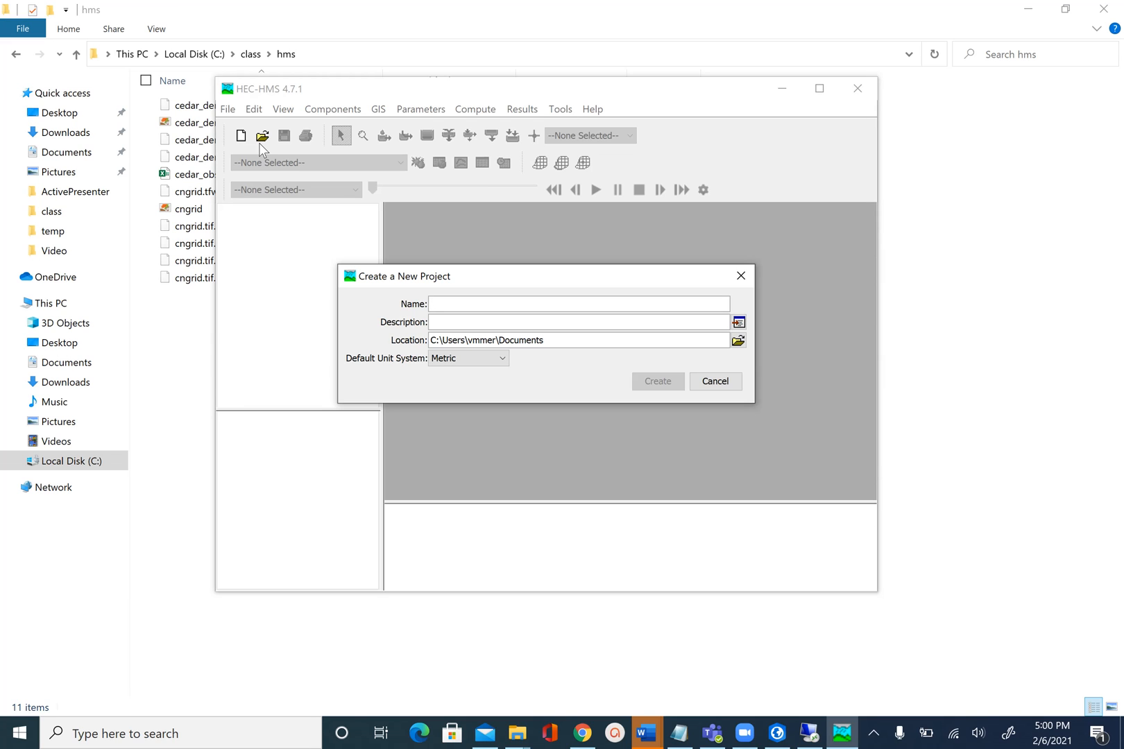
text(Cedar)
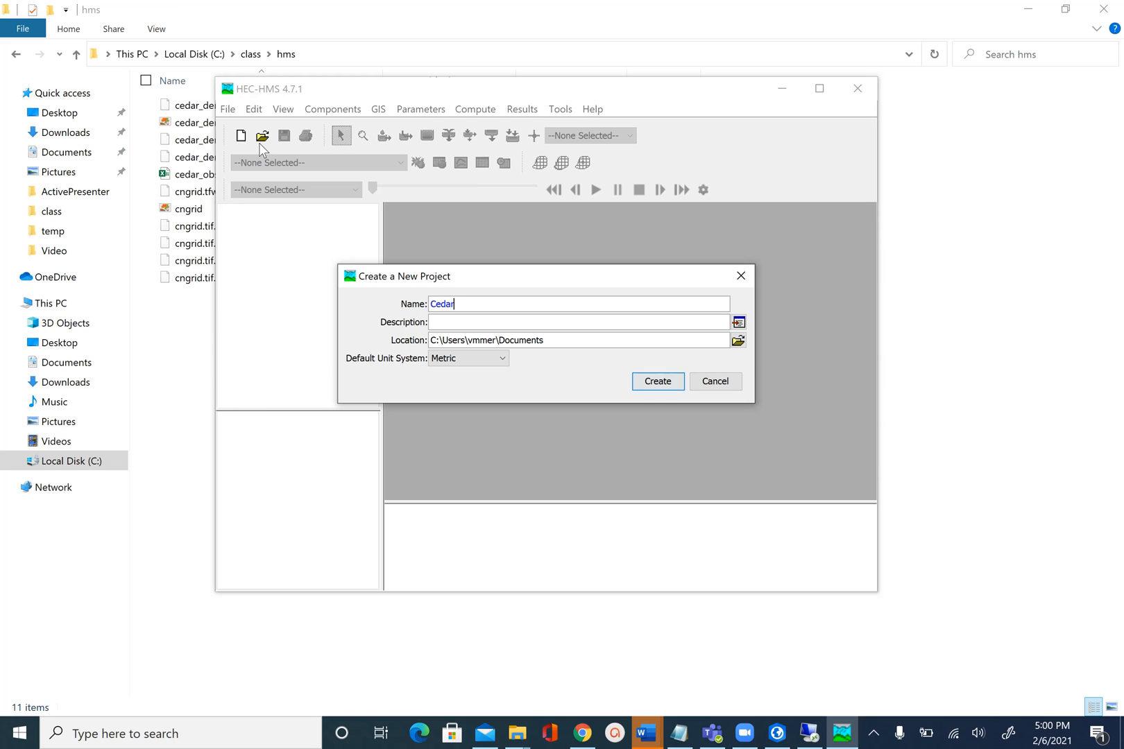
text(Creek)
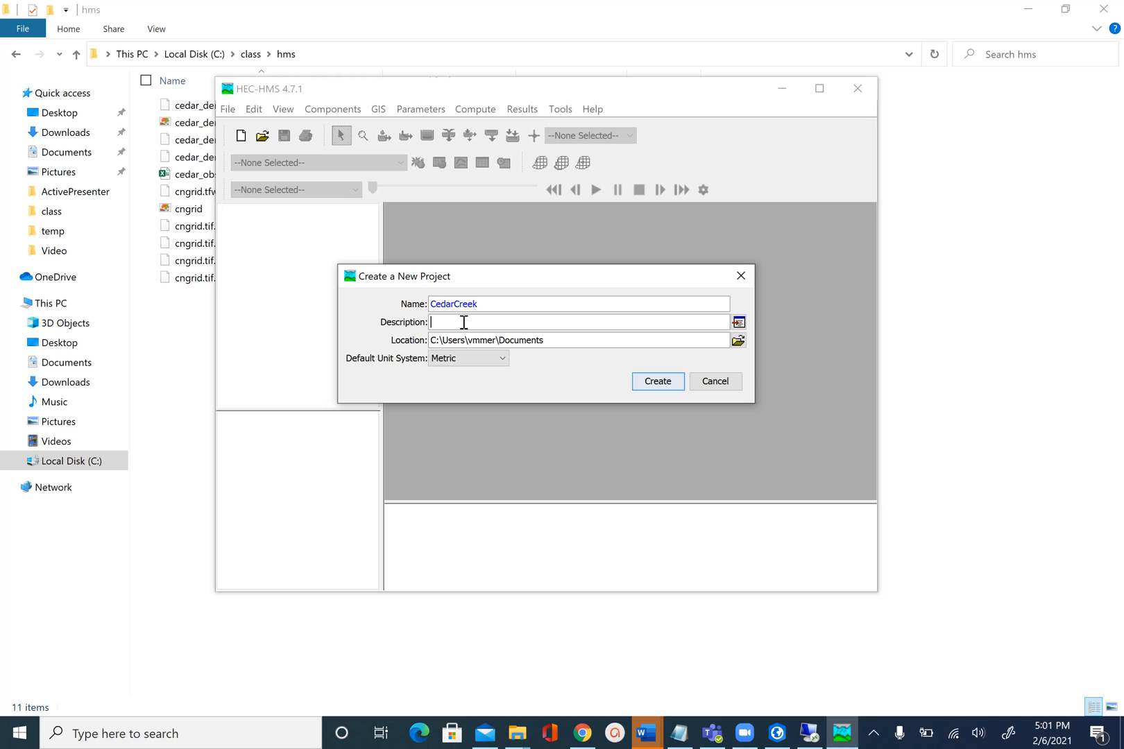
text(HEC-HMS Model)
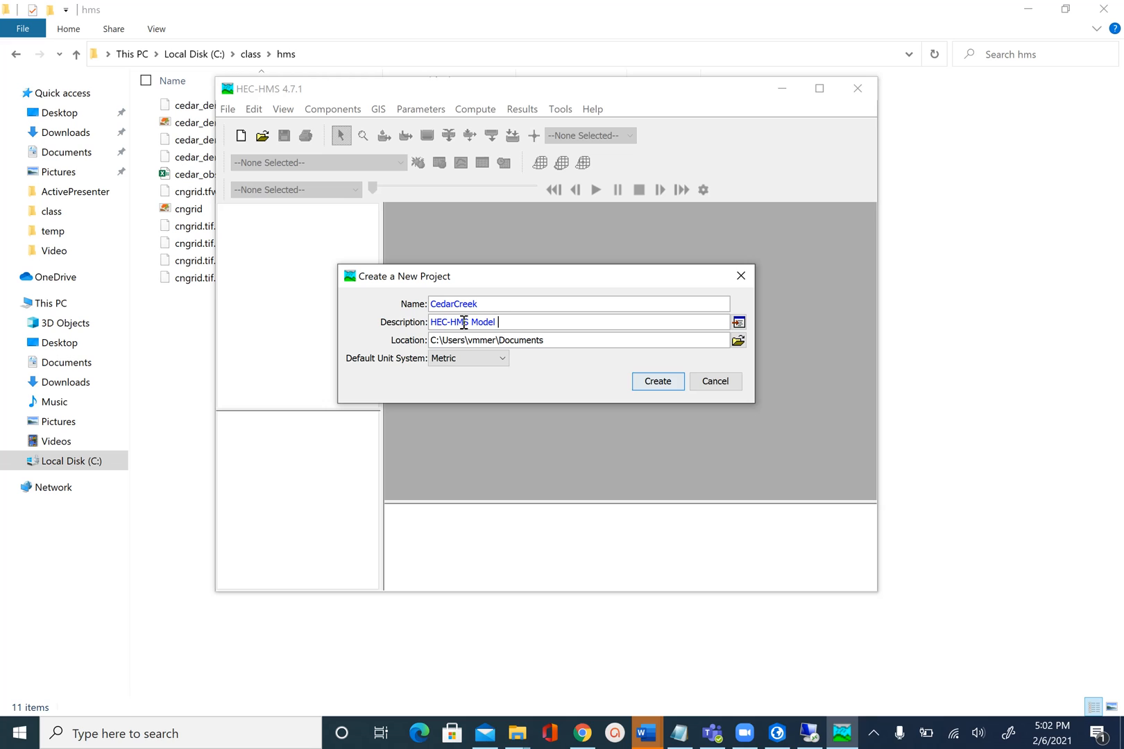
text(for Cedar Creek)
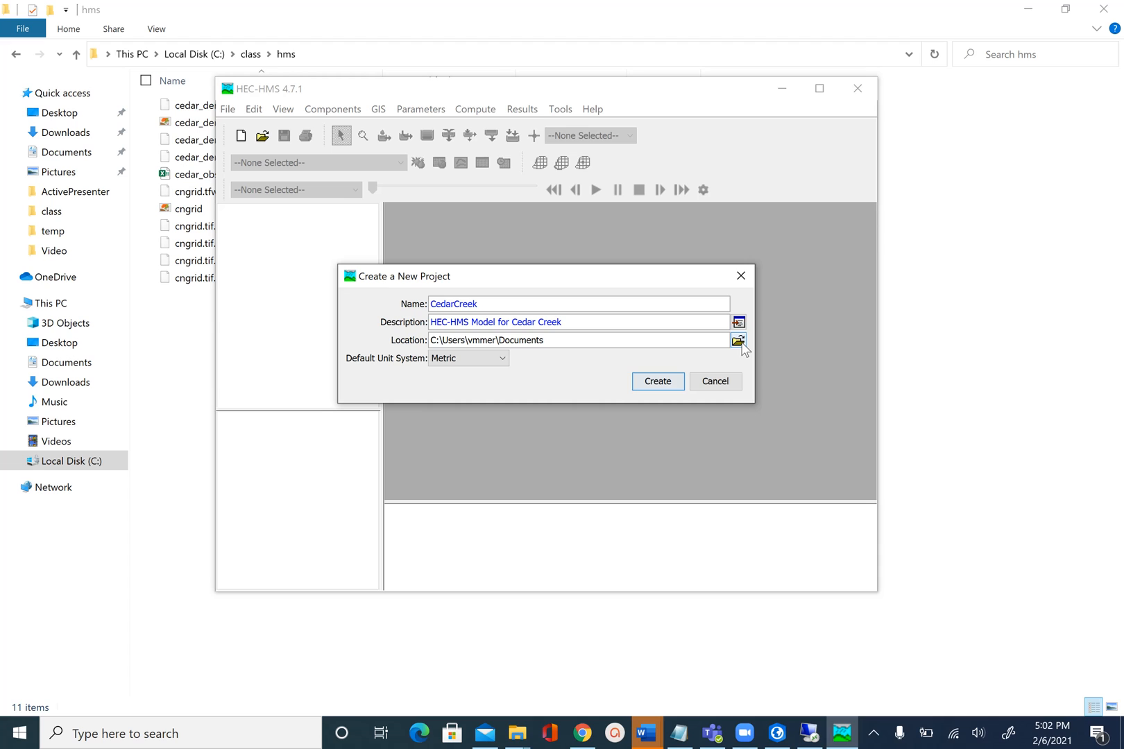
mouse_move(738, 341)
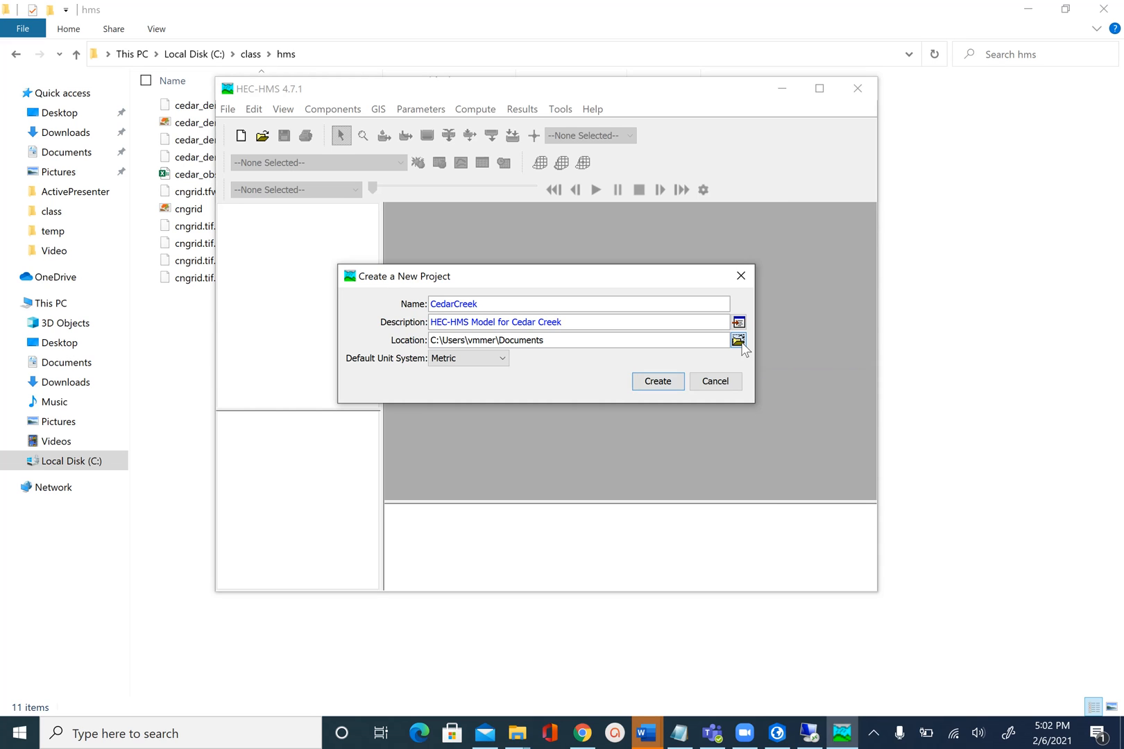
Set the project location to the hms folder under C:\class.
click(739, 341)
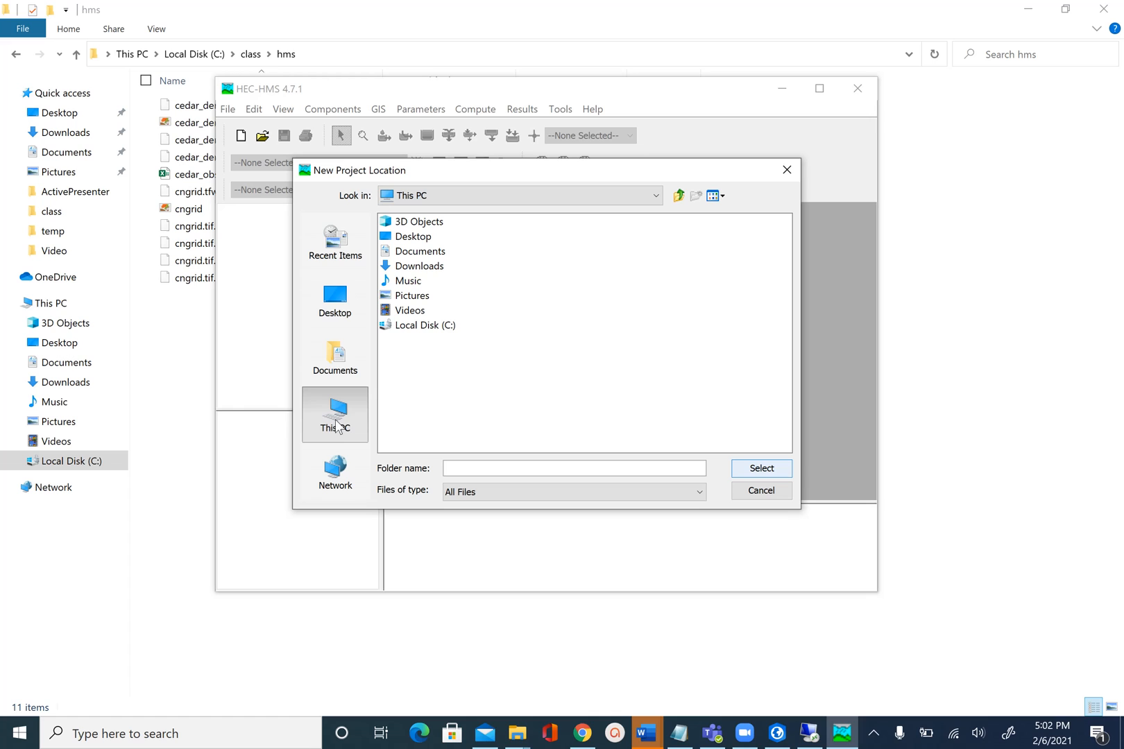
double_click(424, 326)
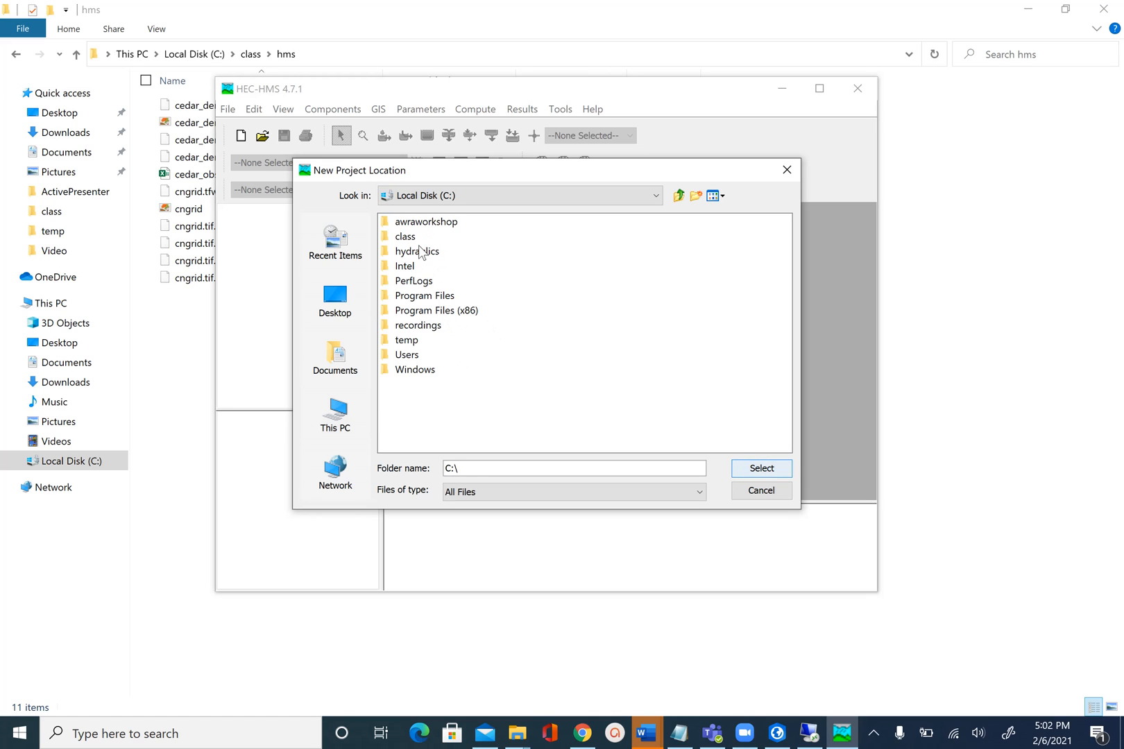
double_click(405, 236)
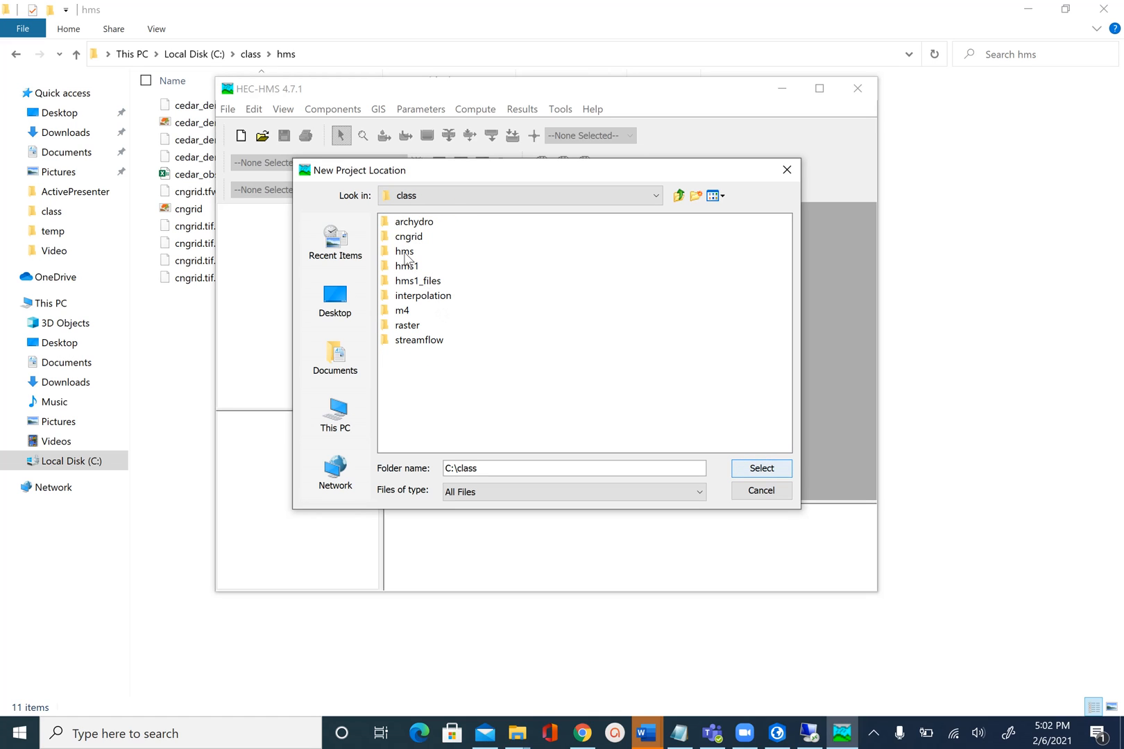
click(406, 251)
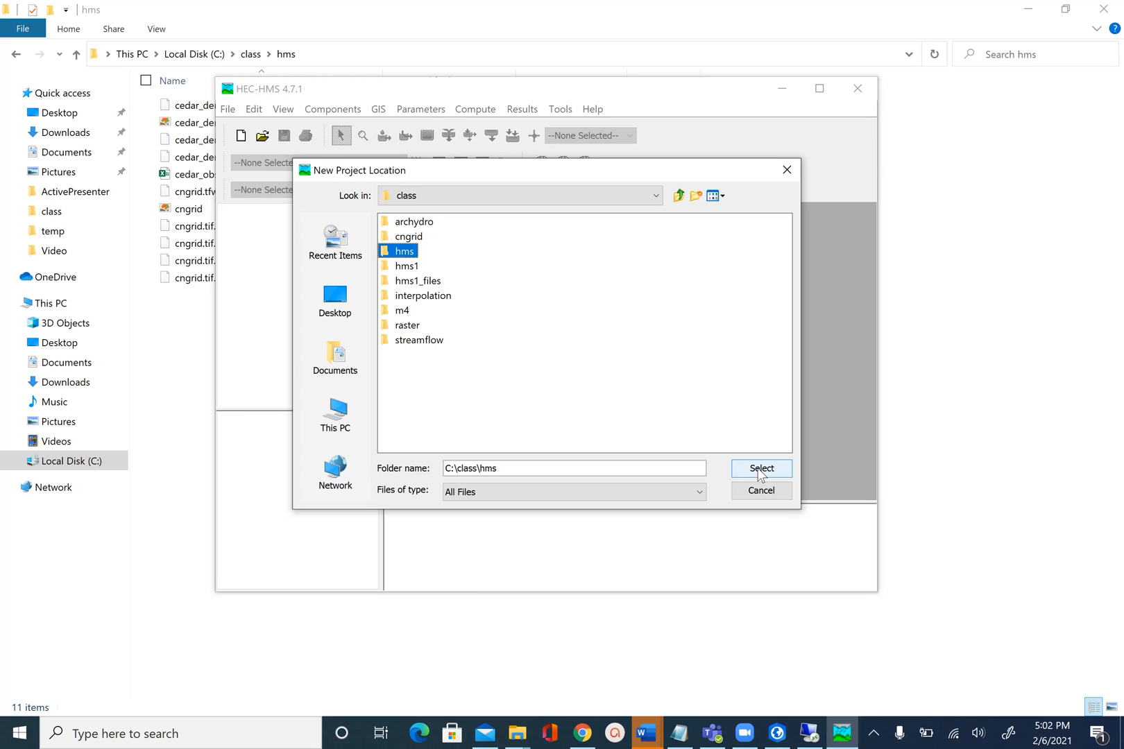
click(761, 469)
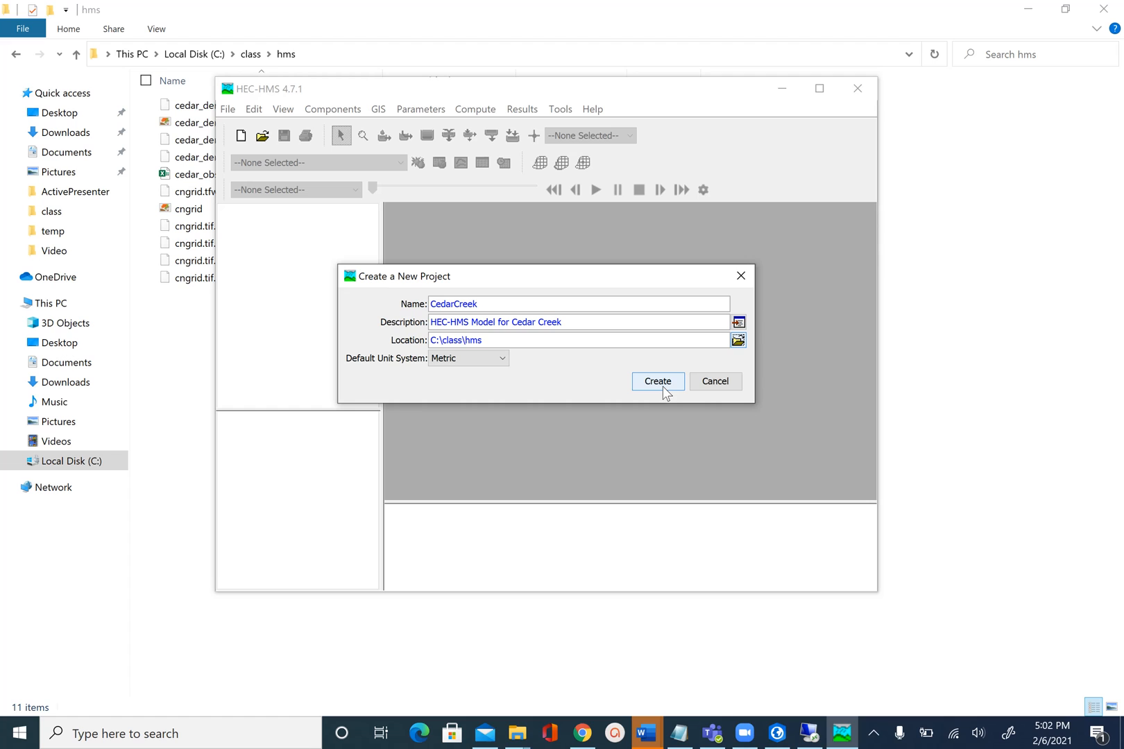
mouse_move(668, 399)
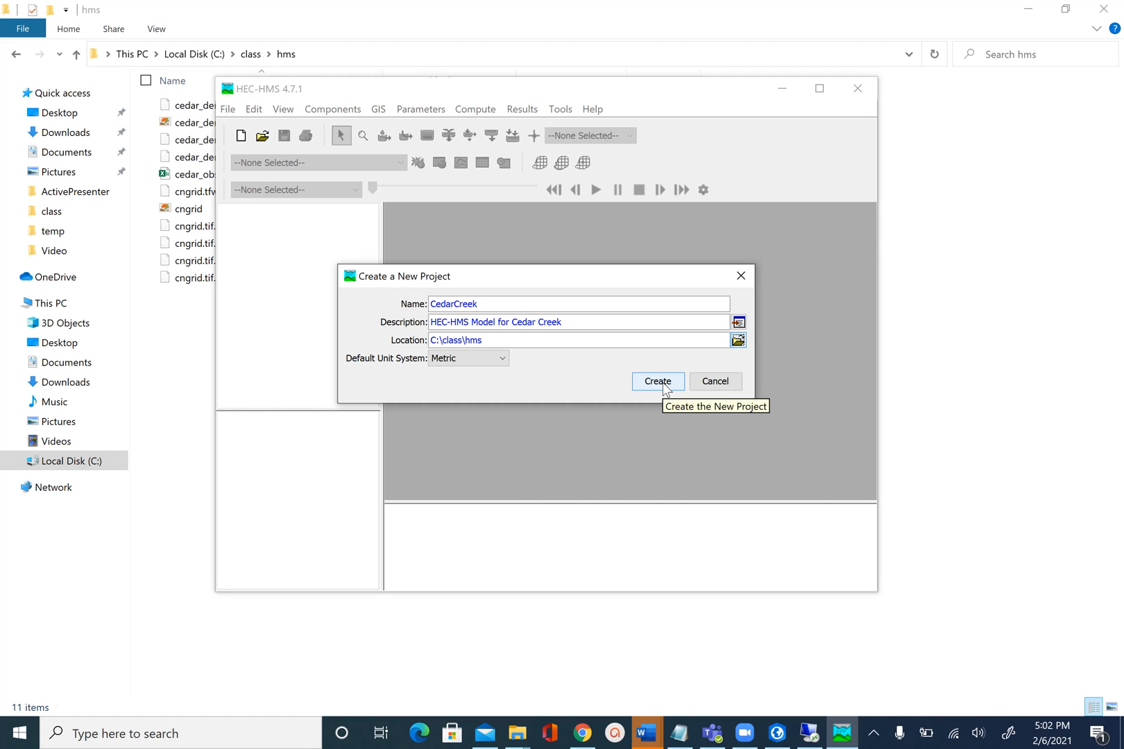
Create the CedarCreek project and maximize the HEC-HMS window.
click(658, 382)
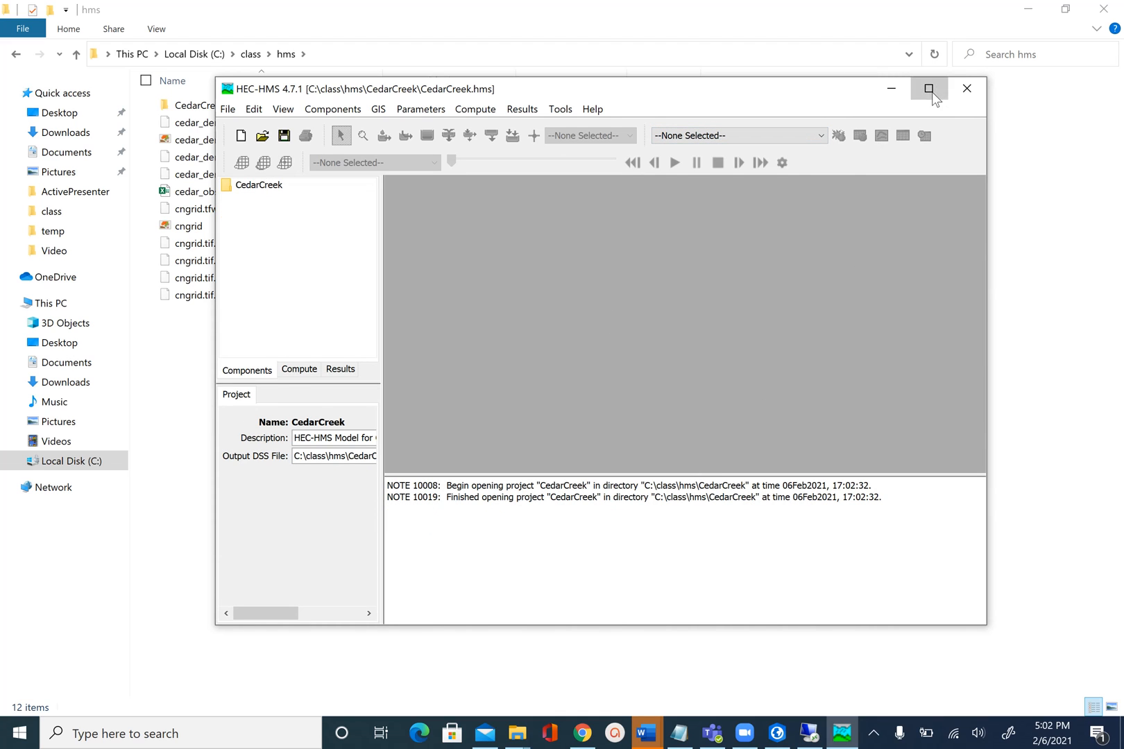
click(930, 89)
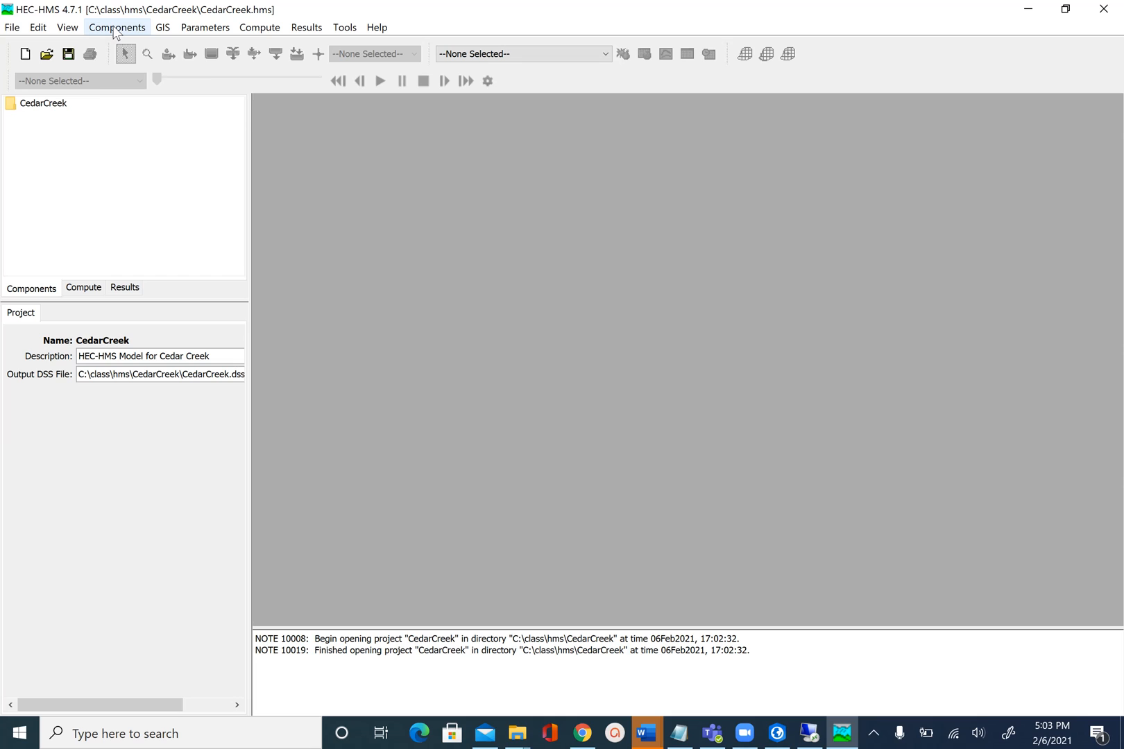
Start a new terrain data component named Cedar and proceed to file selection.
click(119, 28)
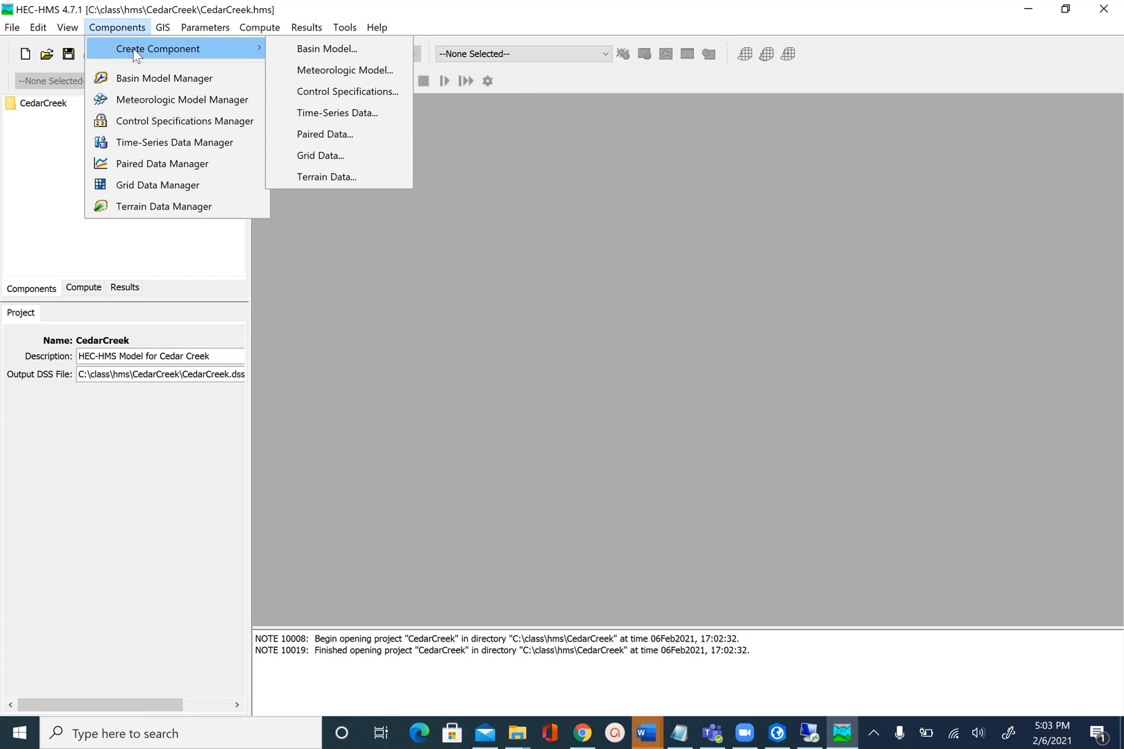
mouse_move(356, 139)
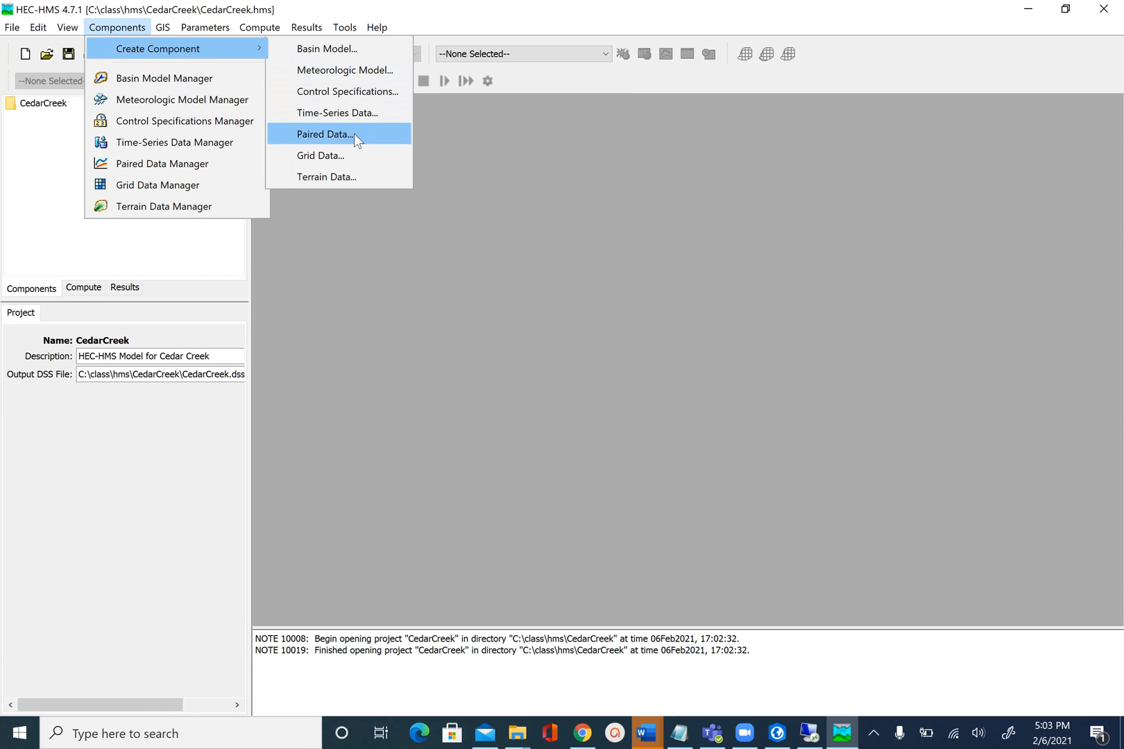
mouse_move(350, 186)
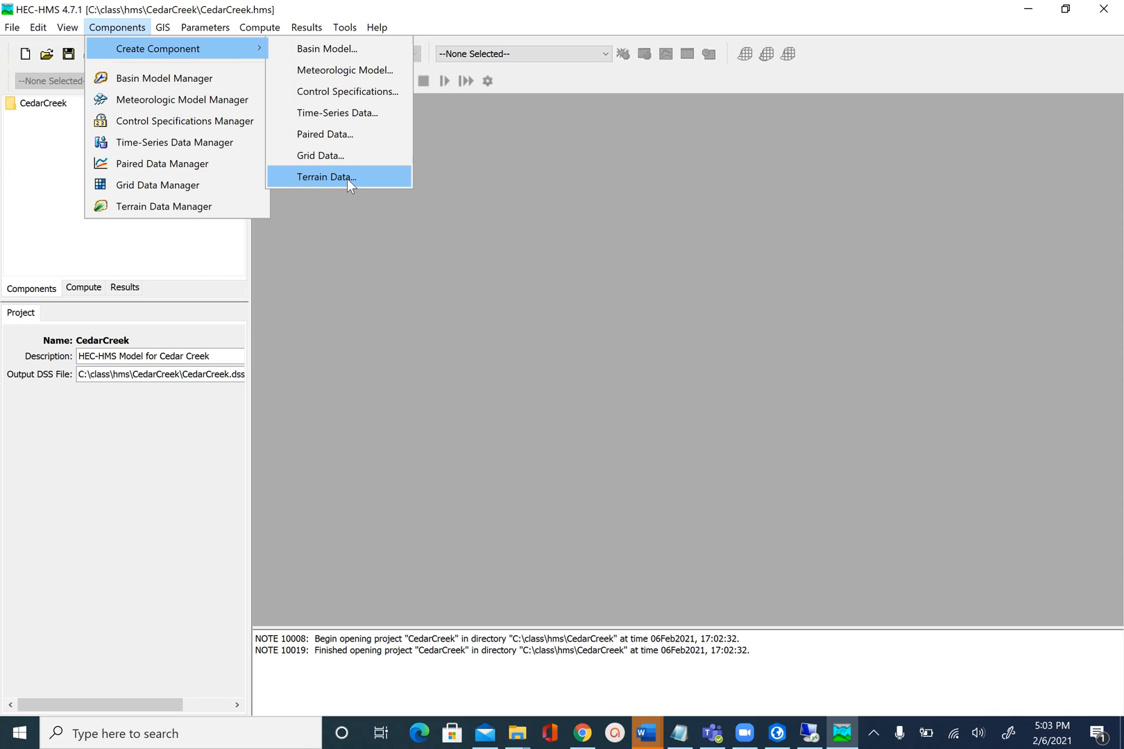
click(326, 178)
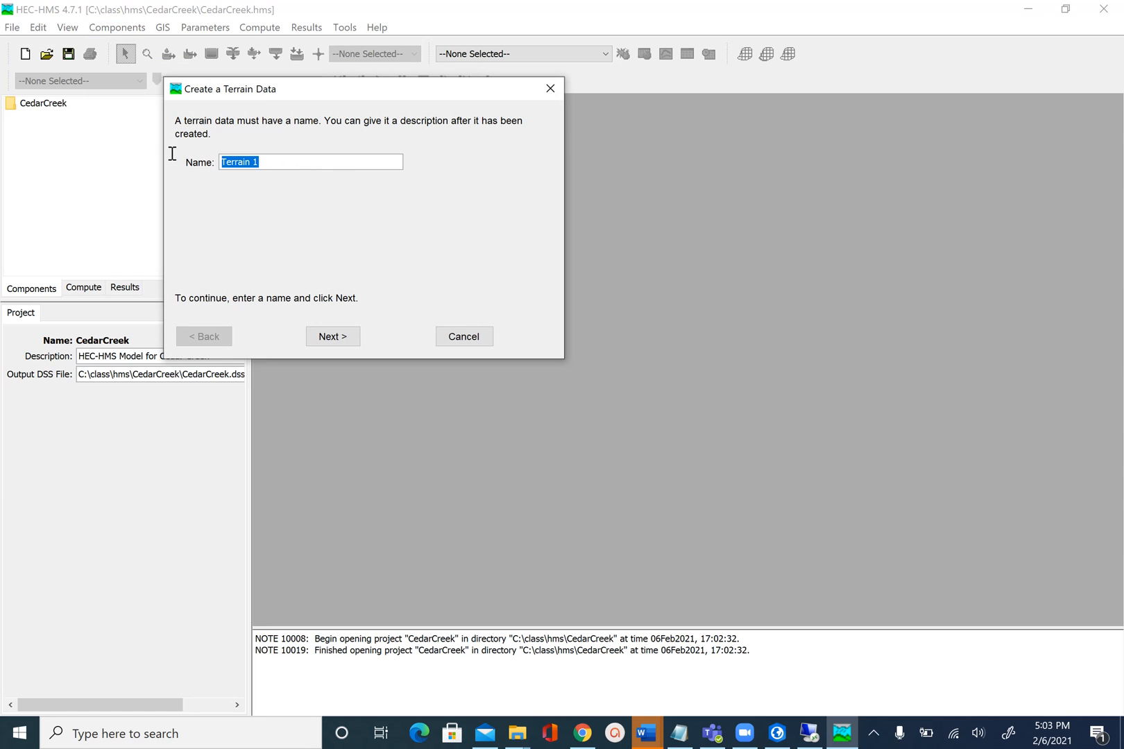
text(c)
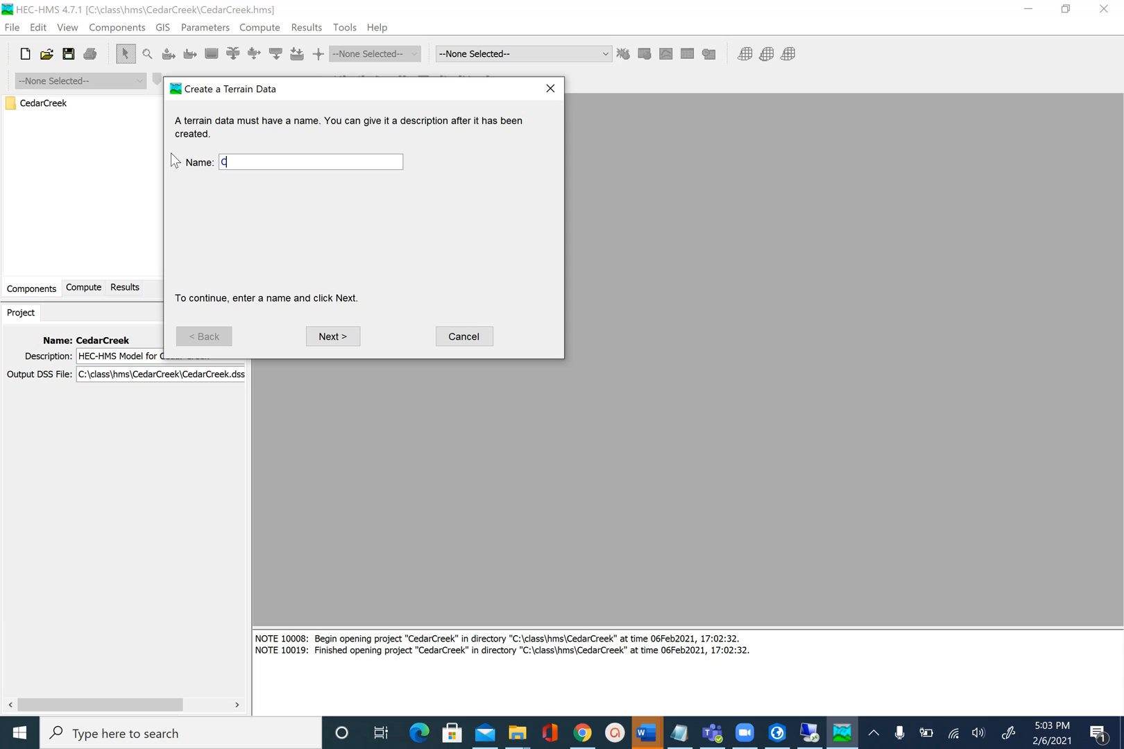
text(edar)
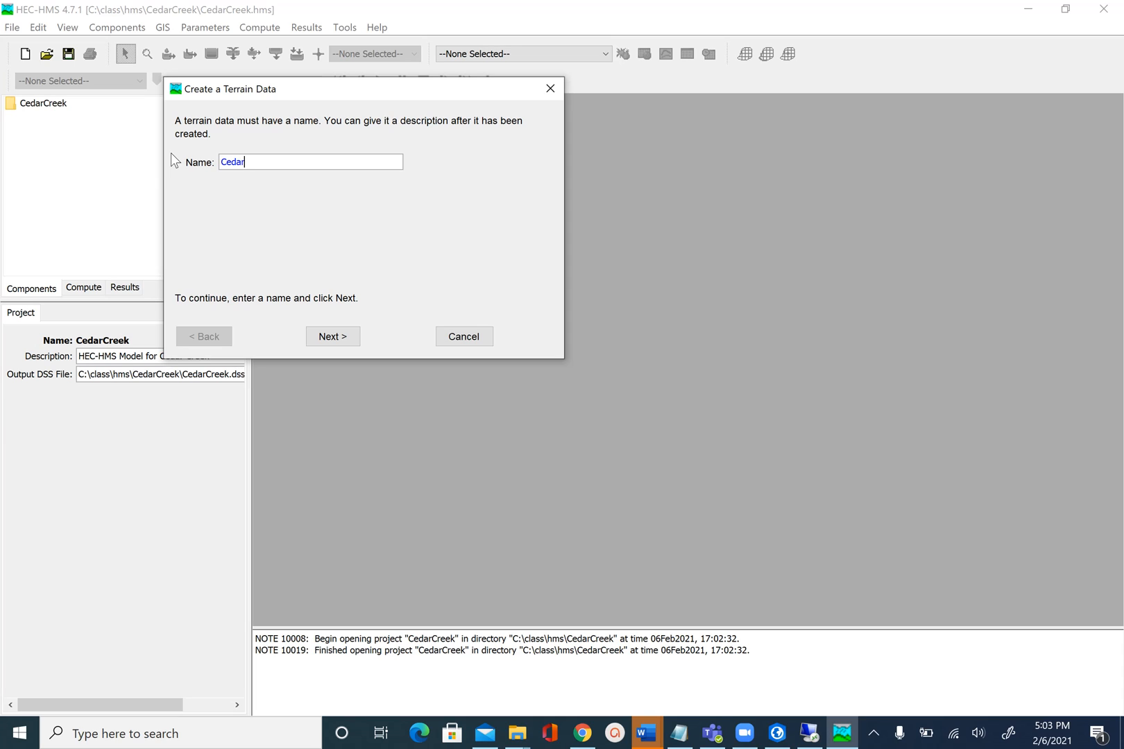
mouse_move(303, 227)
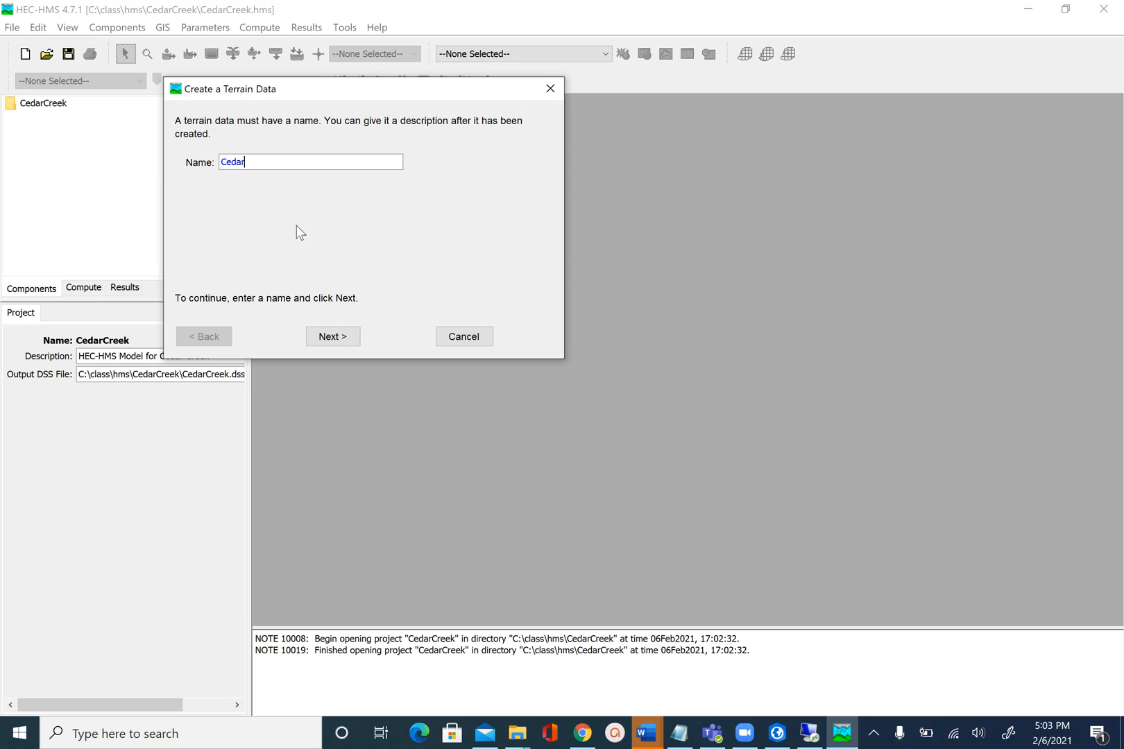
mouse_move(336, 340)
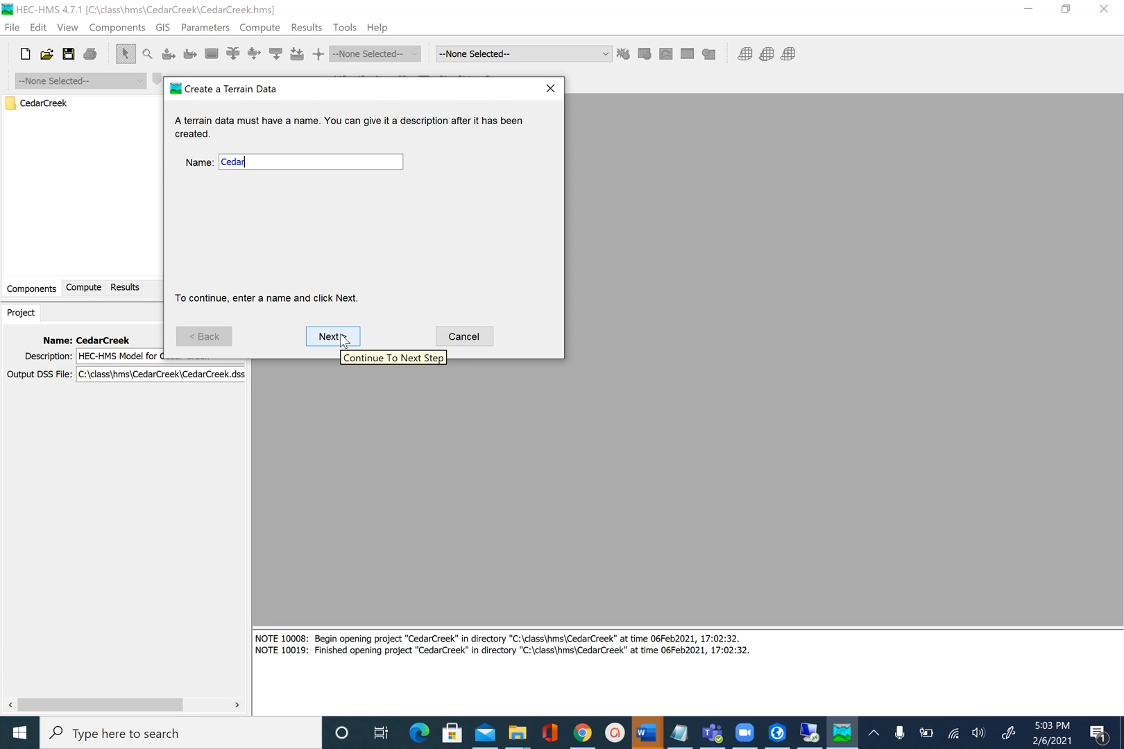
click(331, 337)
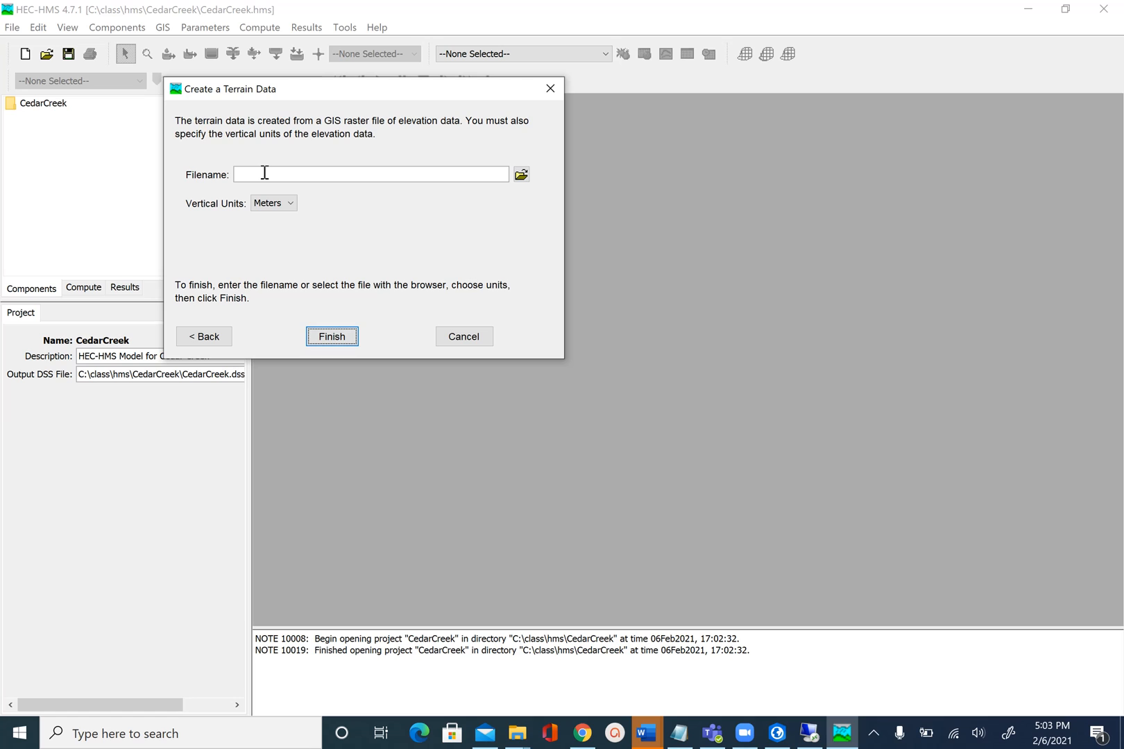
mouse_move(516, 194)
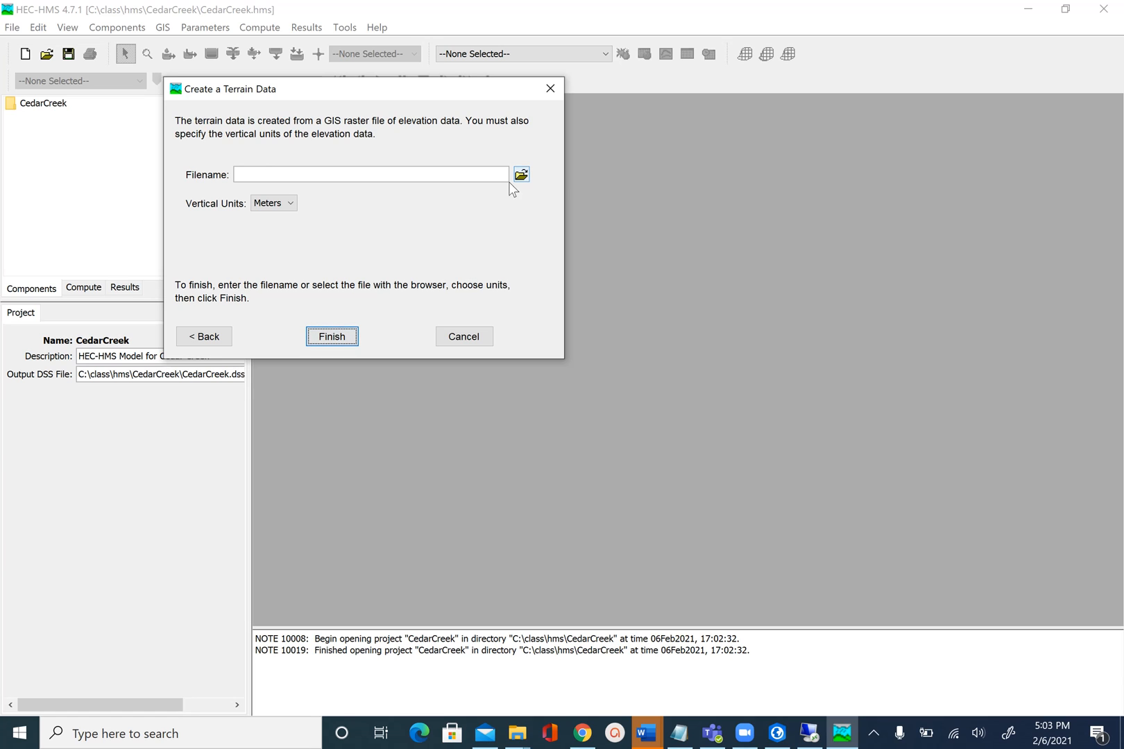
Select C:\class\hms\cedar_dem.tif as the terrain elevation raster.
click(521, 174)
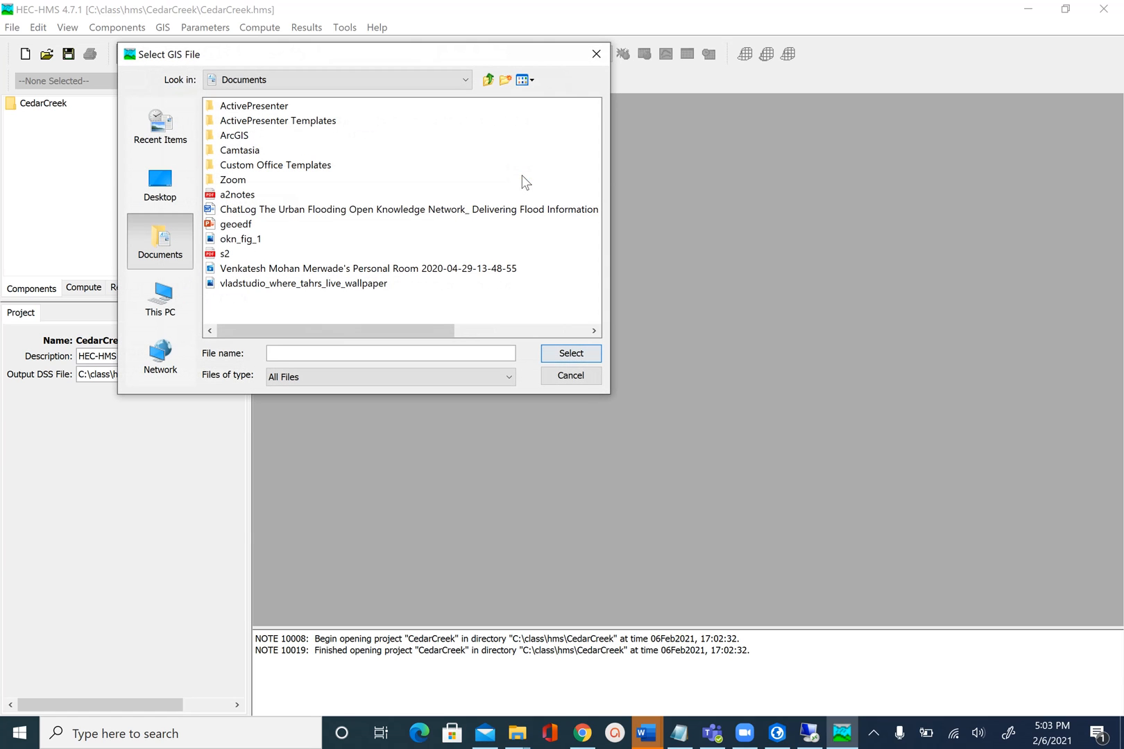
mouse_move(232, 189)
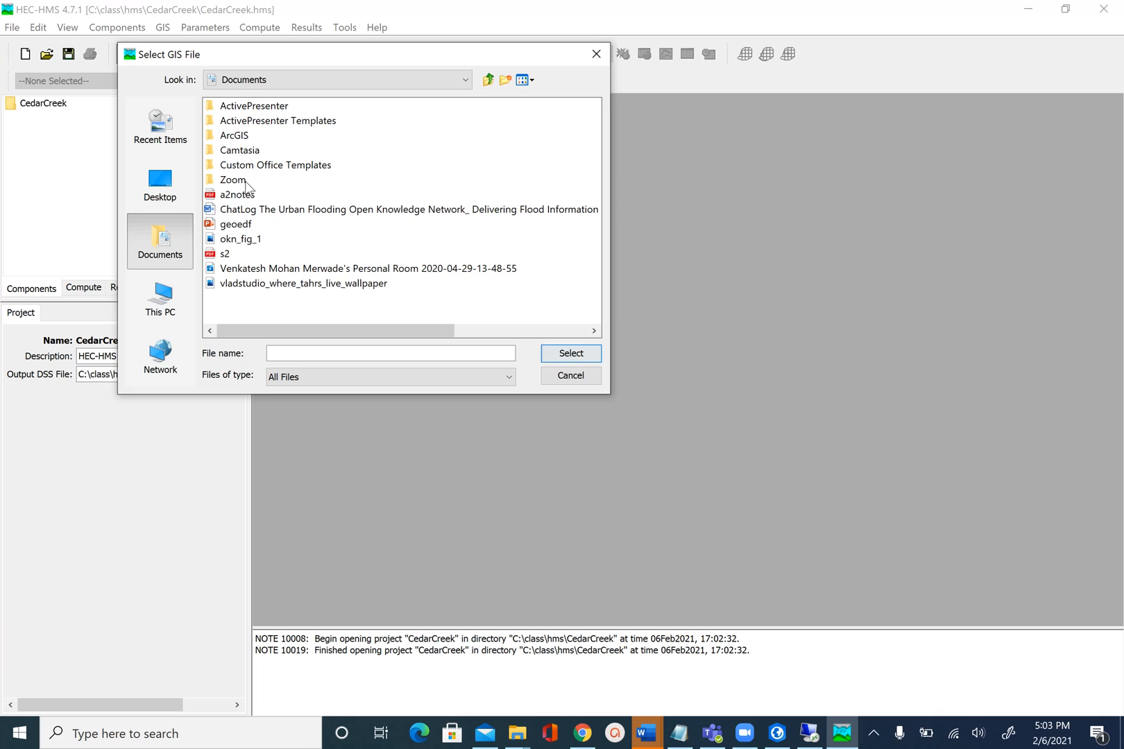
click(159, 296)
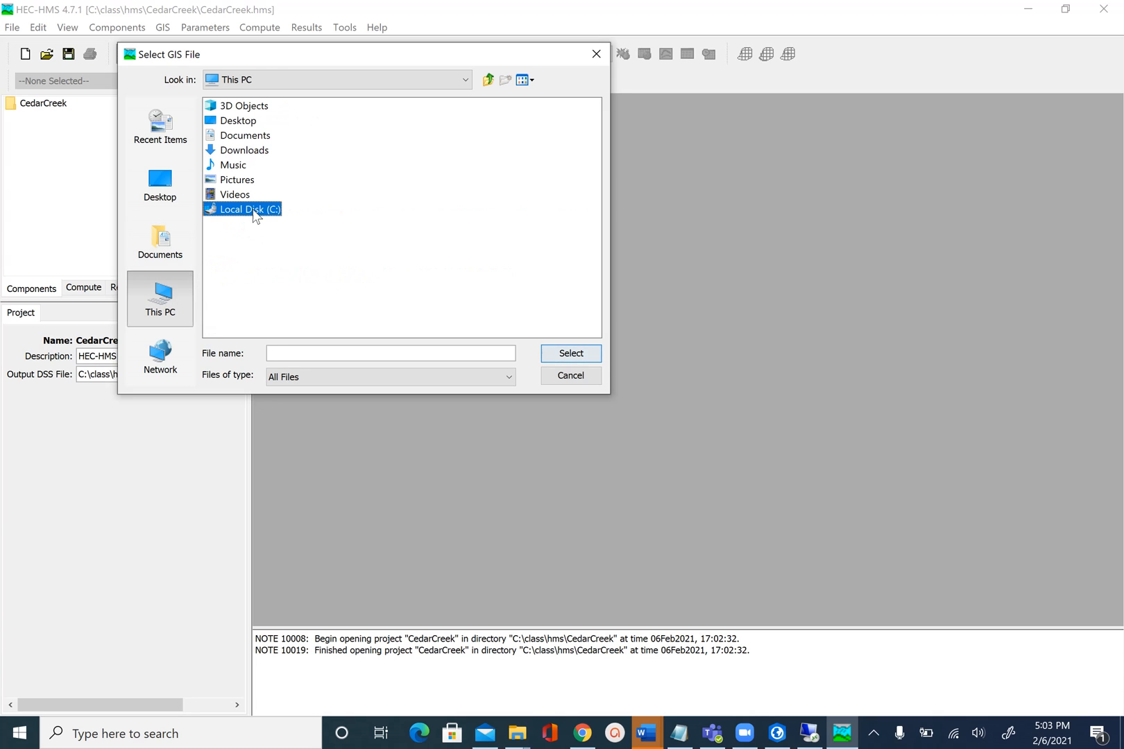
double_click(243, 210)
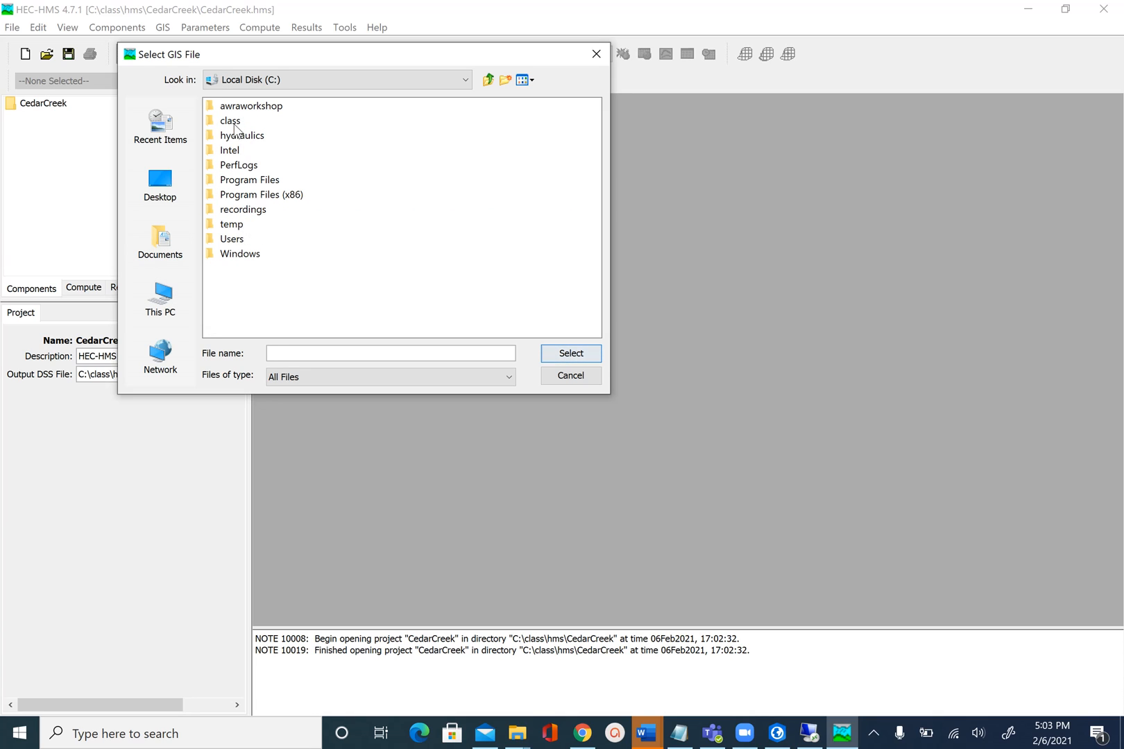
double_click(231, 121)
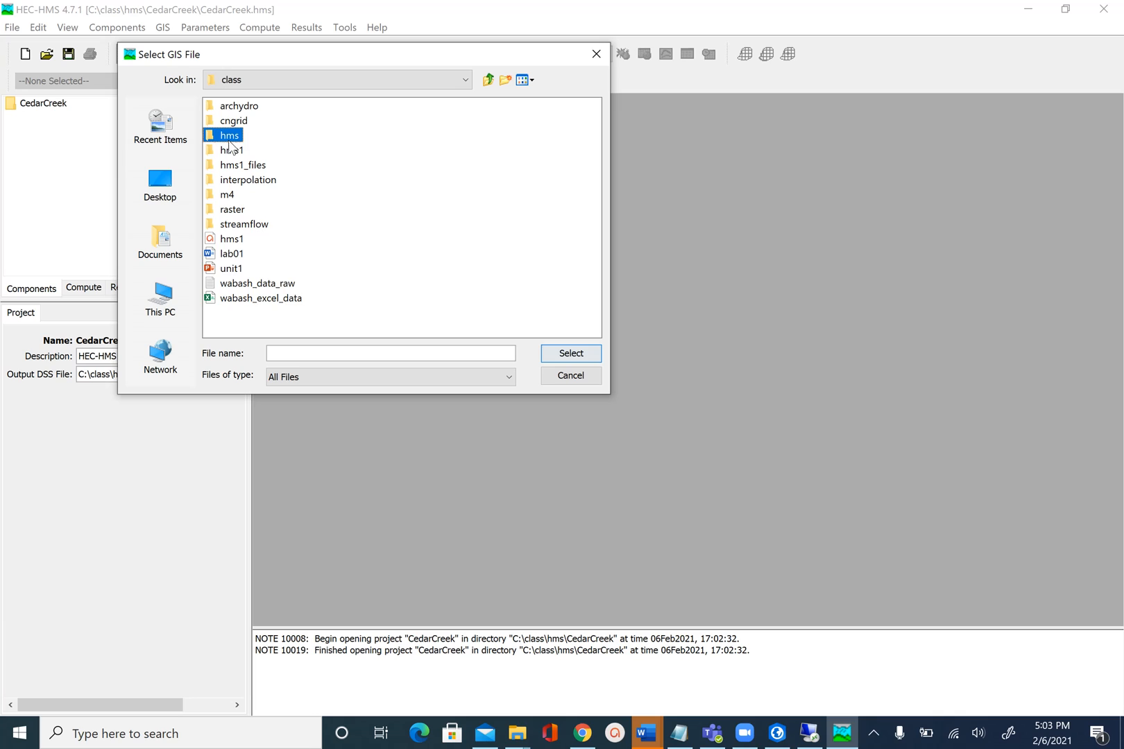
double_click(224, 135)
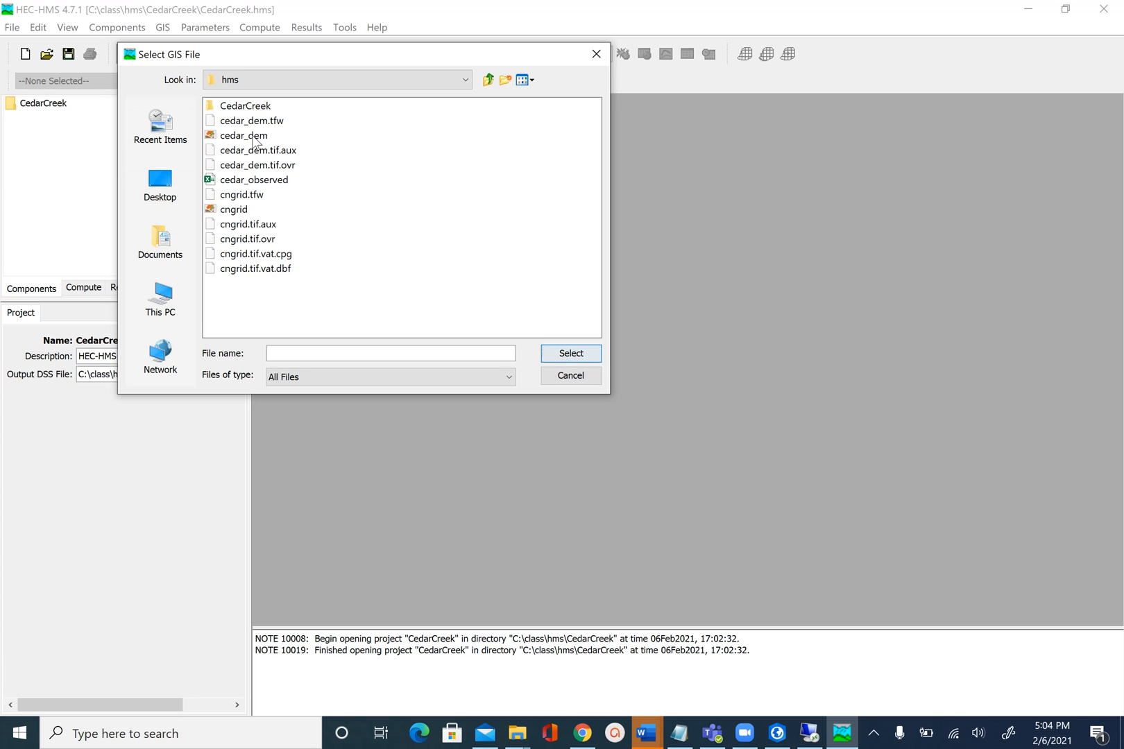
click(243, 135)
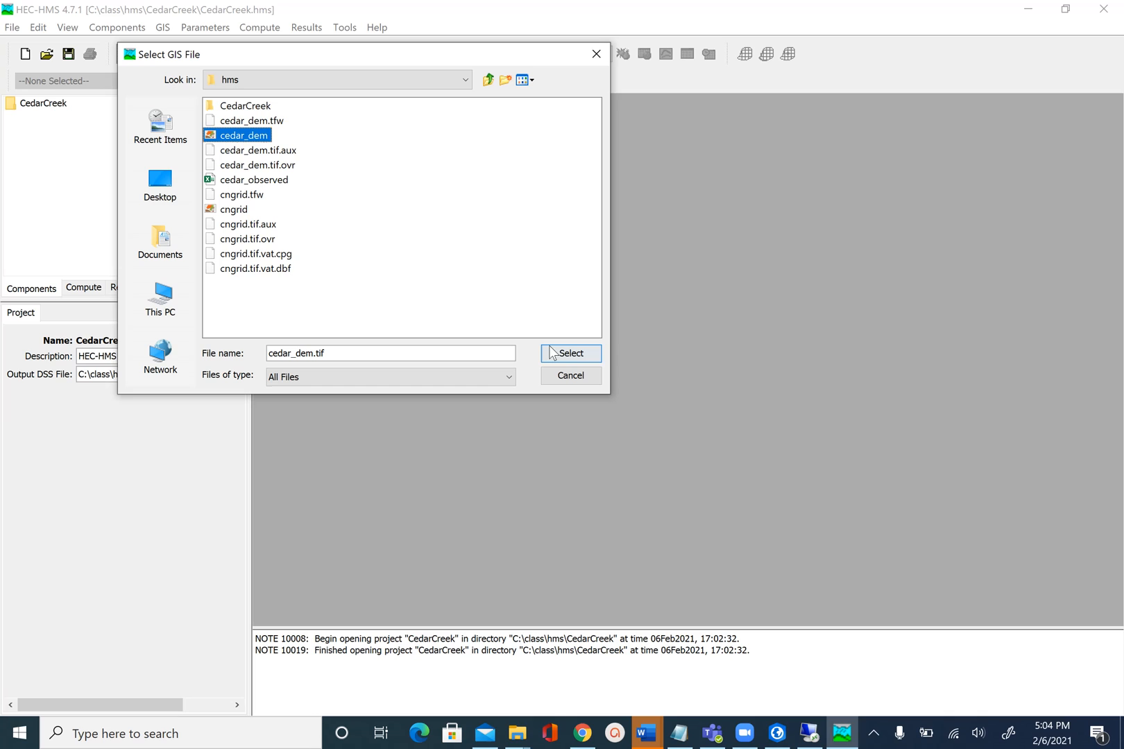
click(572, 353)
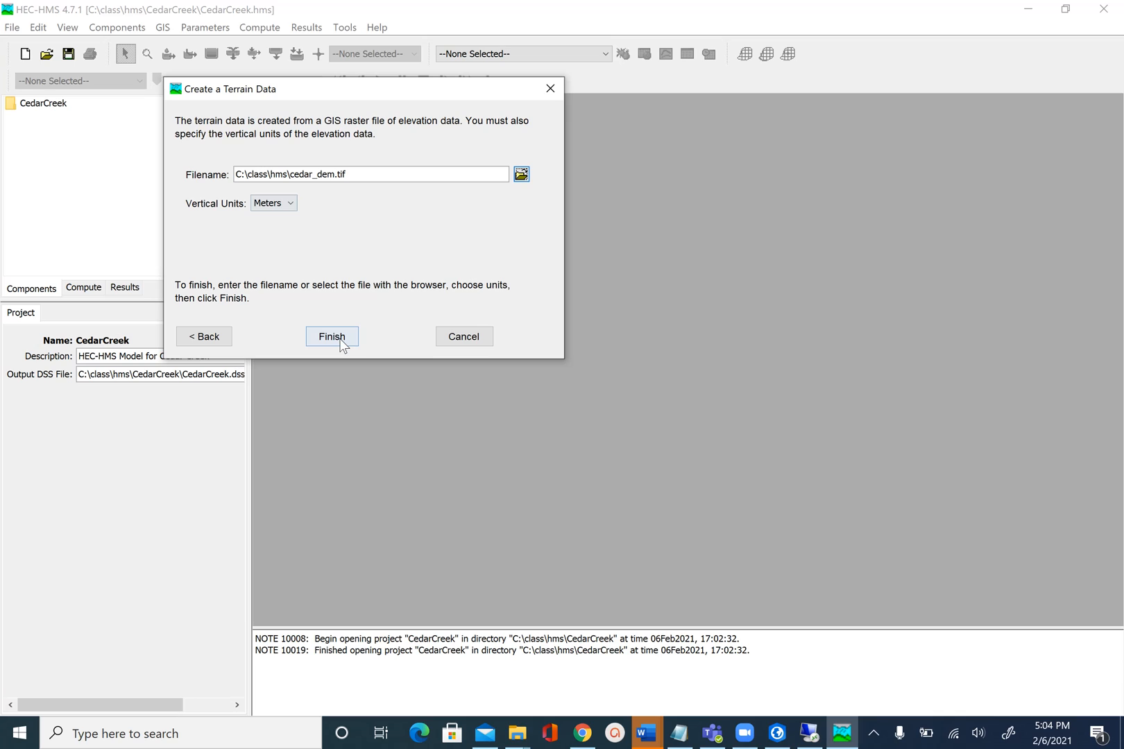
mouse_move(301, 240)
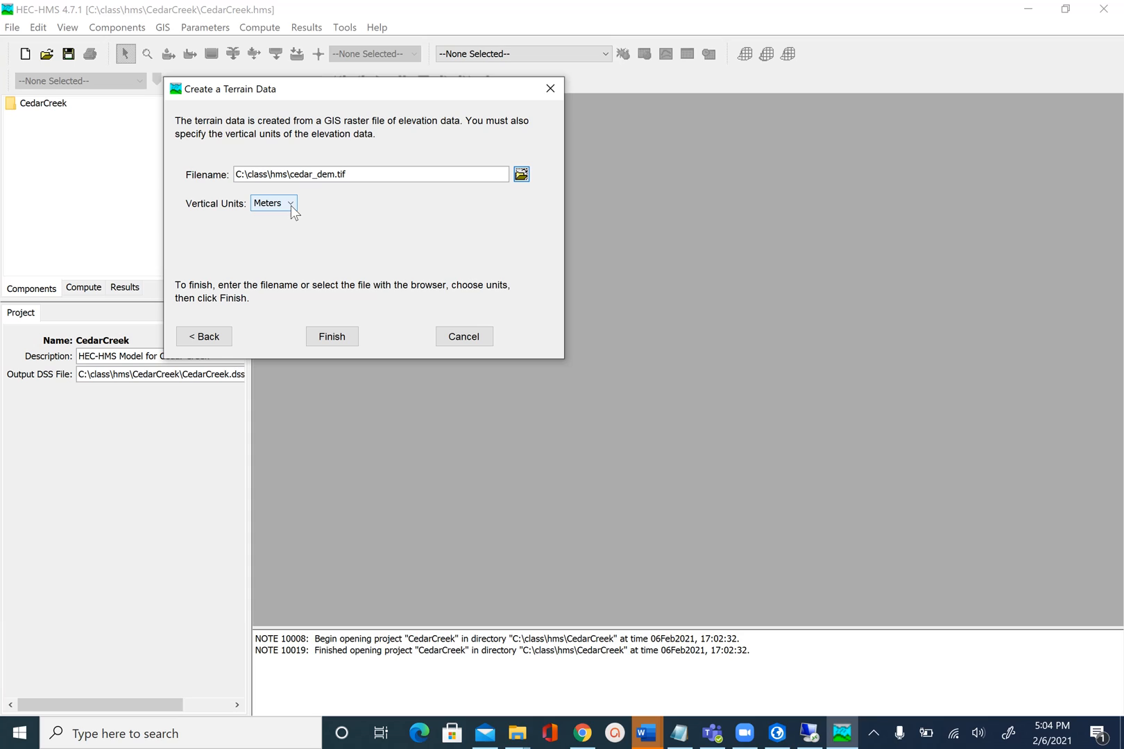
Keep vertical units as Meters and finish creating the Cedar terrain data.
click(292, 204)
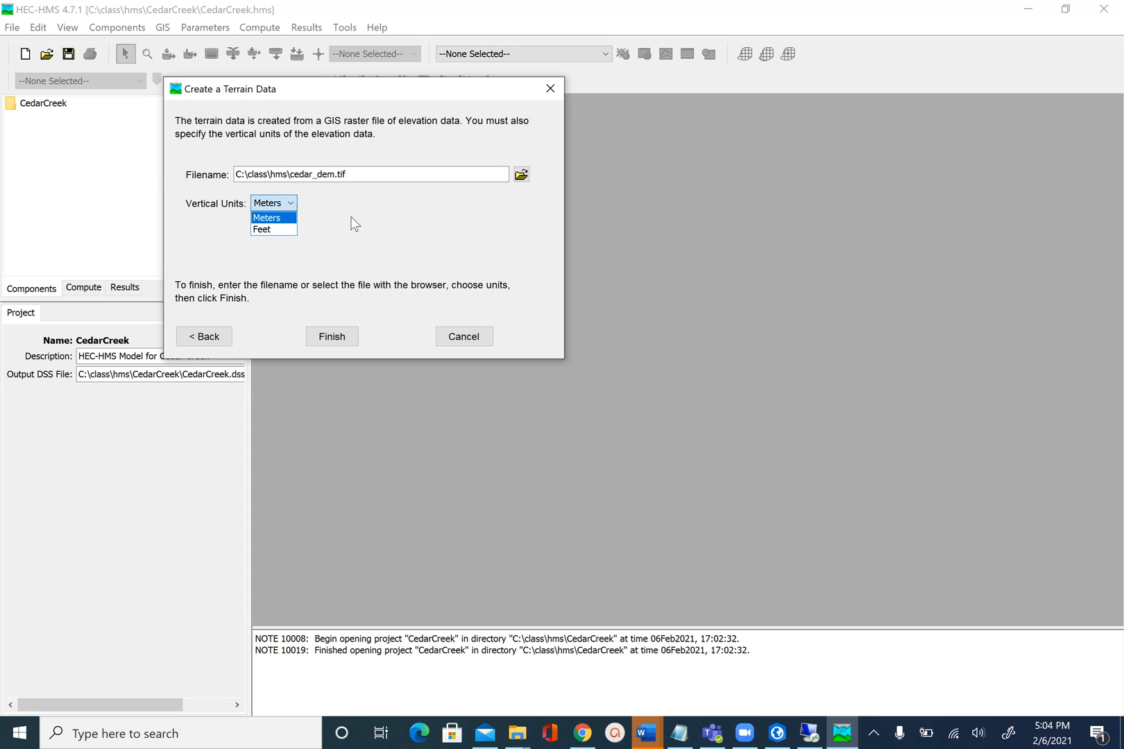
click(266, 218)
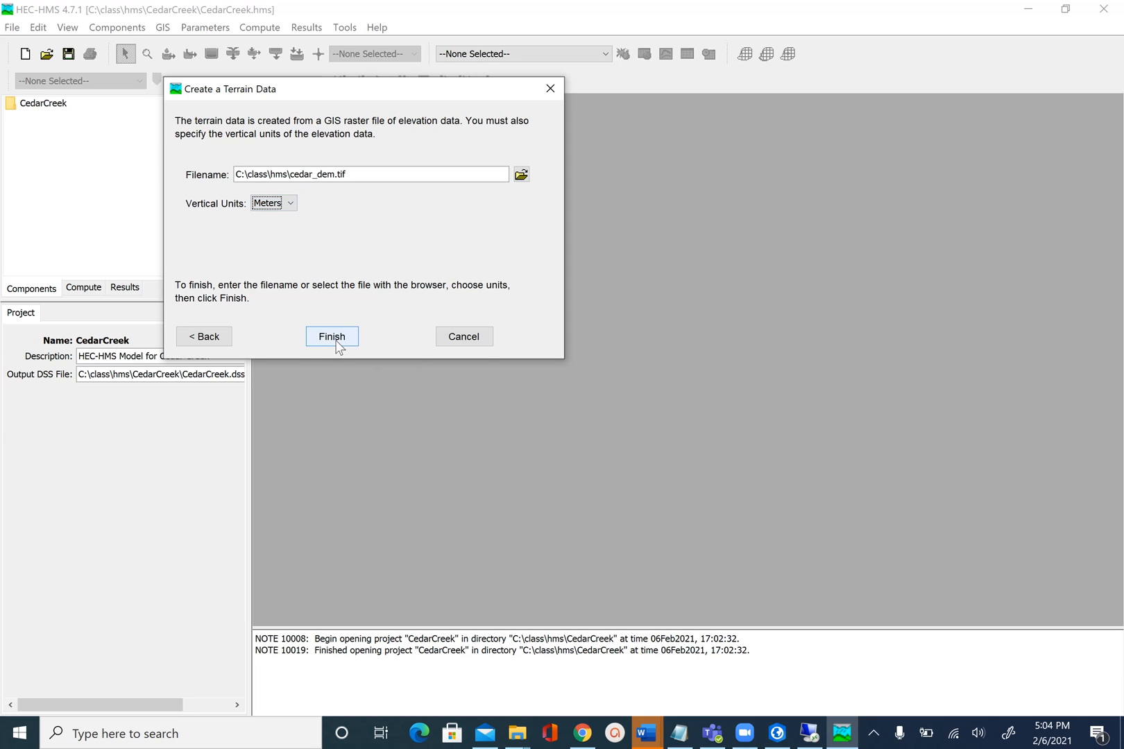
click(331, 337)
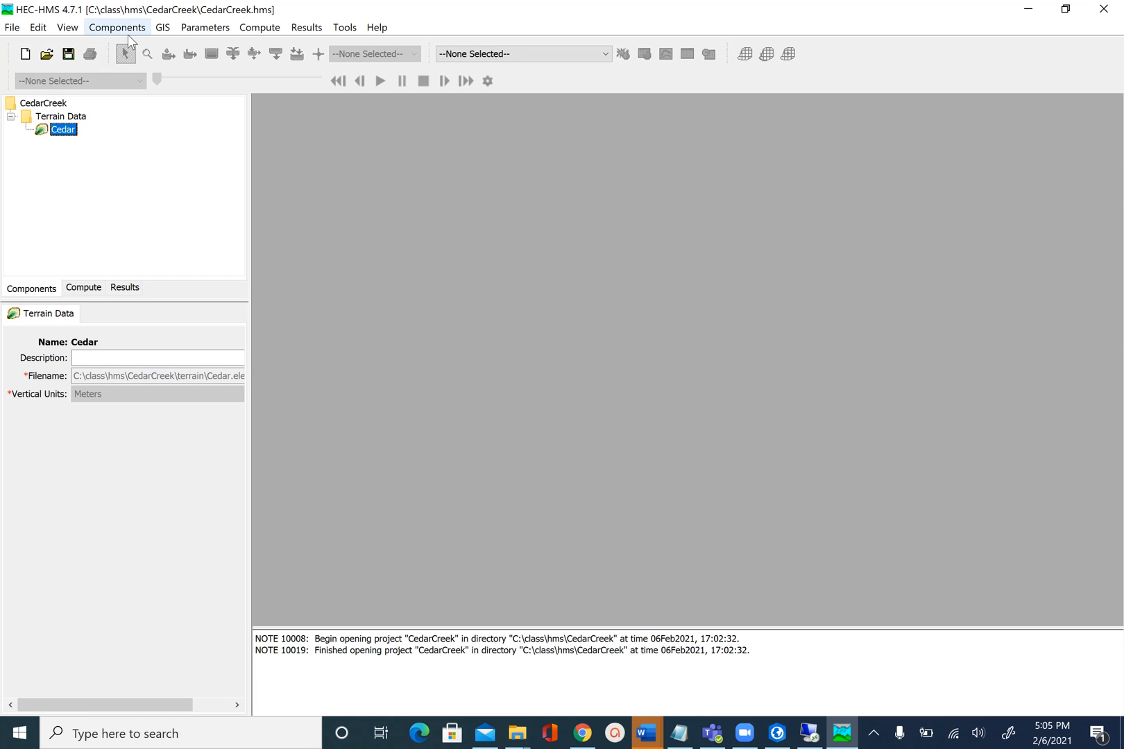
mouse_move(132, 45)
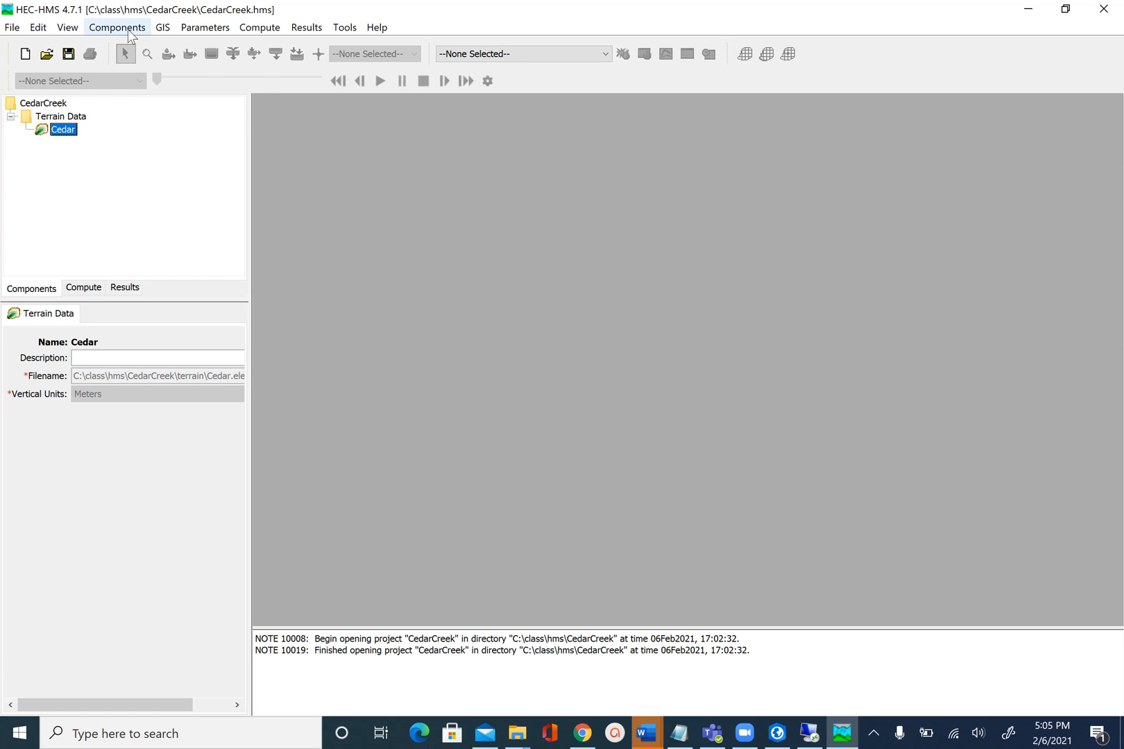
Bring up the Components menu listing the component managers.
click(119, 28)
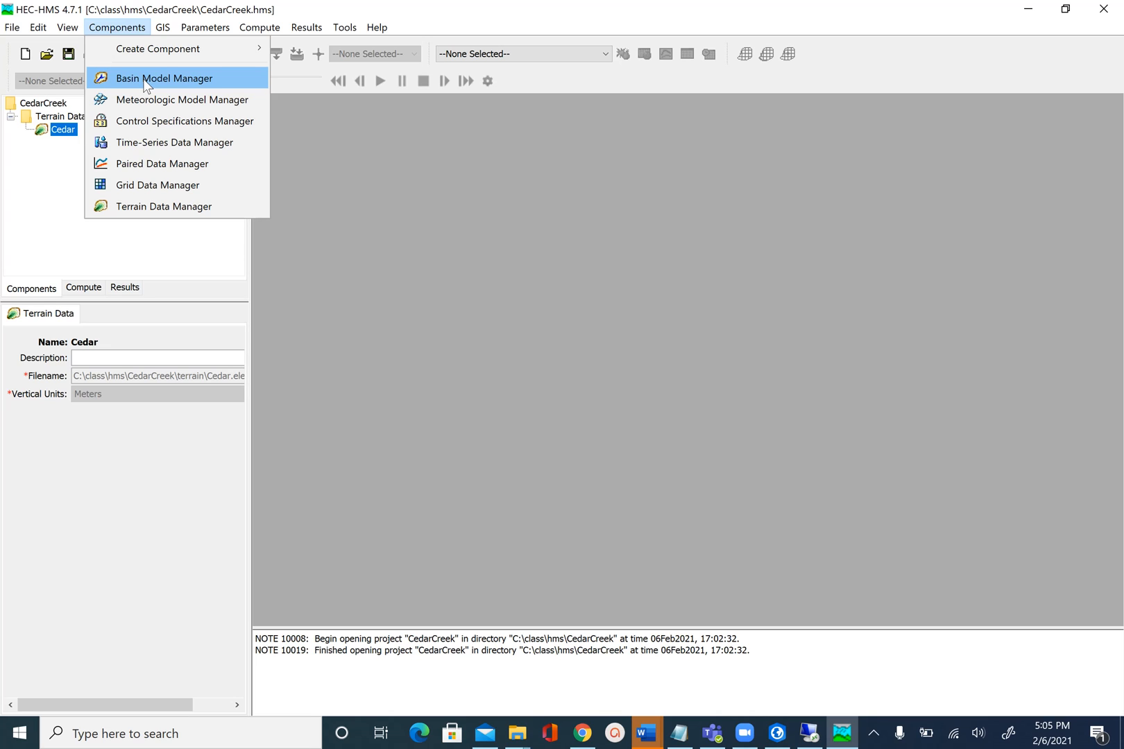
Create basin model CedarCreek described as 'Basin Model for Cedar Creek' and close the manager.
click(178, 78)
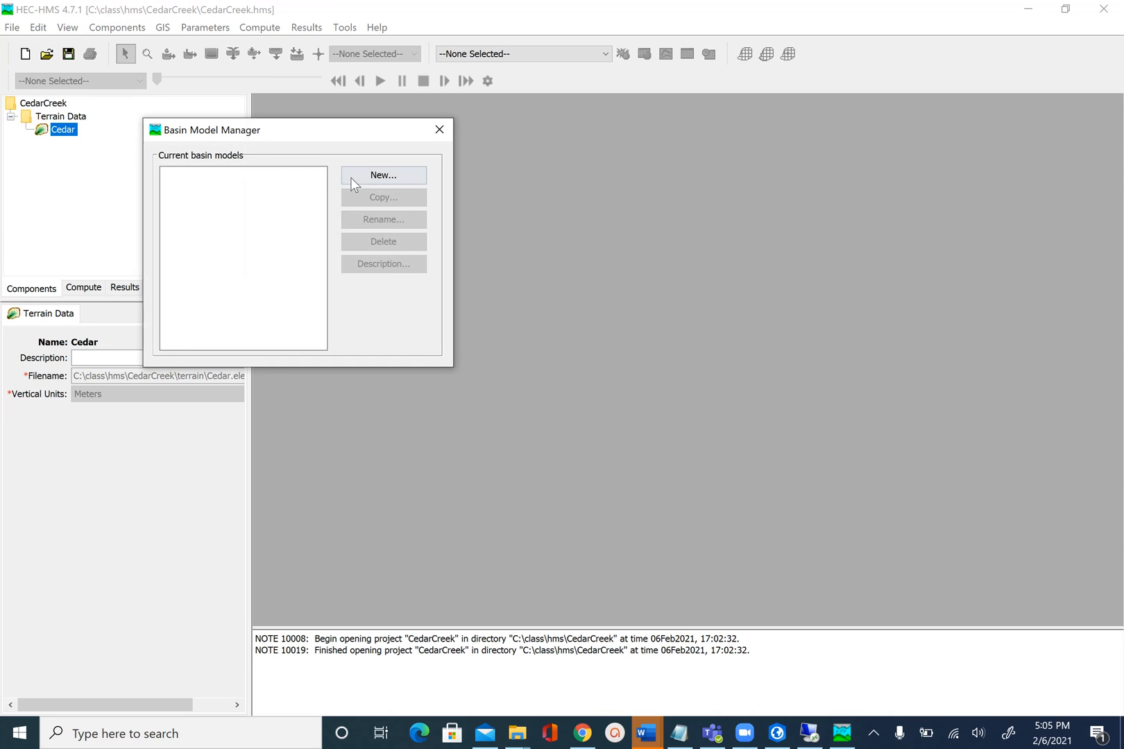
click(383, 175)
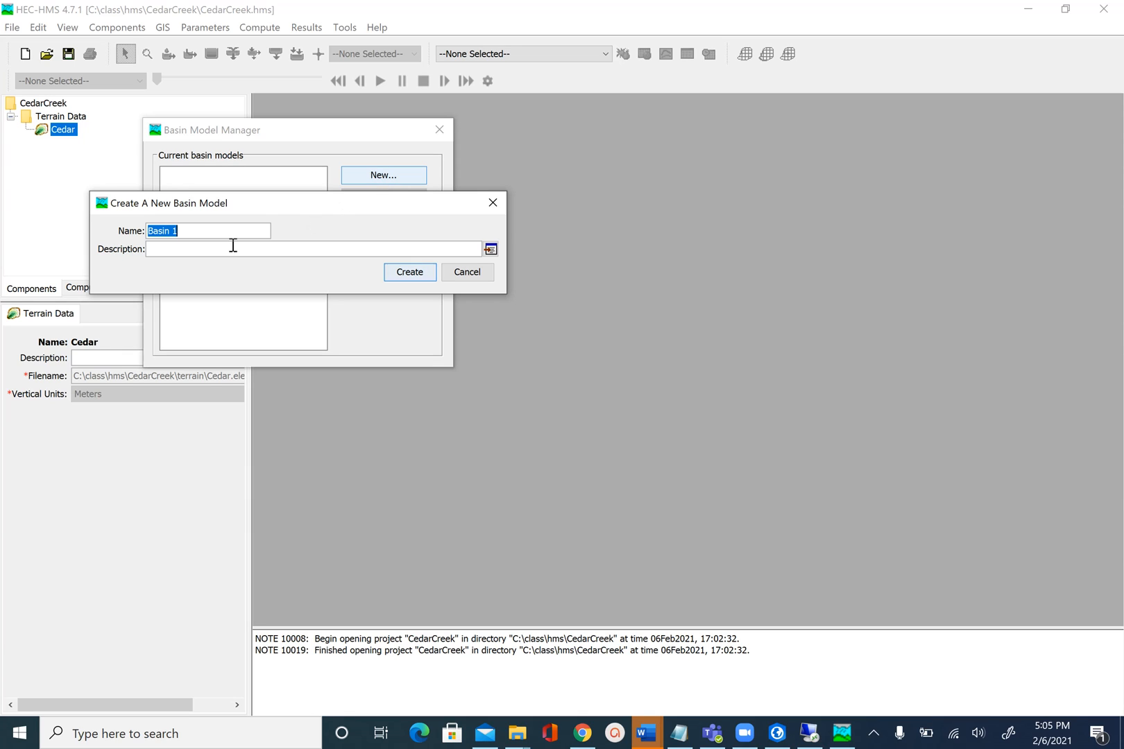
text(CedarCreek)
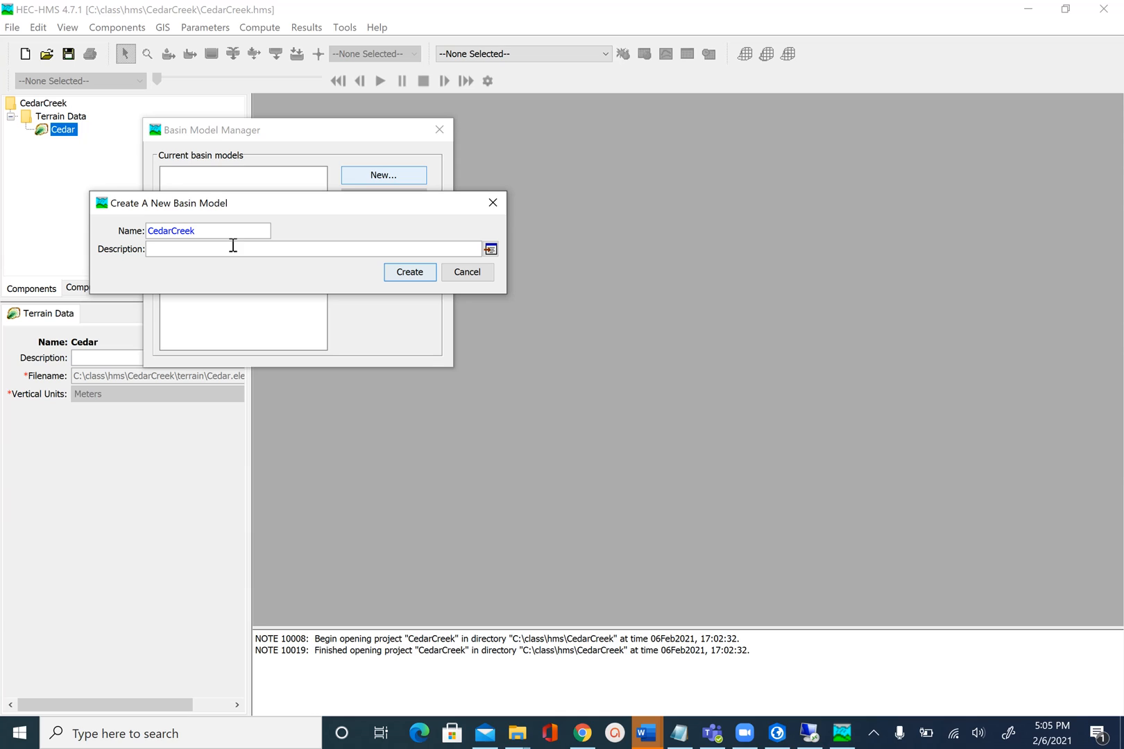
mouse_move(242, 249)
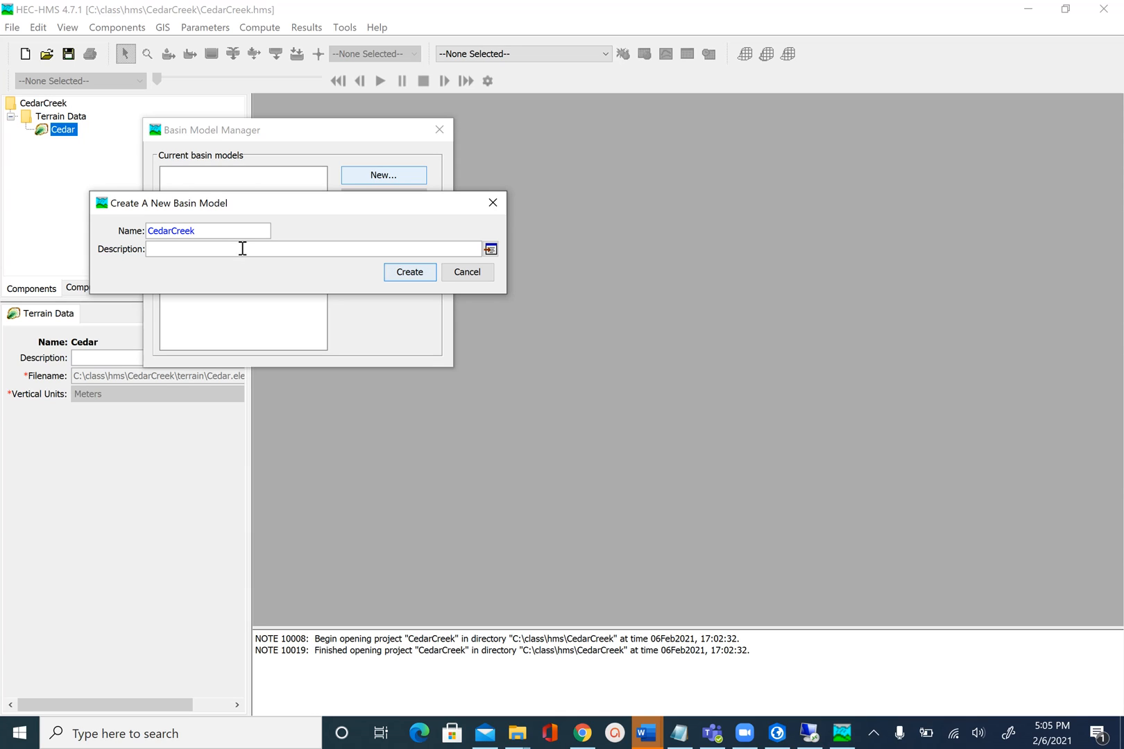
text(Basin Model for C)
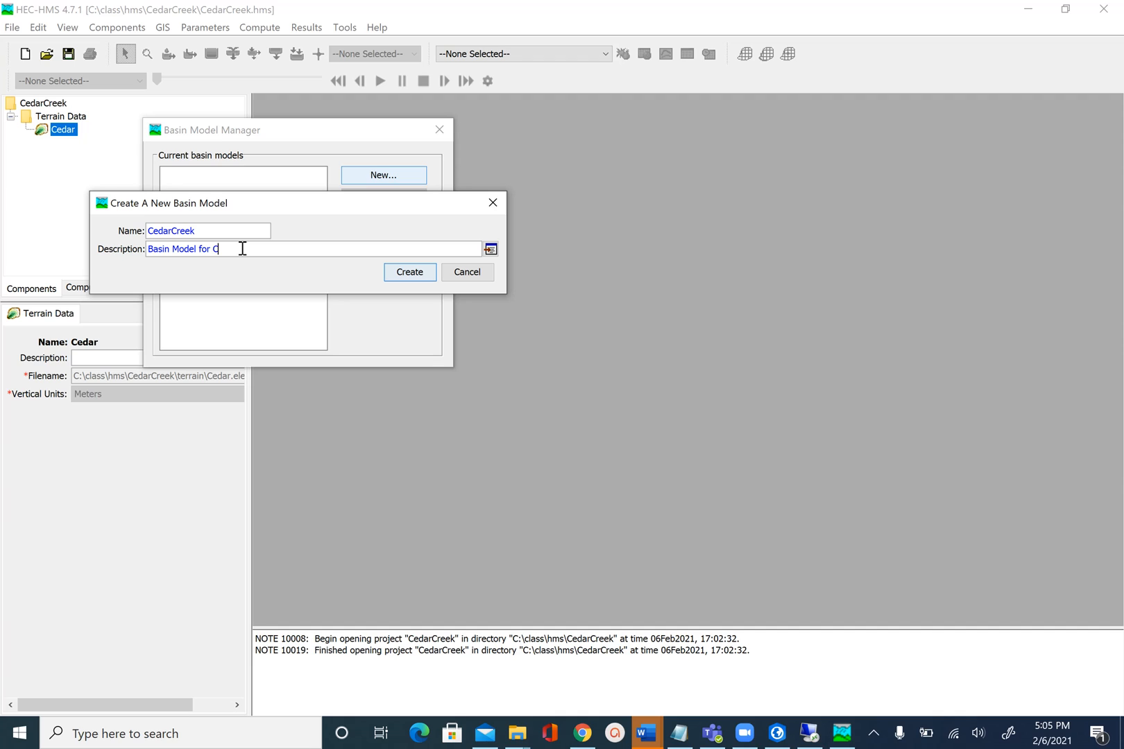
text(edar Creek)
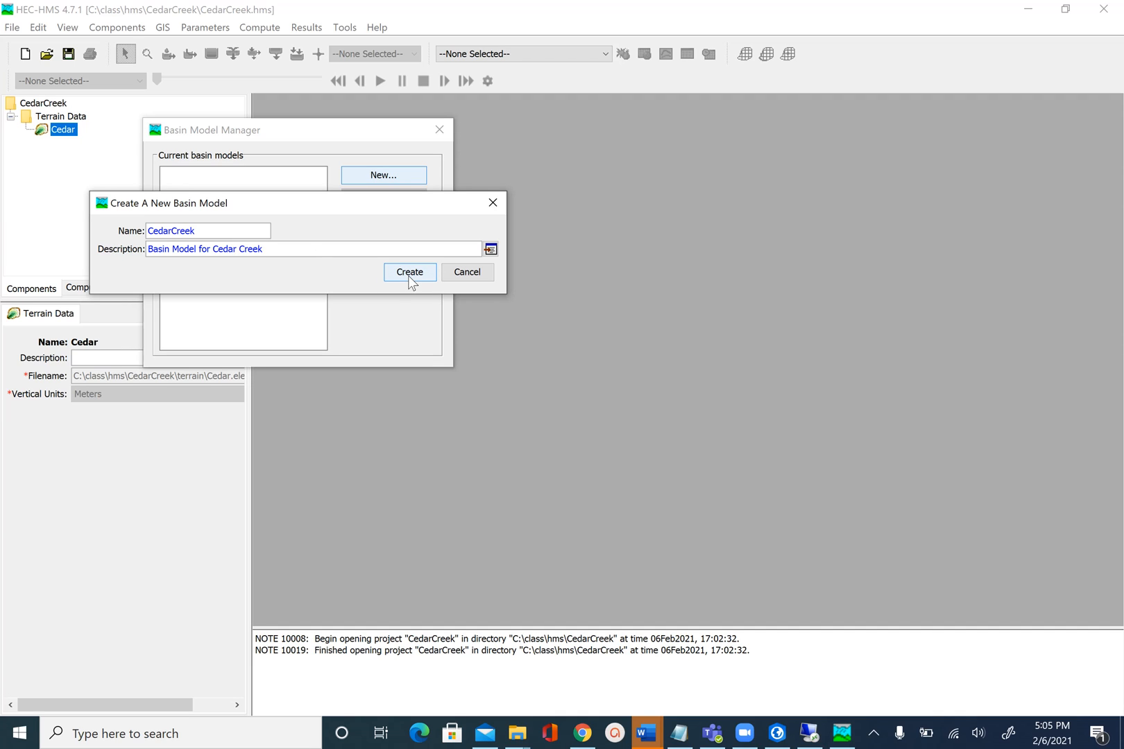
mouse_move(411, 280)
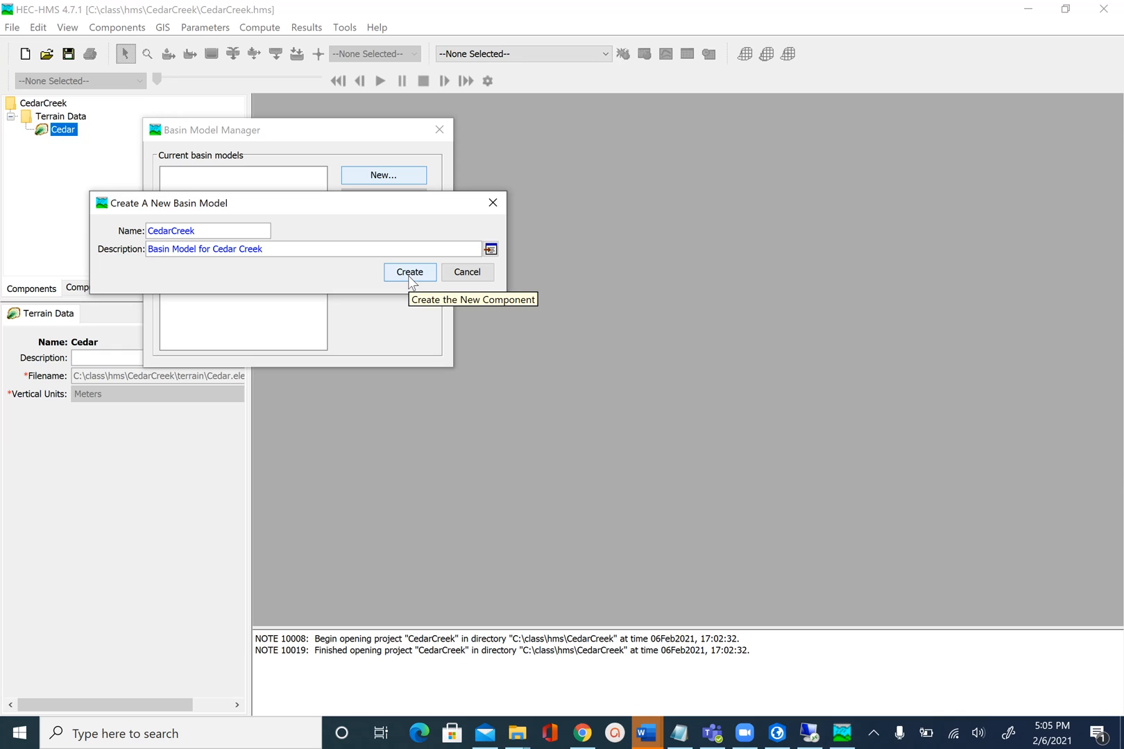
click(409, 272)
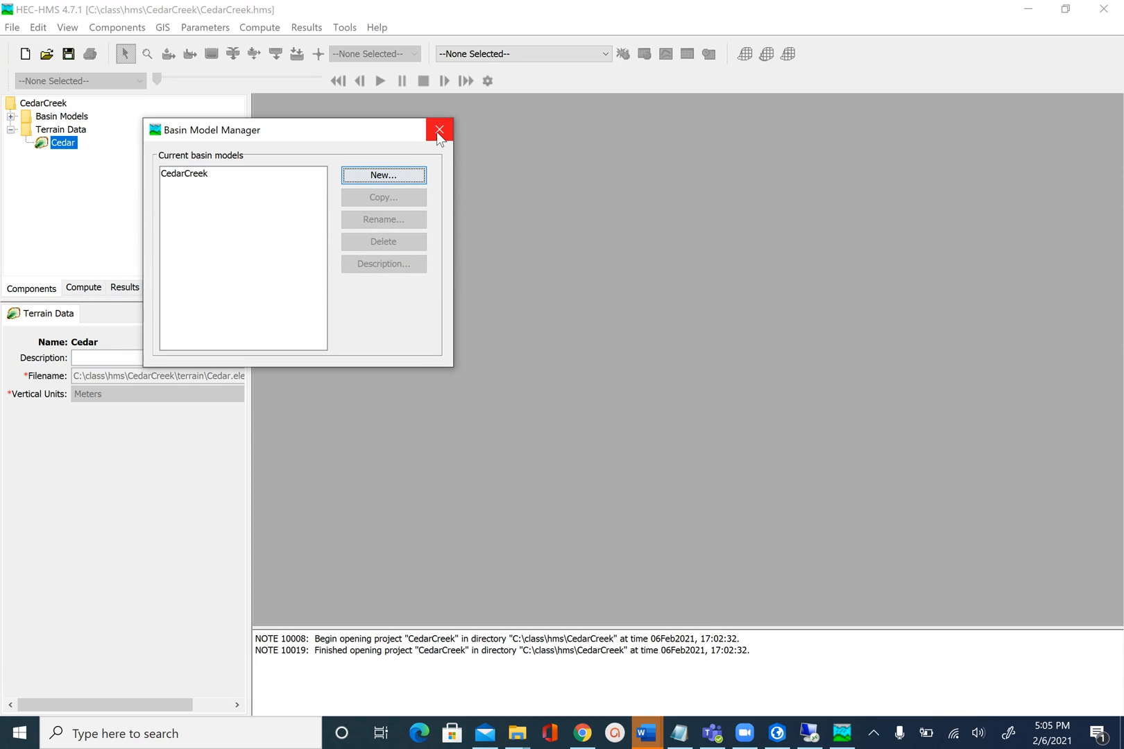
click(439, 131)
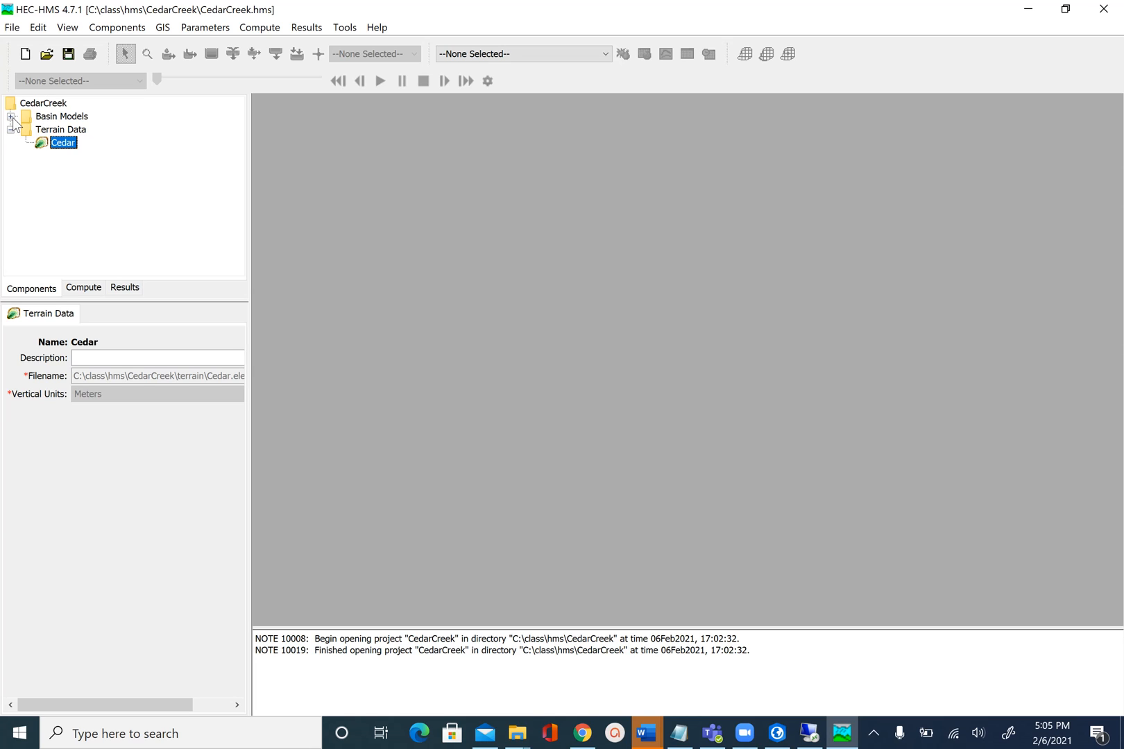
click(11, 117)
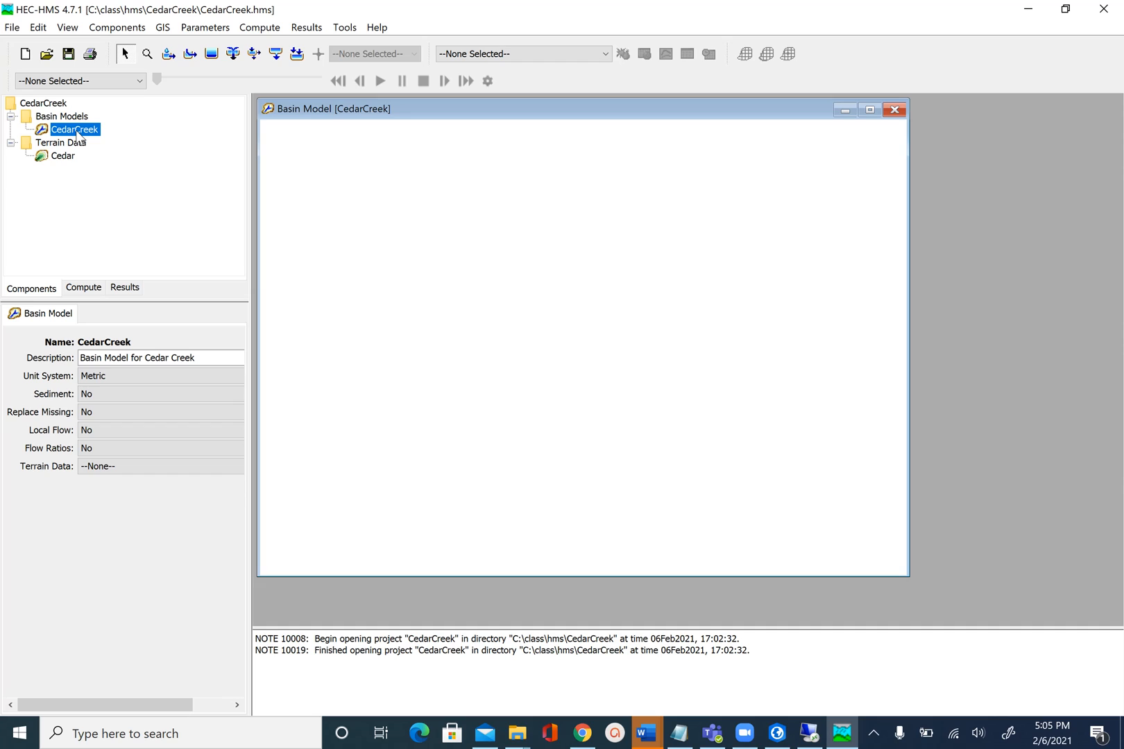
mouse_move(102, 145)
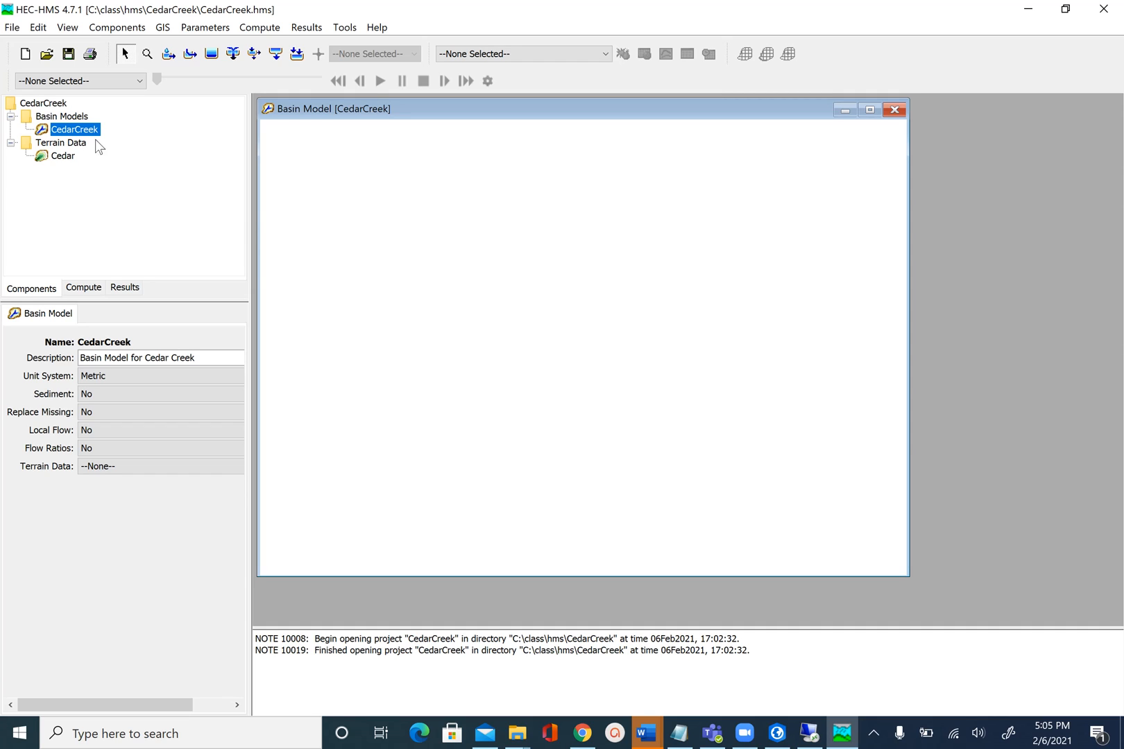
mouse_move(578, 361)
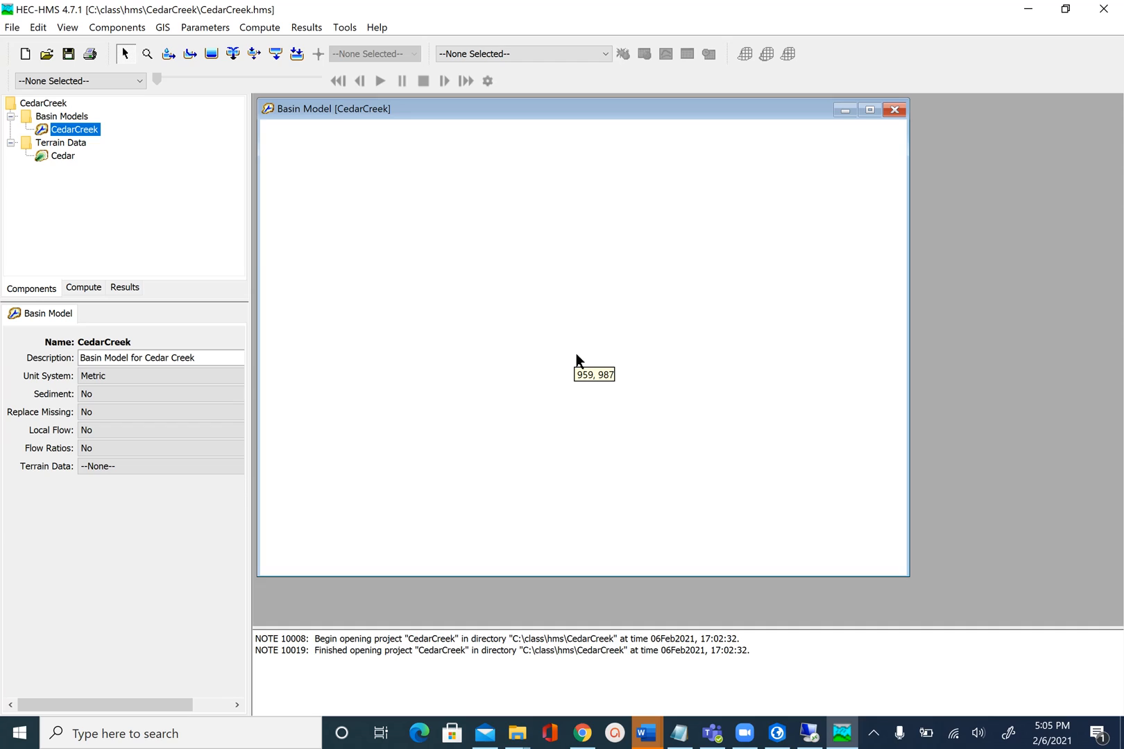
mouse_move(579, 362)
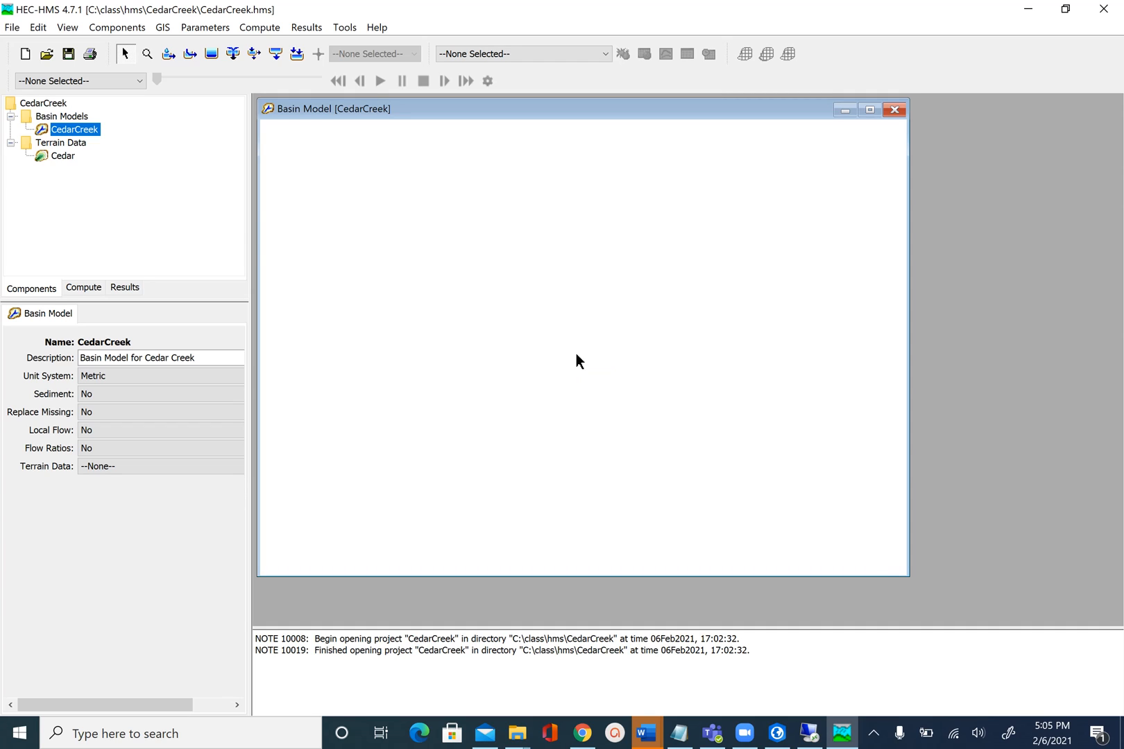
mouse_move(381, 206)
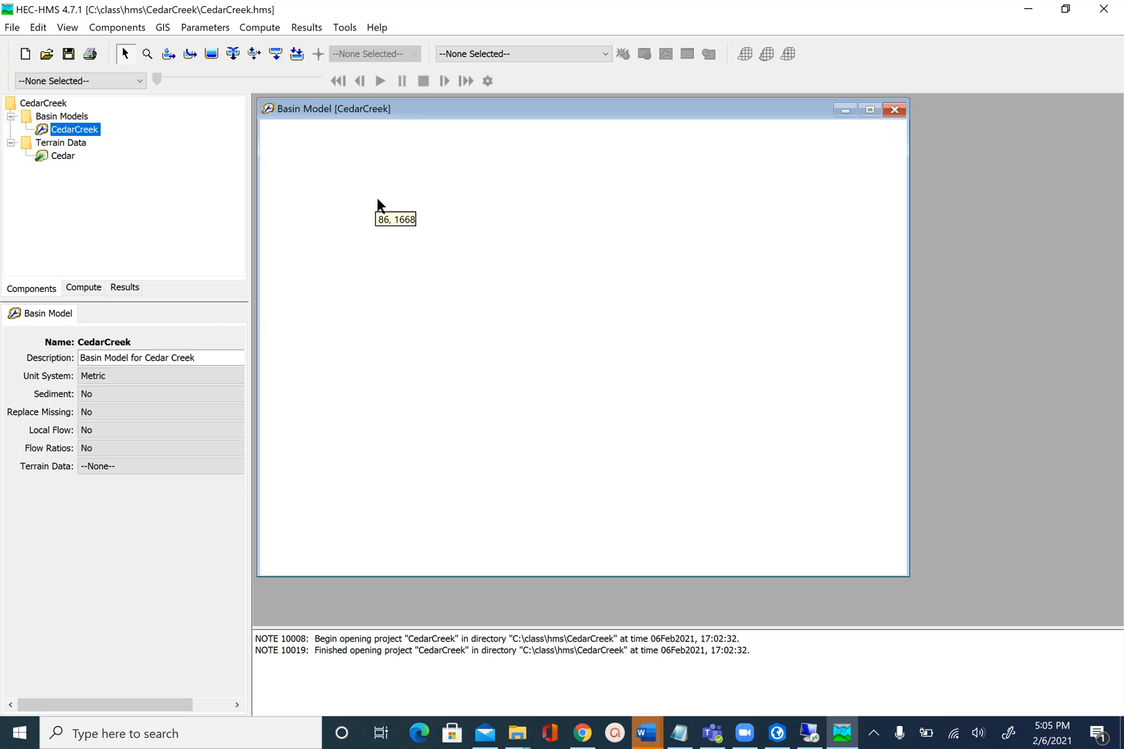
mouse_move(597, 280)
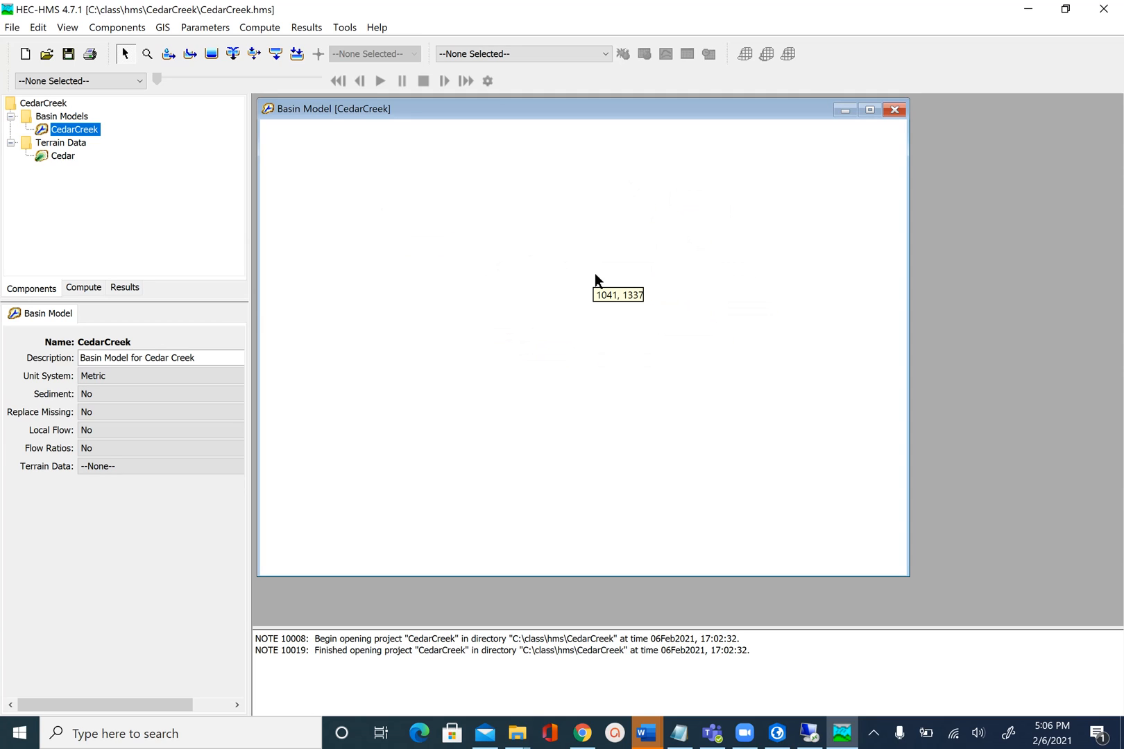
mouse_move(597, 281)
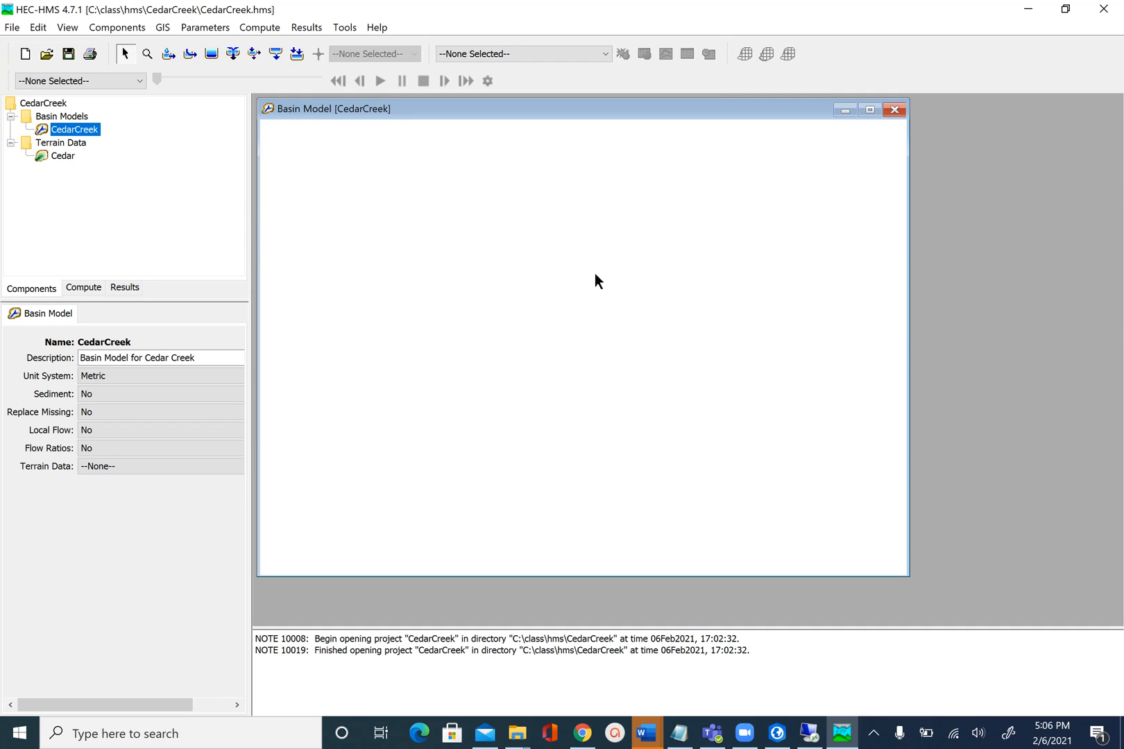
mouse_move(430, 234)
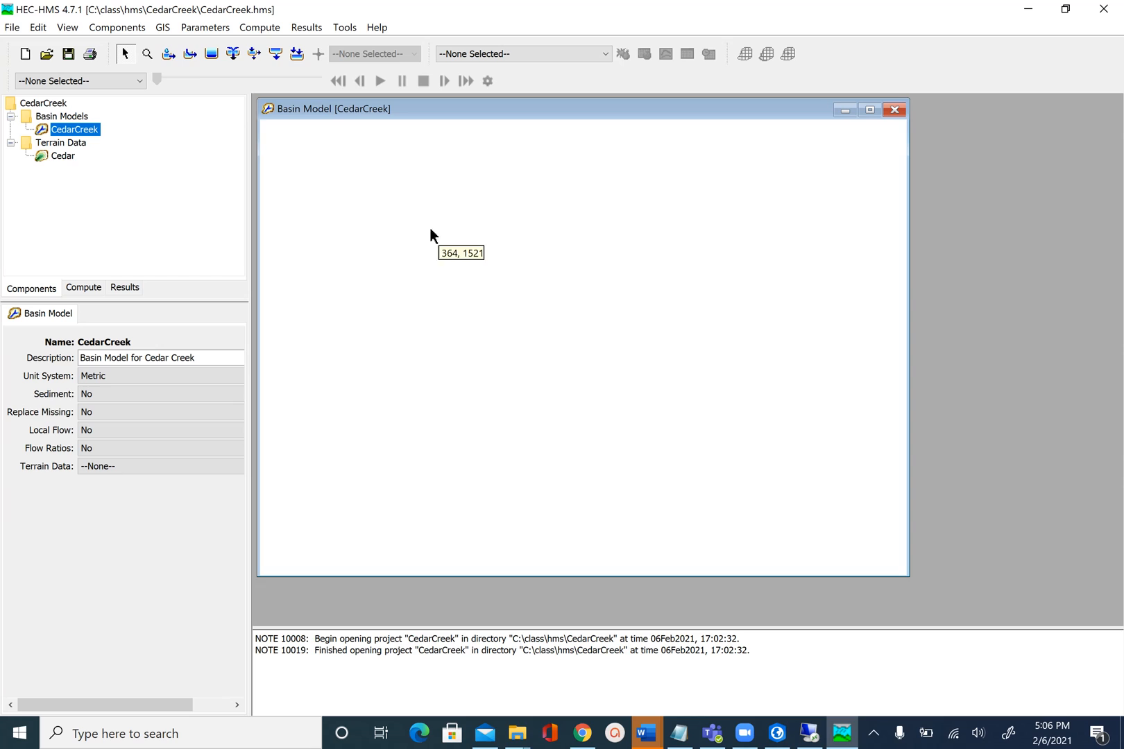
mouse_move(170, 47)
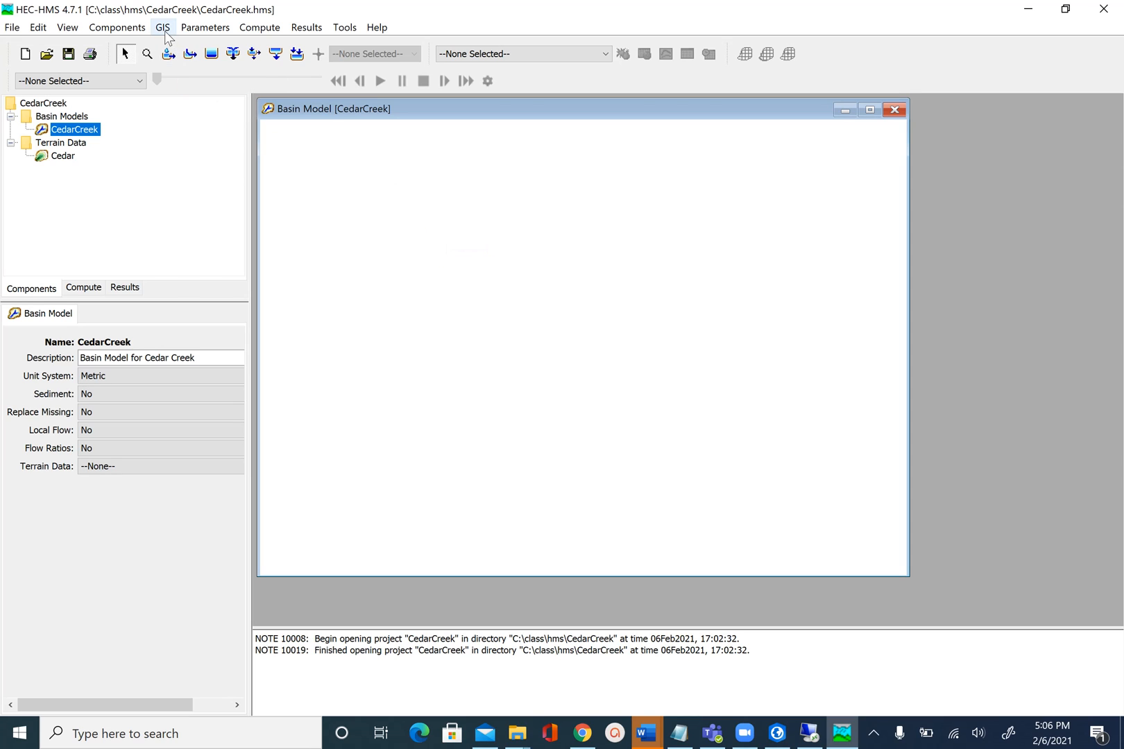
Reach the predefined coordinate system choices for the basin model via GIS > Coordinate System.
click(164, 28)
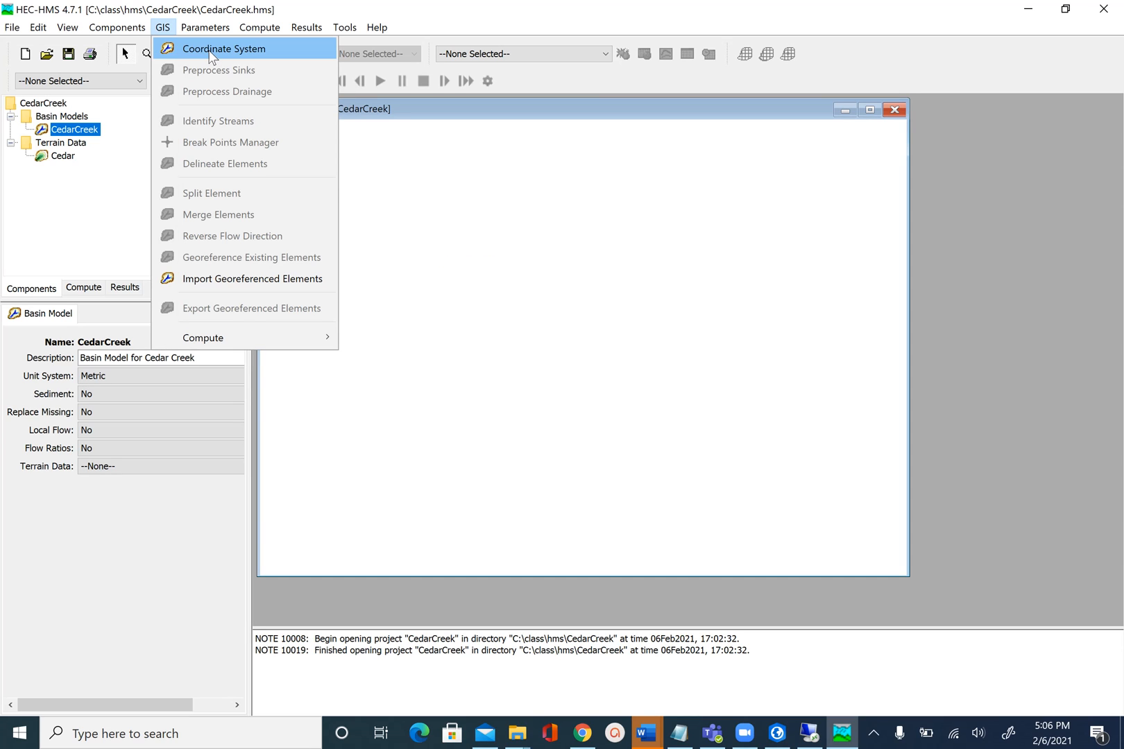
click(226, 49)
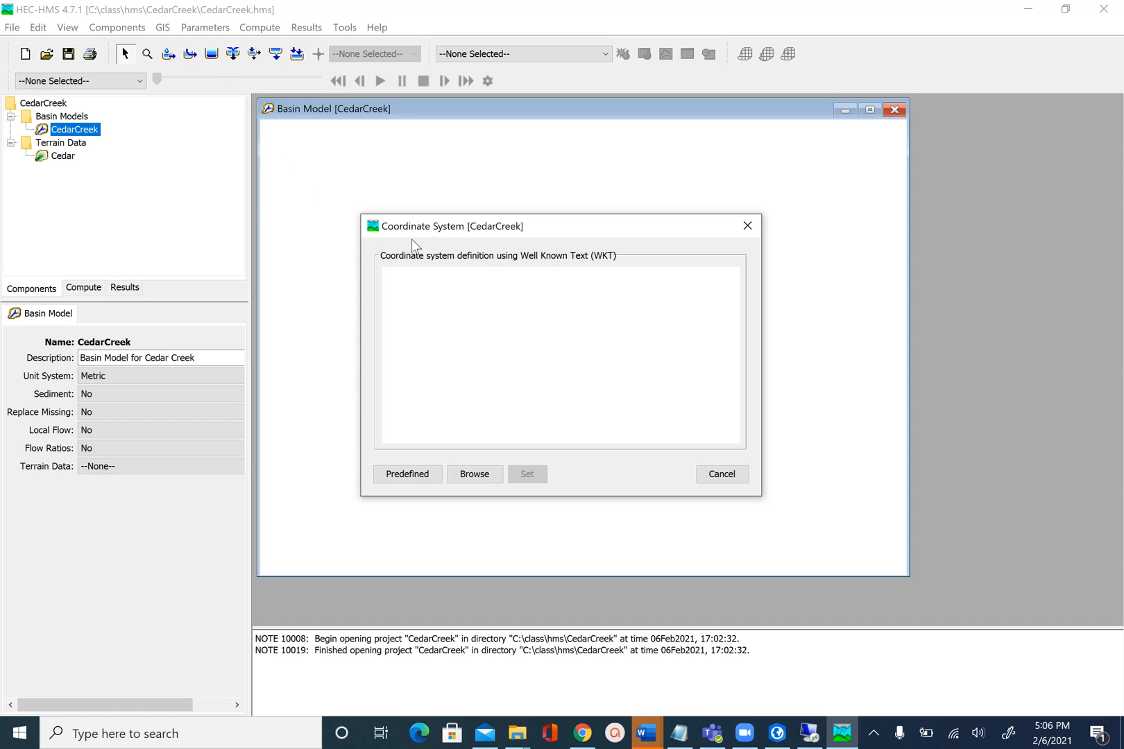
mouse_move(500, 469)
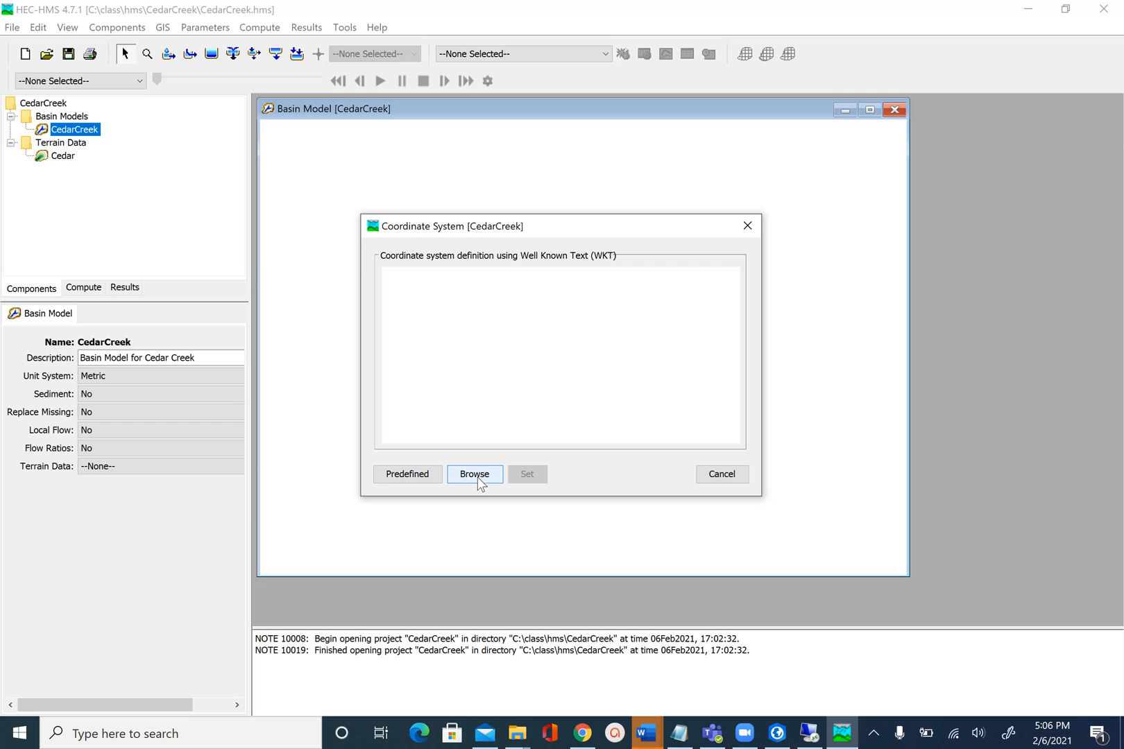
mouse_move(477, 482)
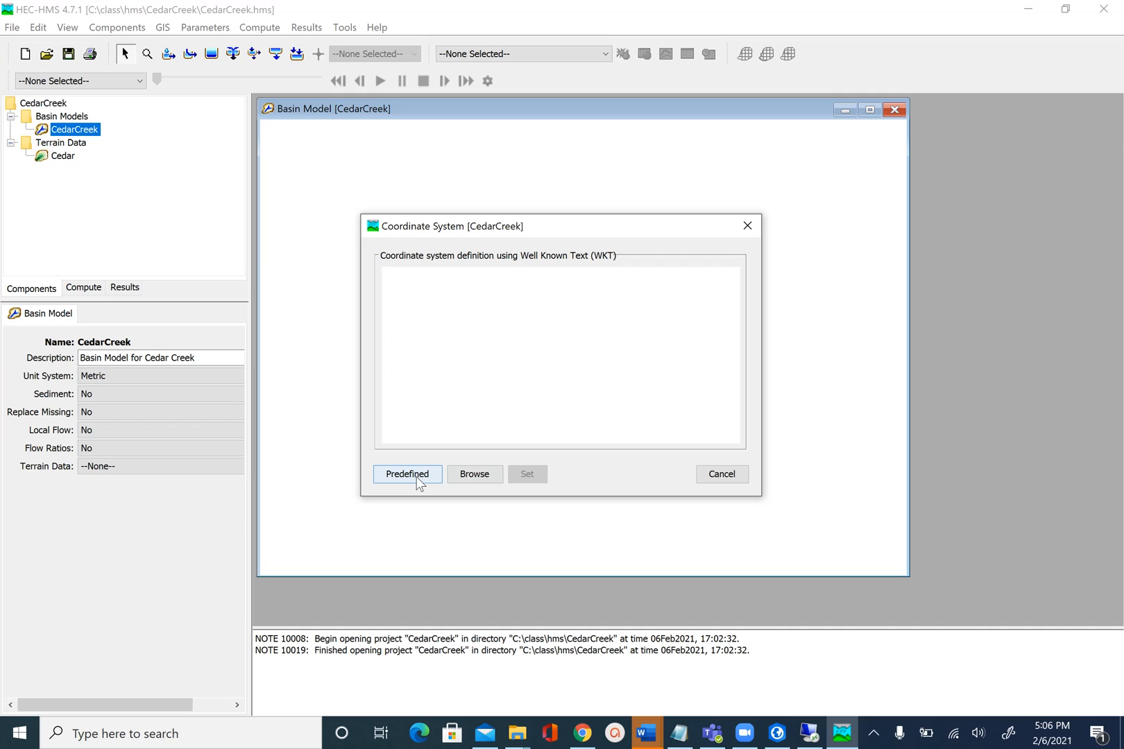
mouse_move(417, 483)
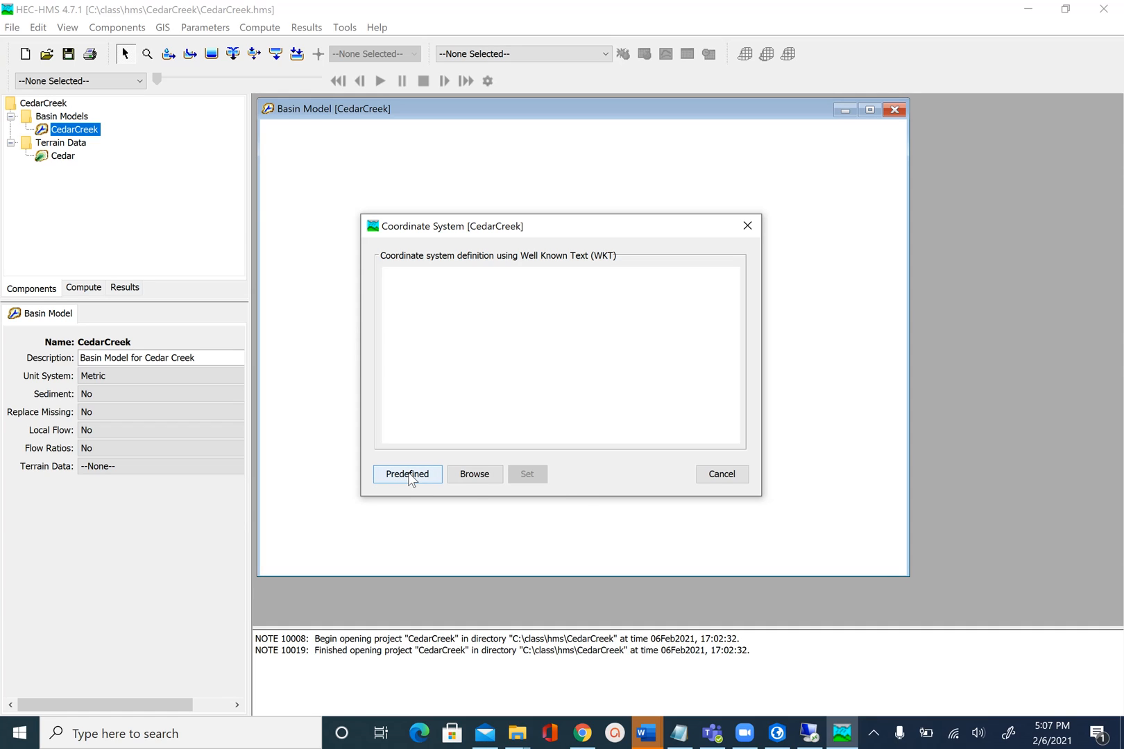
mouse_move(411, 479)
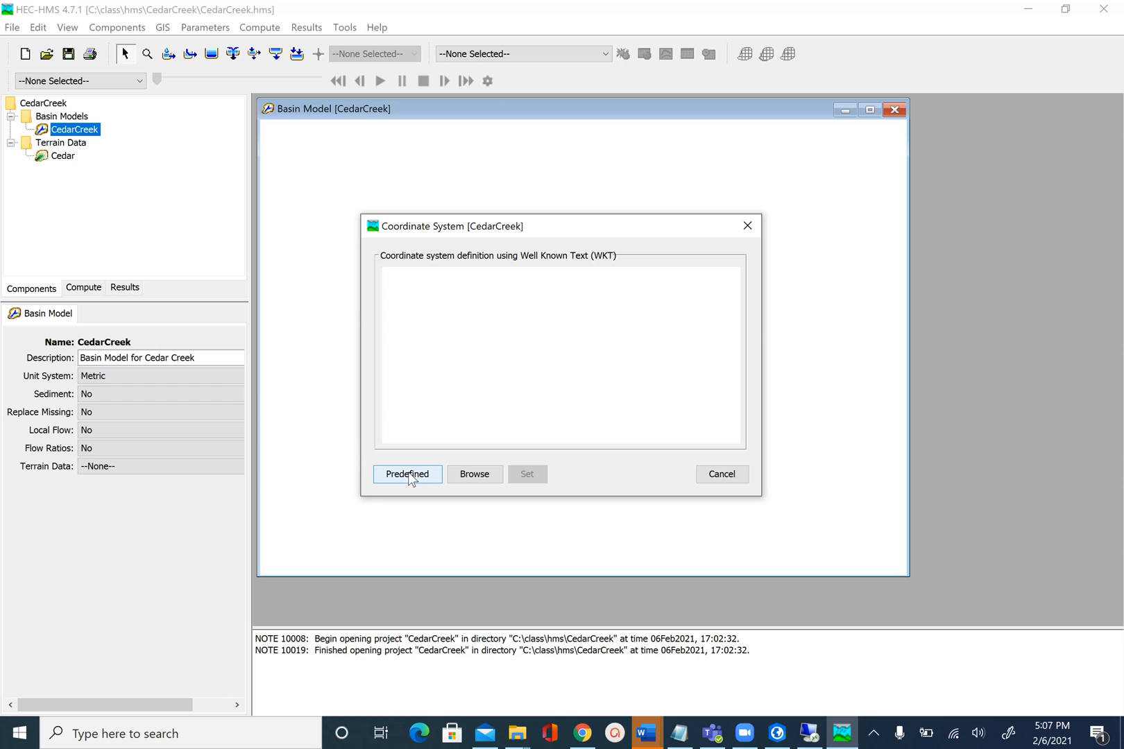
click(407, 474)
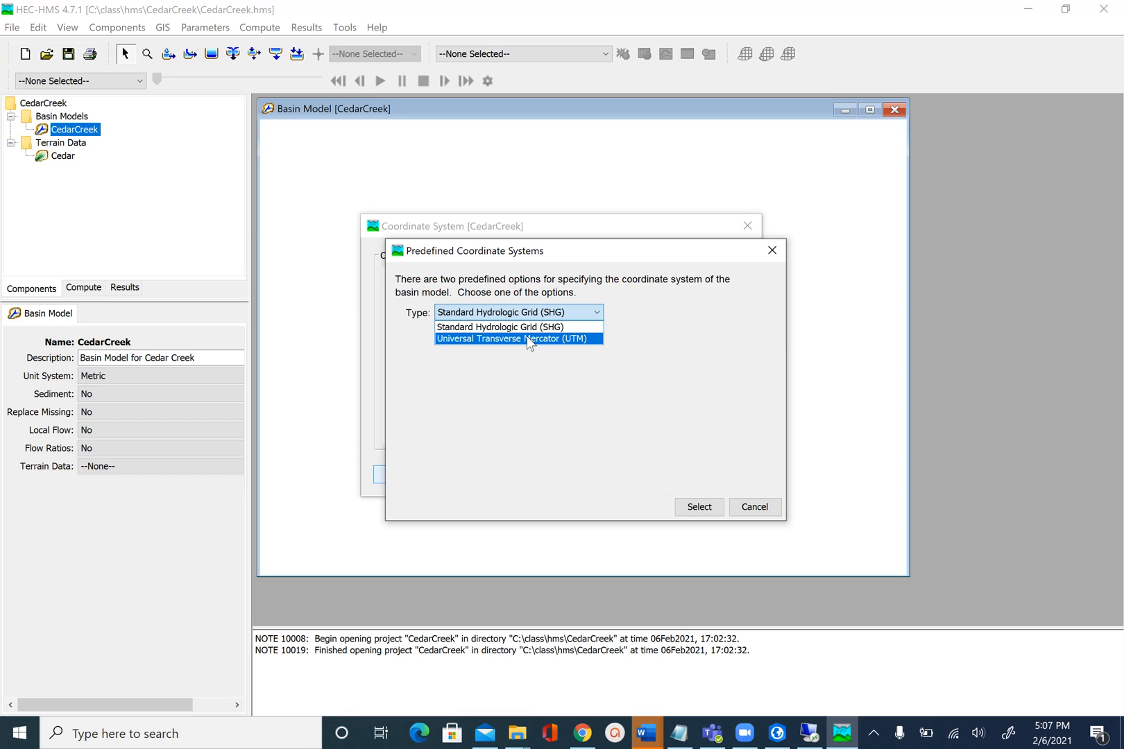
Choose UTM zone 16, Northern hemisphere, NAD 83 as the predefined coordinate system.
click(529, 338)
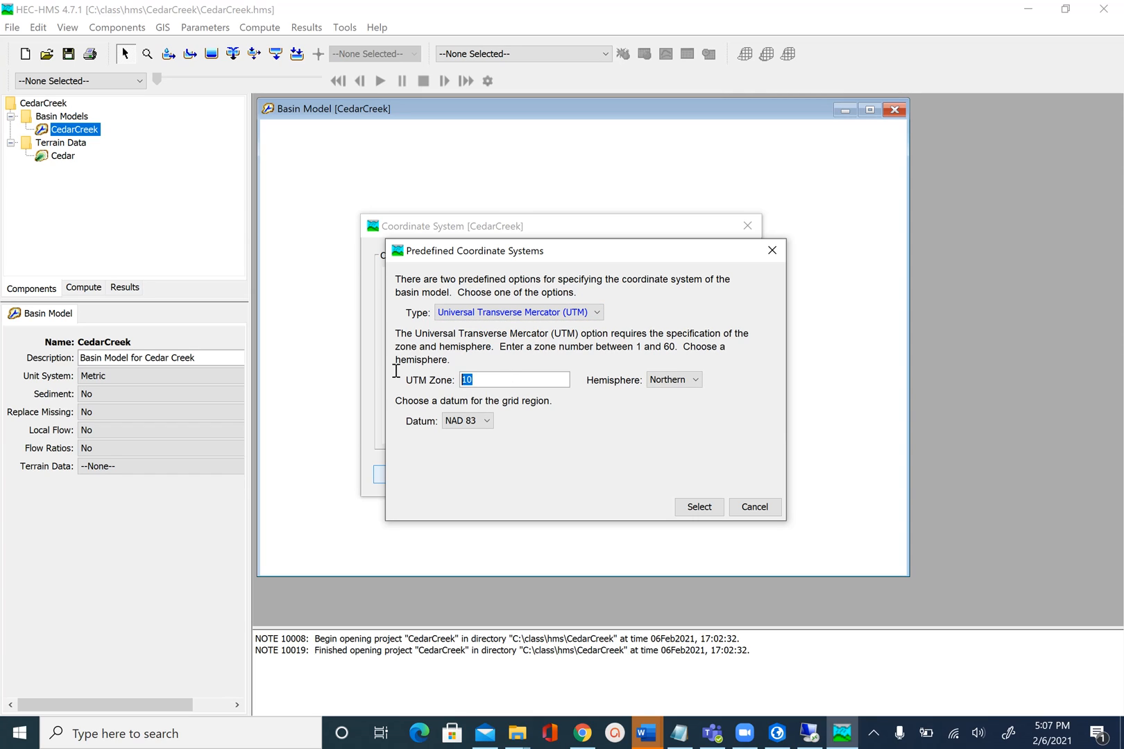
text(16)
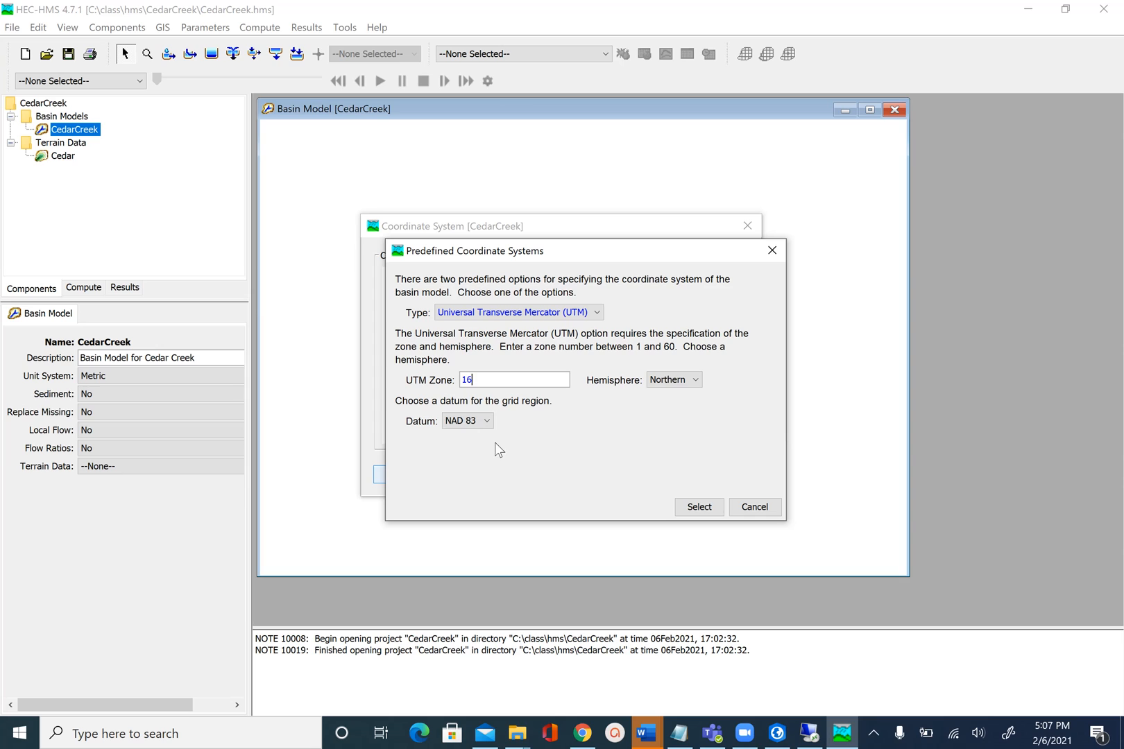
mouse_move(486, 440)
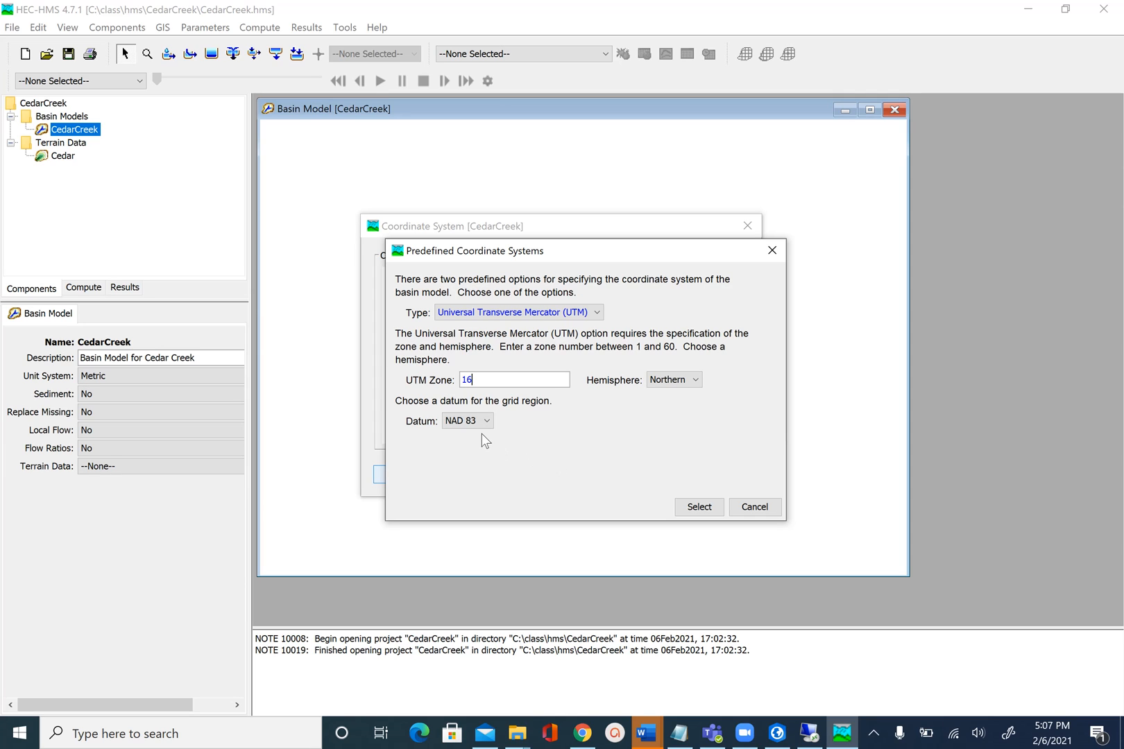
click(699, 508)
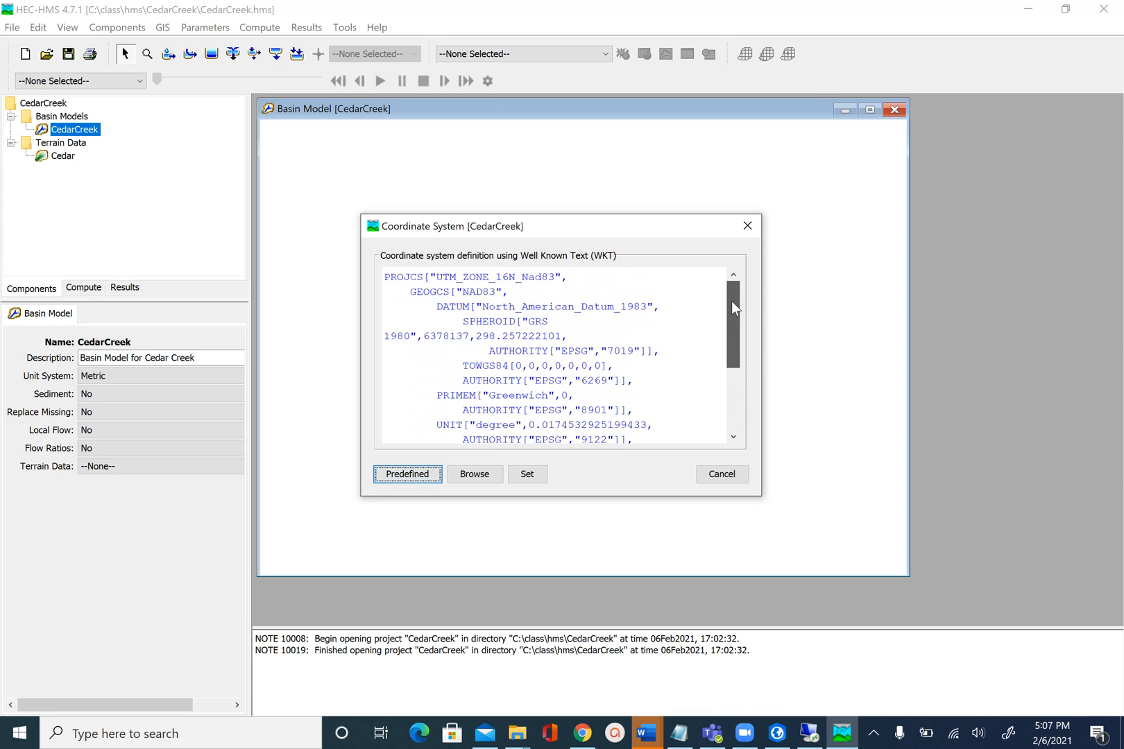
Review the WKT definition and set it as the CedarCreek basin model coordinate system.
drag(731, 323, 731, 398)
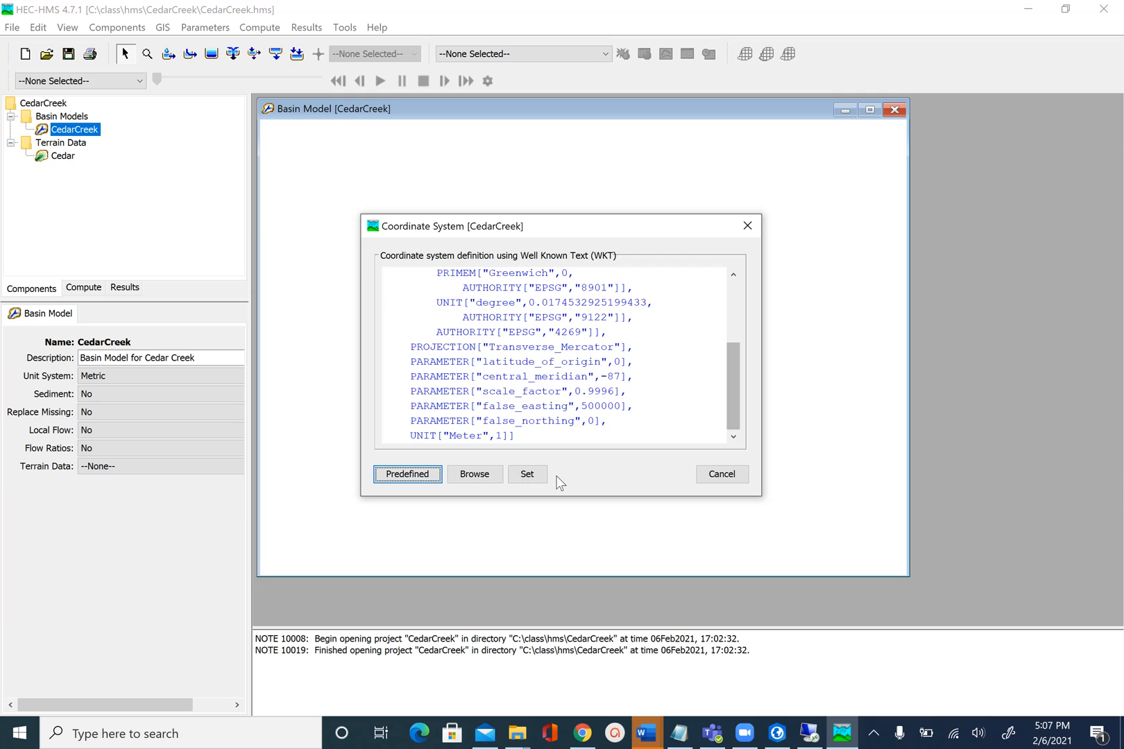
mouse_move(537, 480)
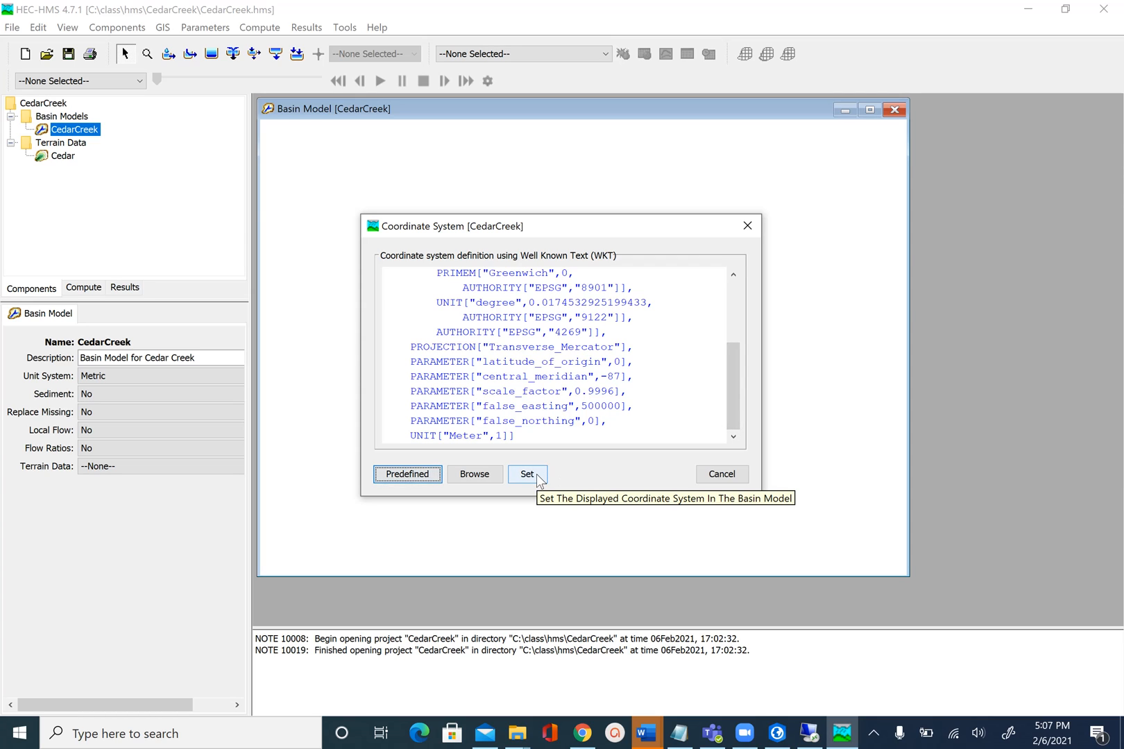
click(526, 475)
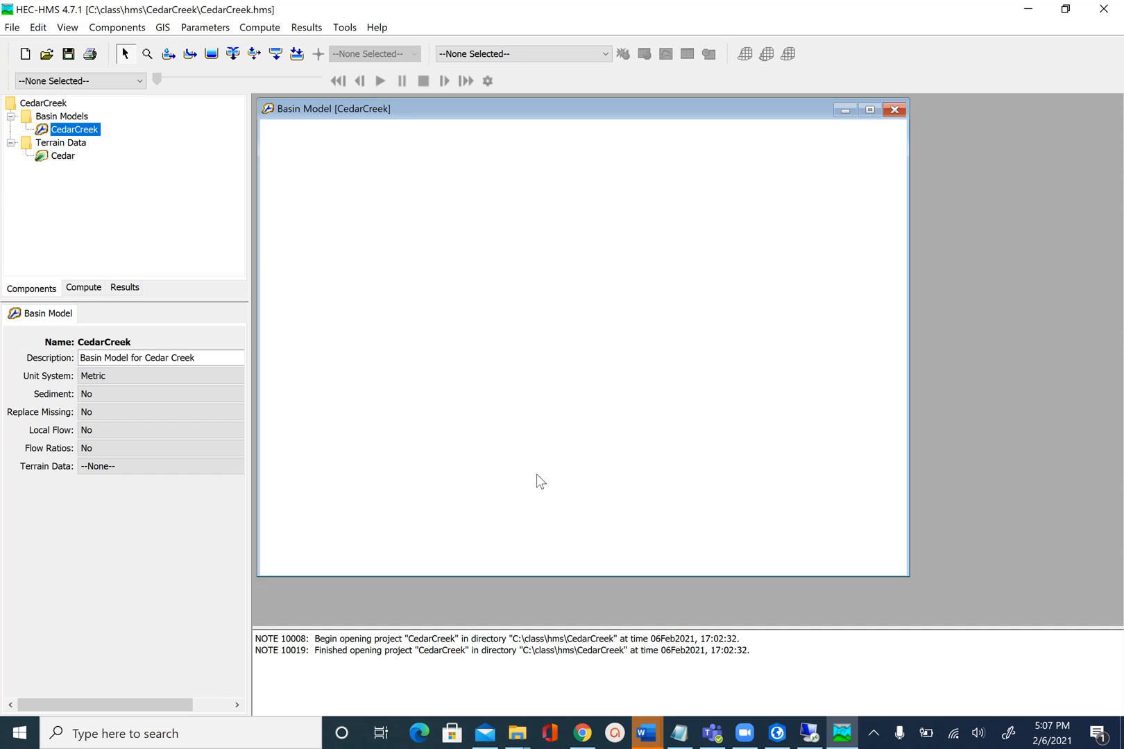
mouse_move(580, 332)
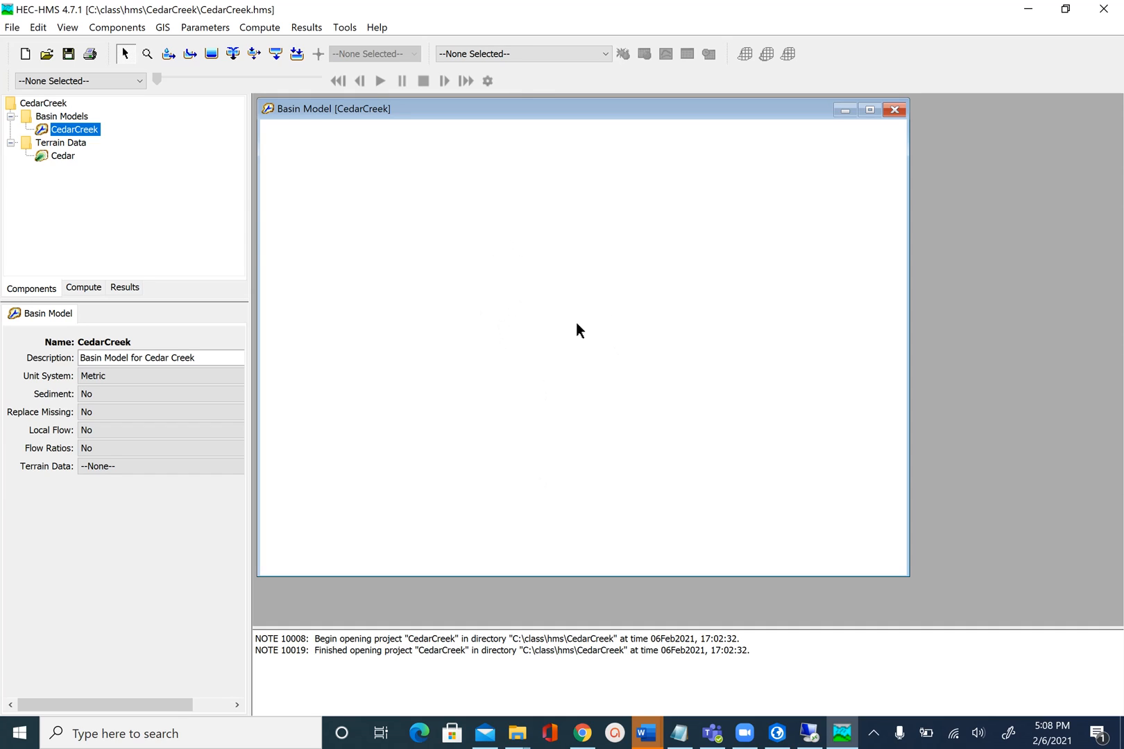
mouse_move(525, 297)
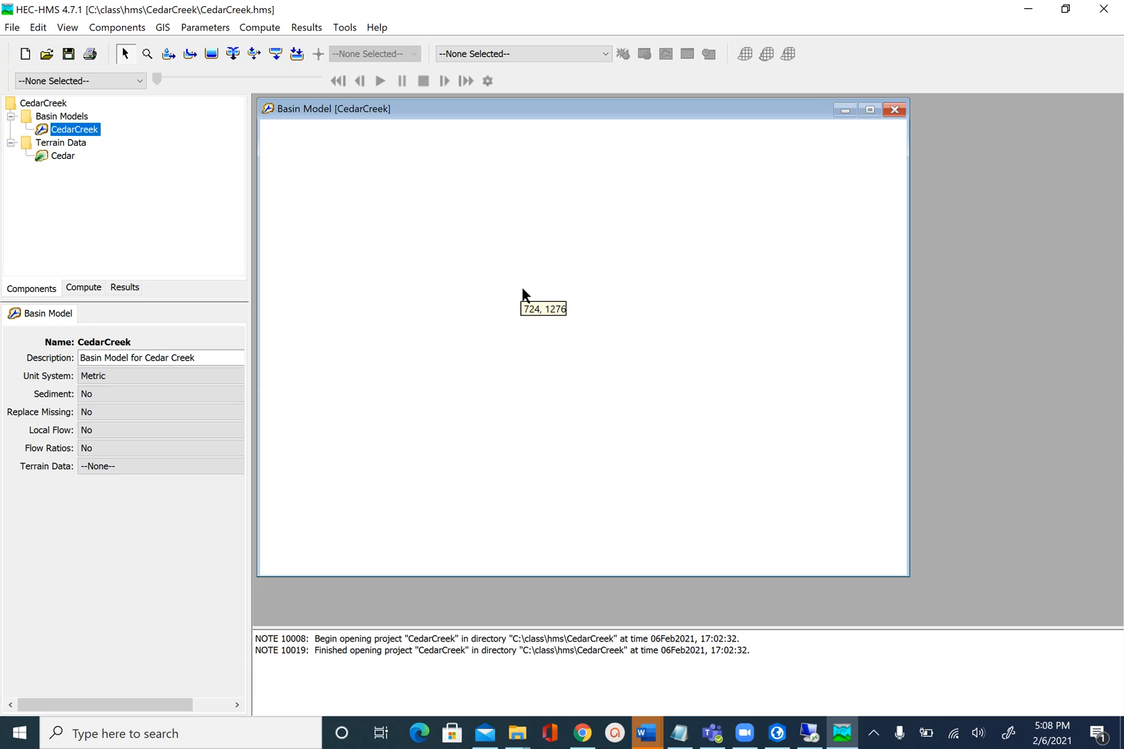
mouse_move(547, 297)
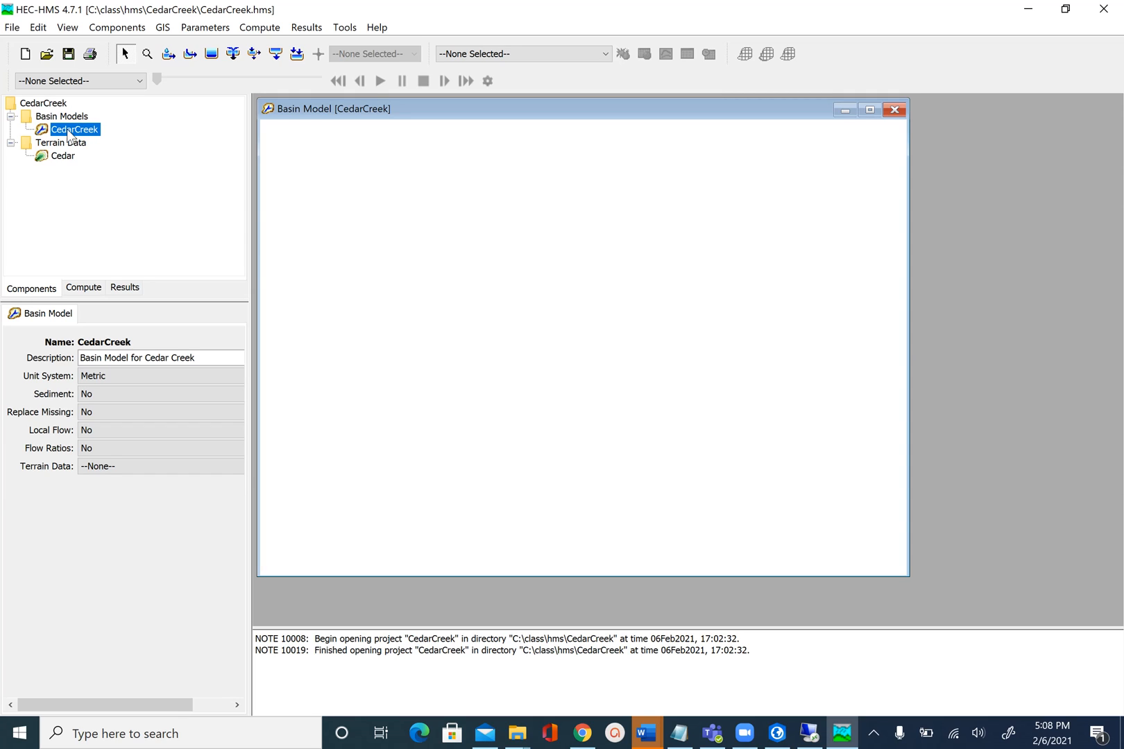
mouse_move(80, 147)
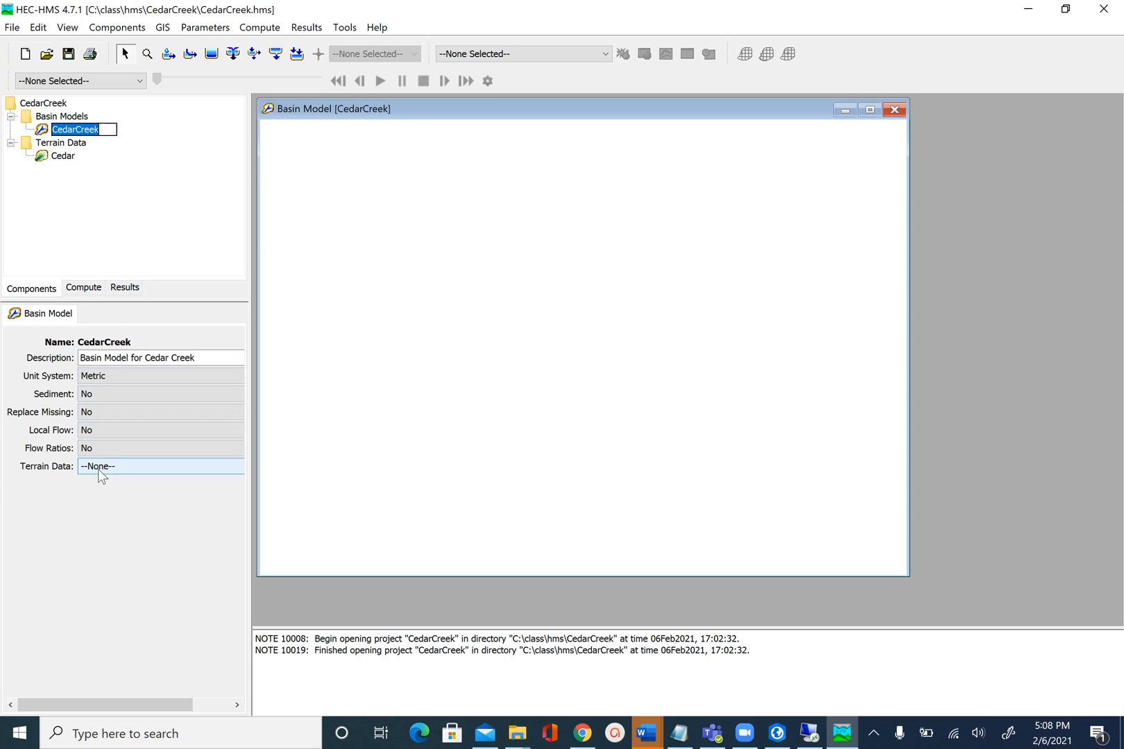
mouse_move(136, 473)
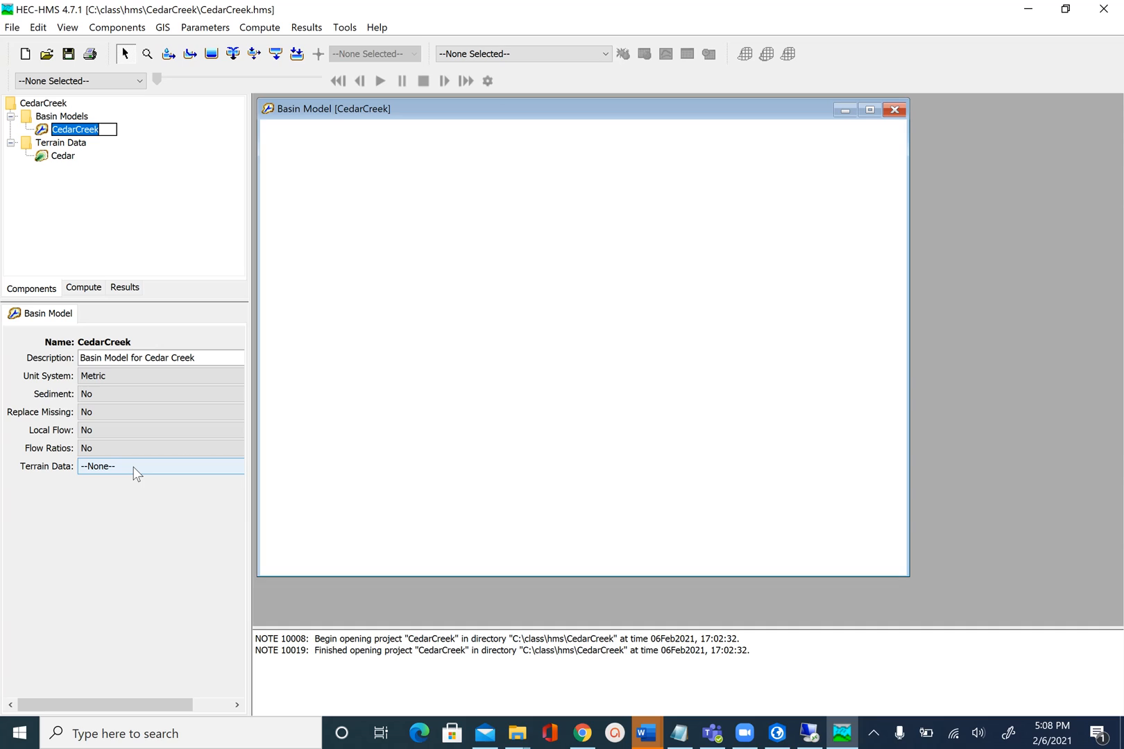
click(161, 466)
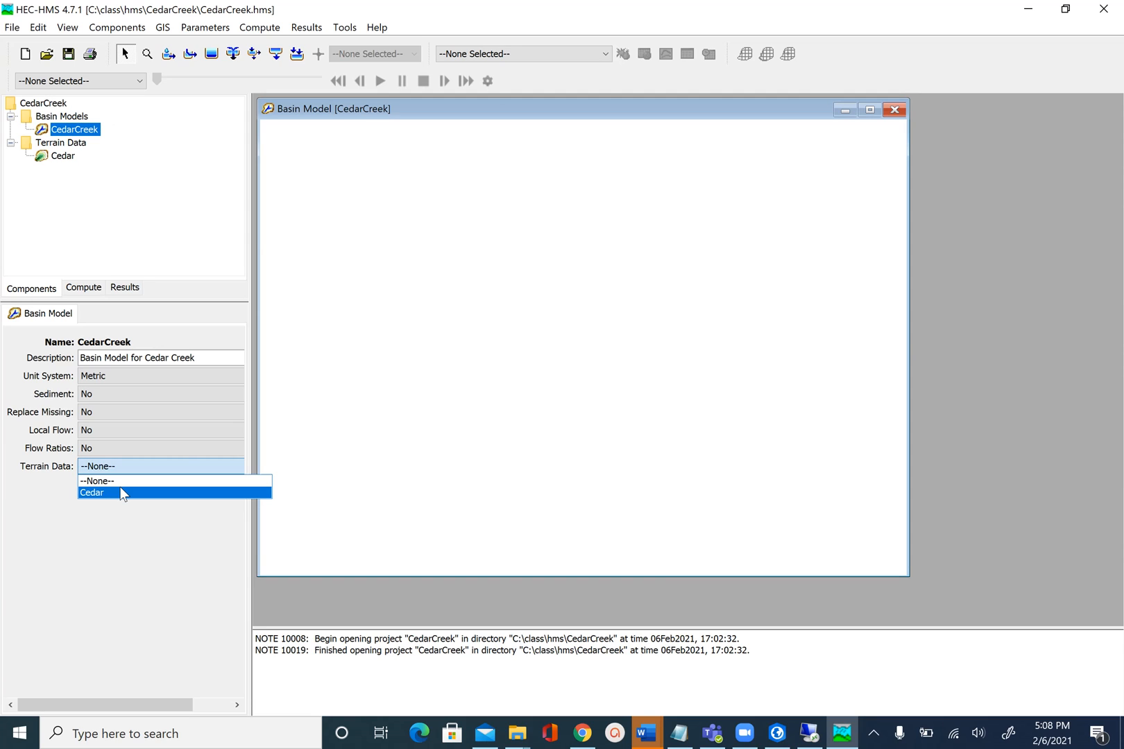
click(91, 493)
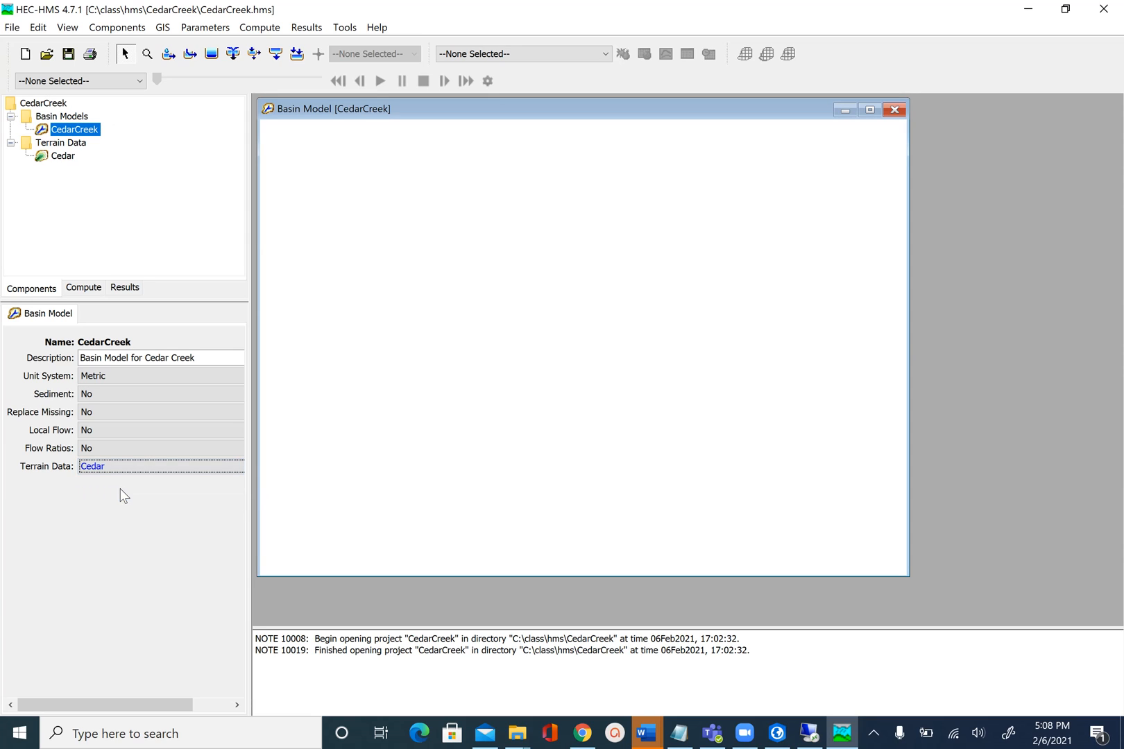
mouse_move(458, 395)
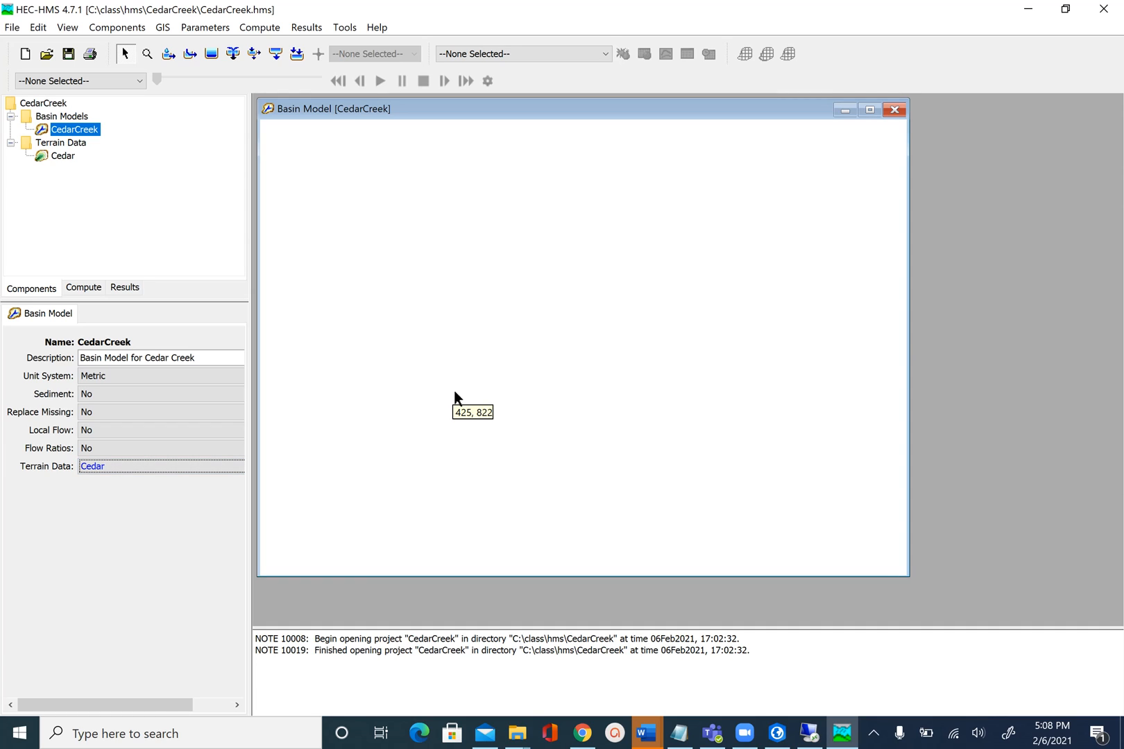
mouse_move(458, 397)
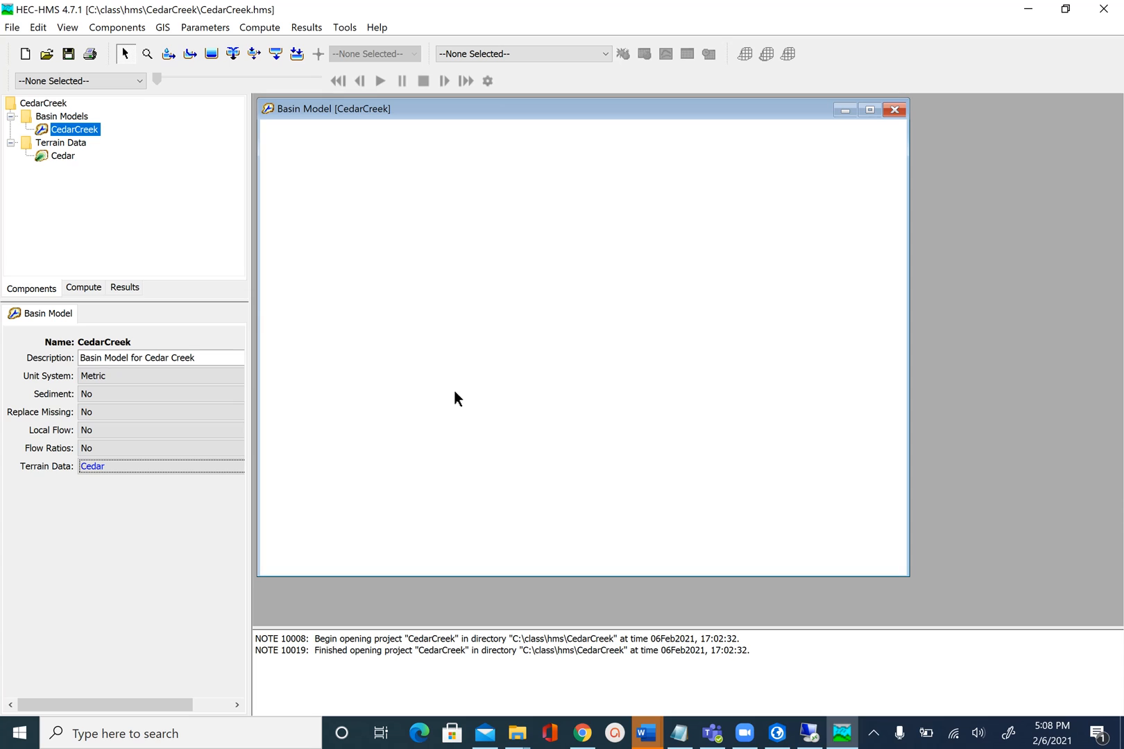
mouse_move(63, 146)
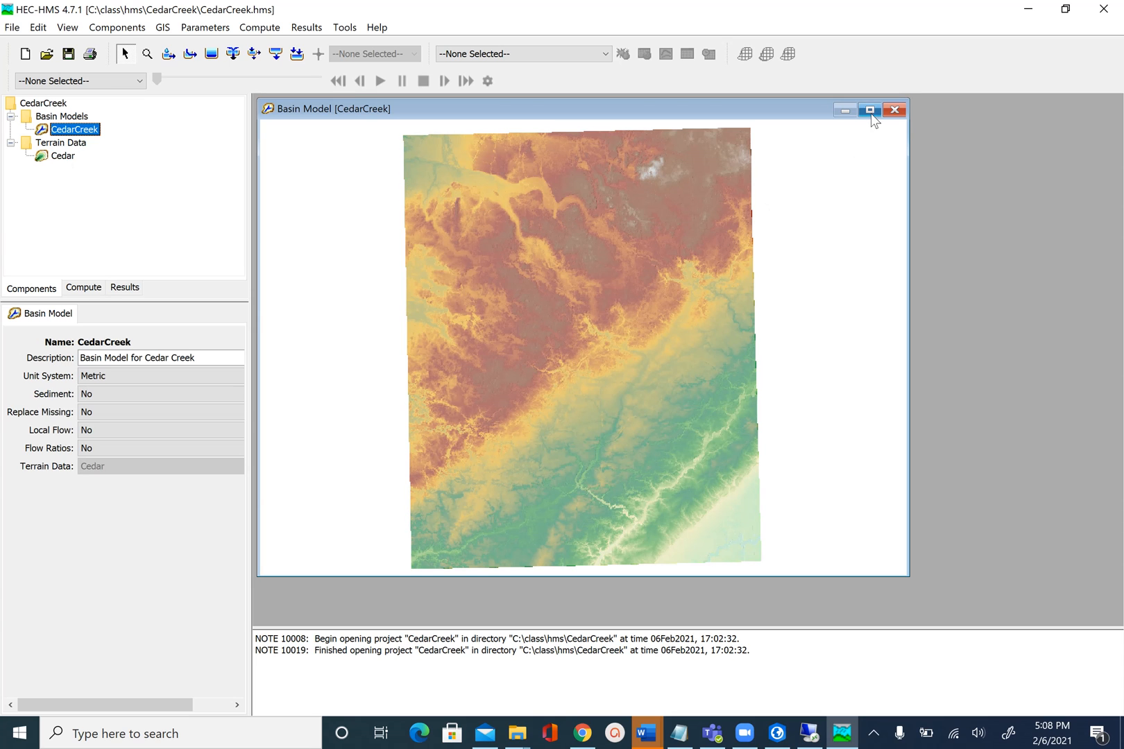
click(868, 110)
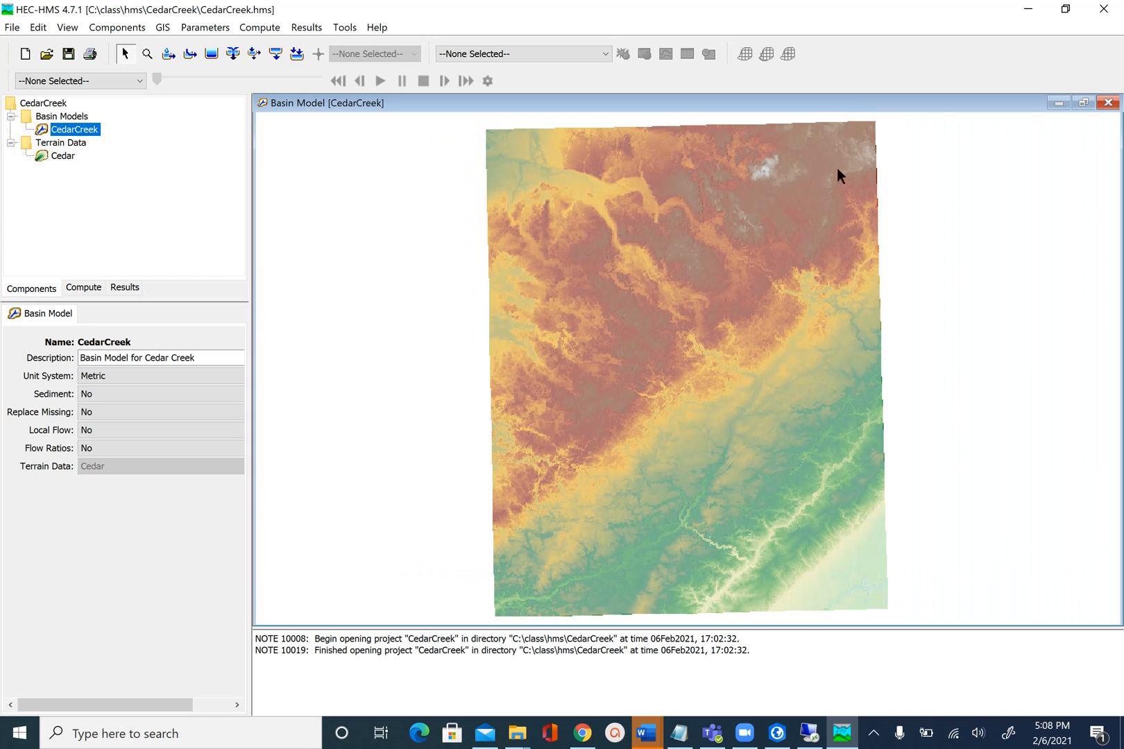
mouse_move(719, 308)
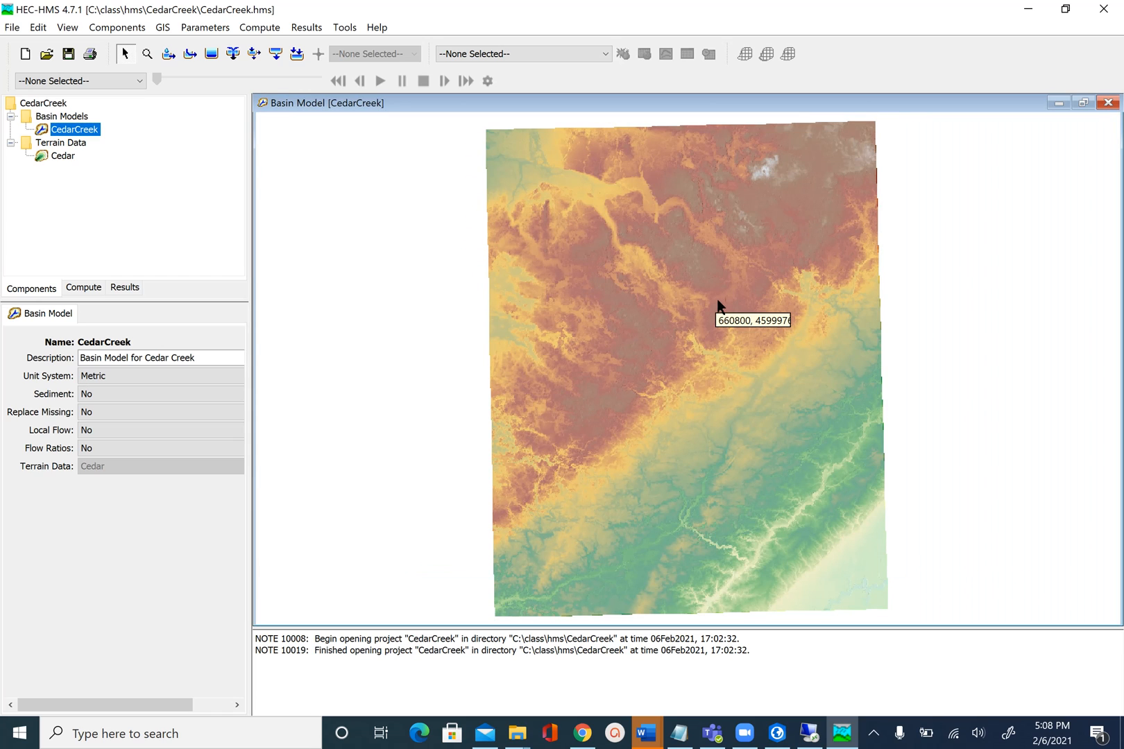
mouse_move(641, 325)
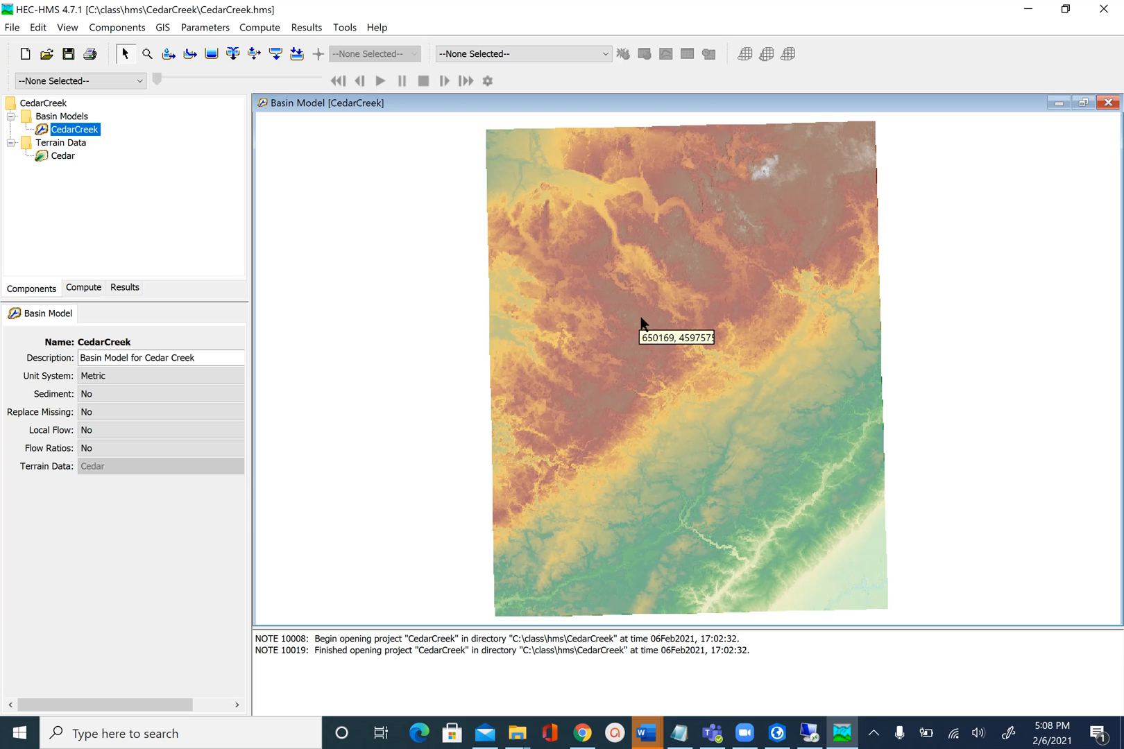
mouse_move(706, 283)
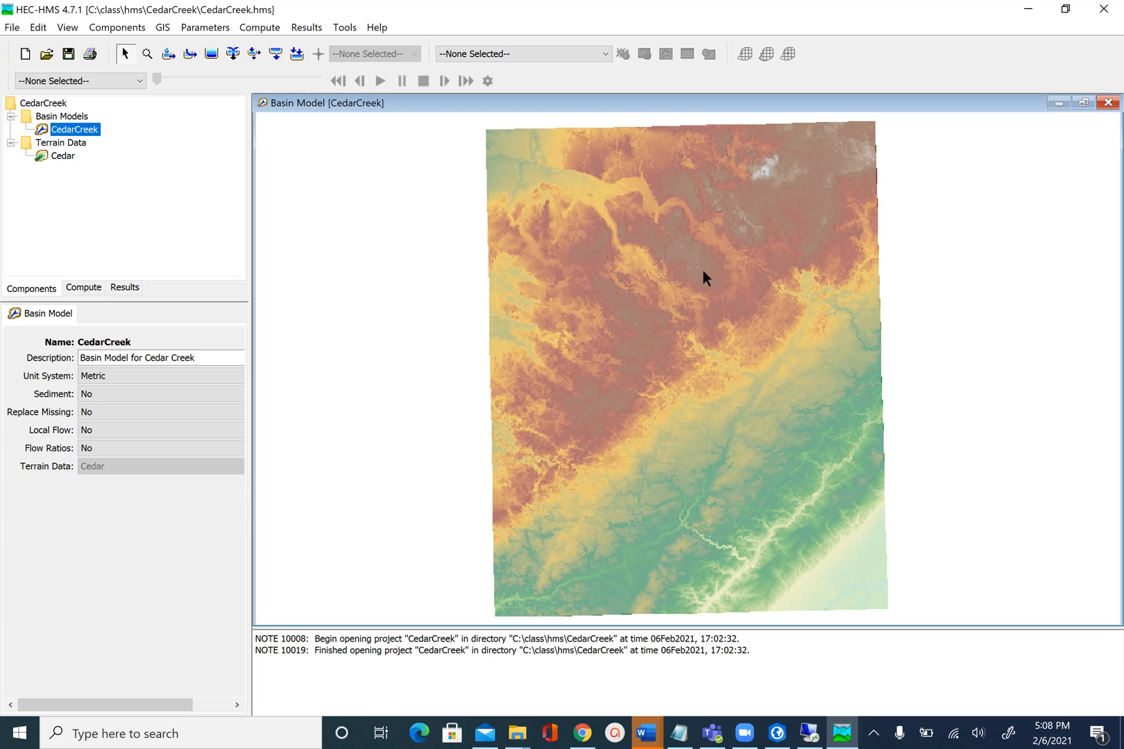
mouse_move(706, 279)
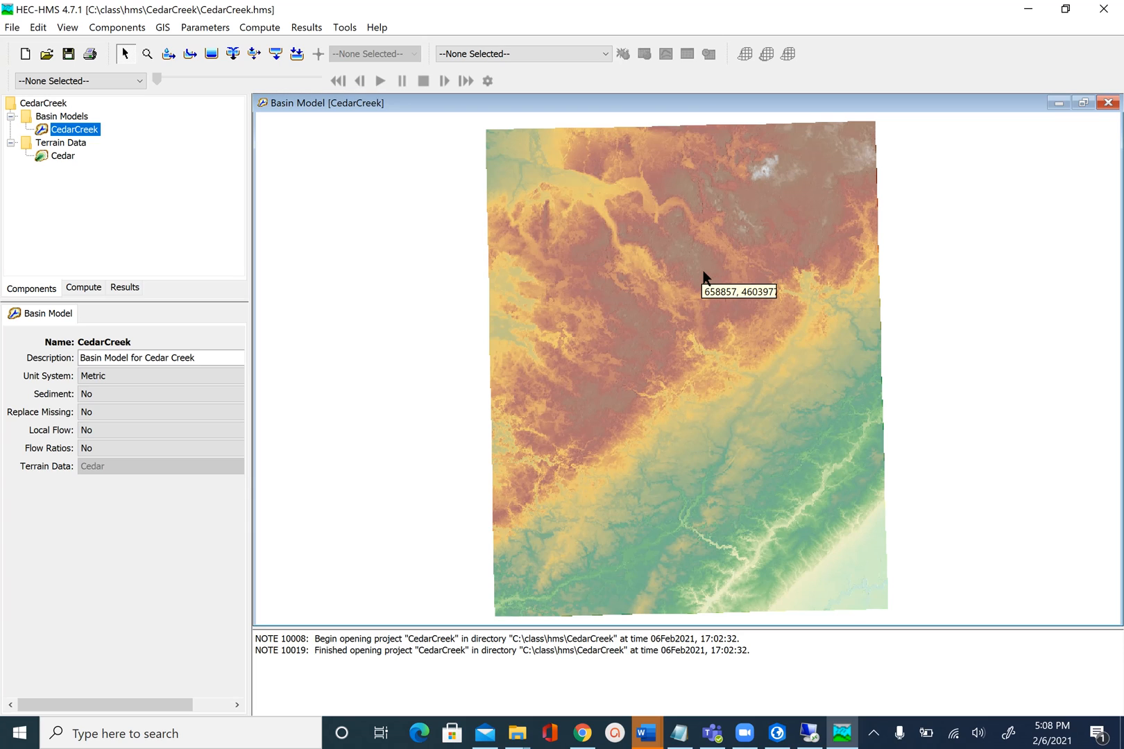
mouse_move(705, 273)
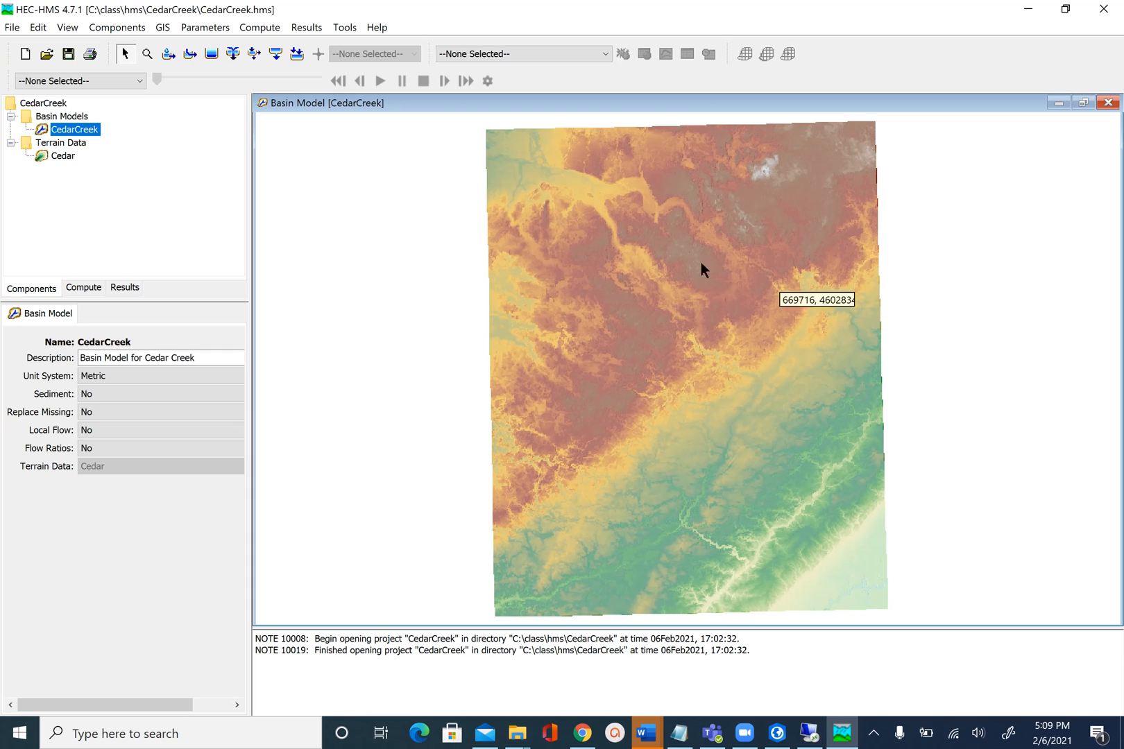
mouse_move(627, 301)
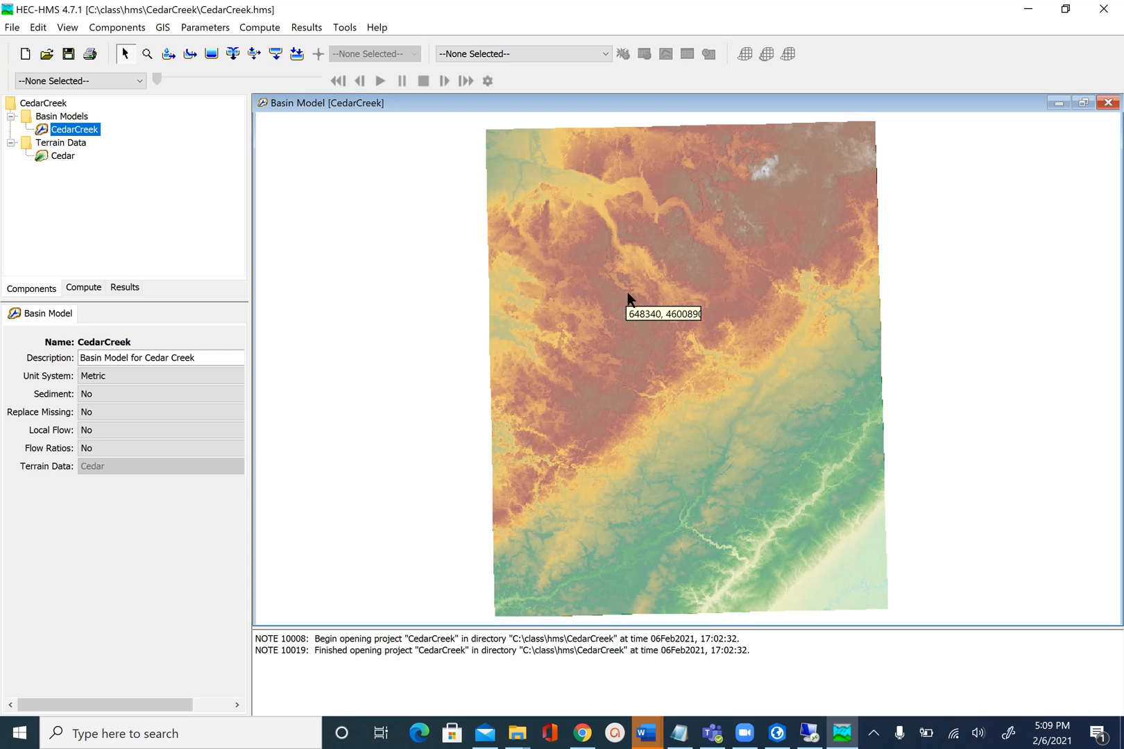
mouse_move(630, 301)
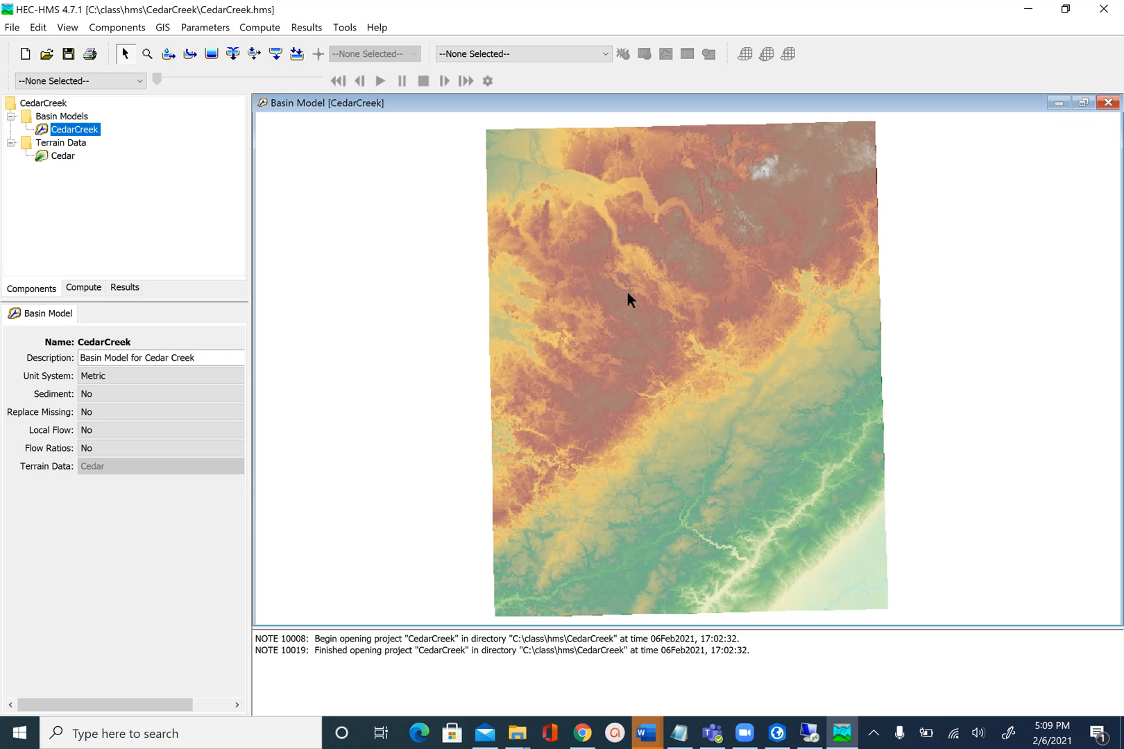
mouse_move(718, 304)
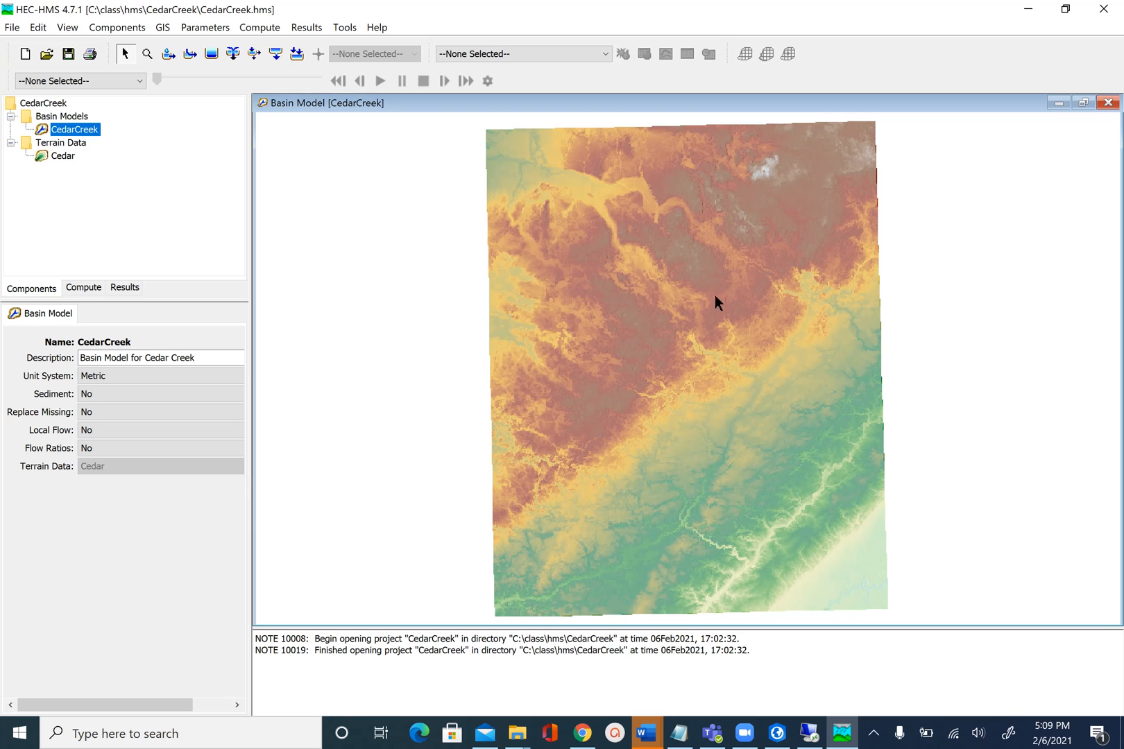
Select the Cedar terrain data and show the basin map's Map Layers list.
click(61, 155)
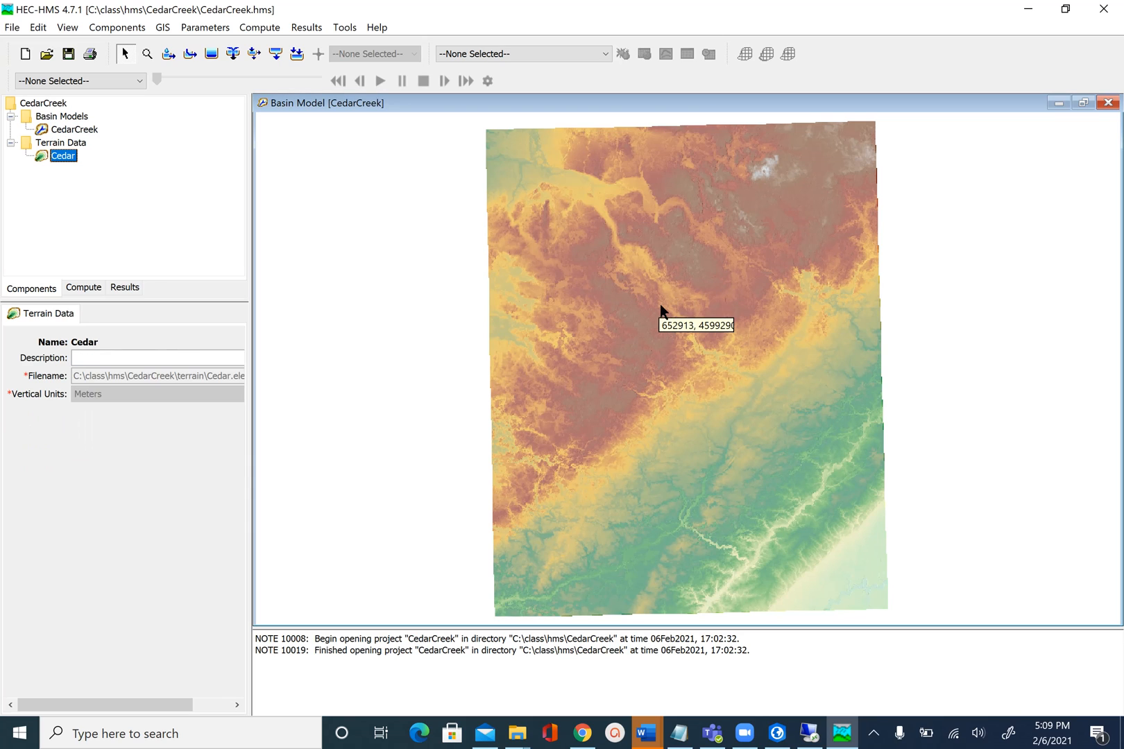
right_click(661, 312)
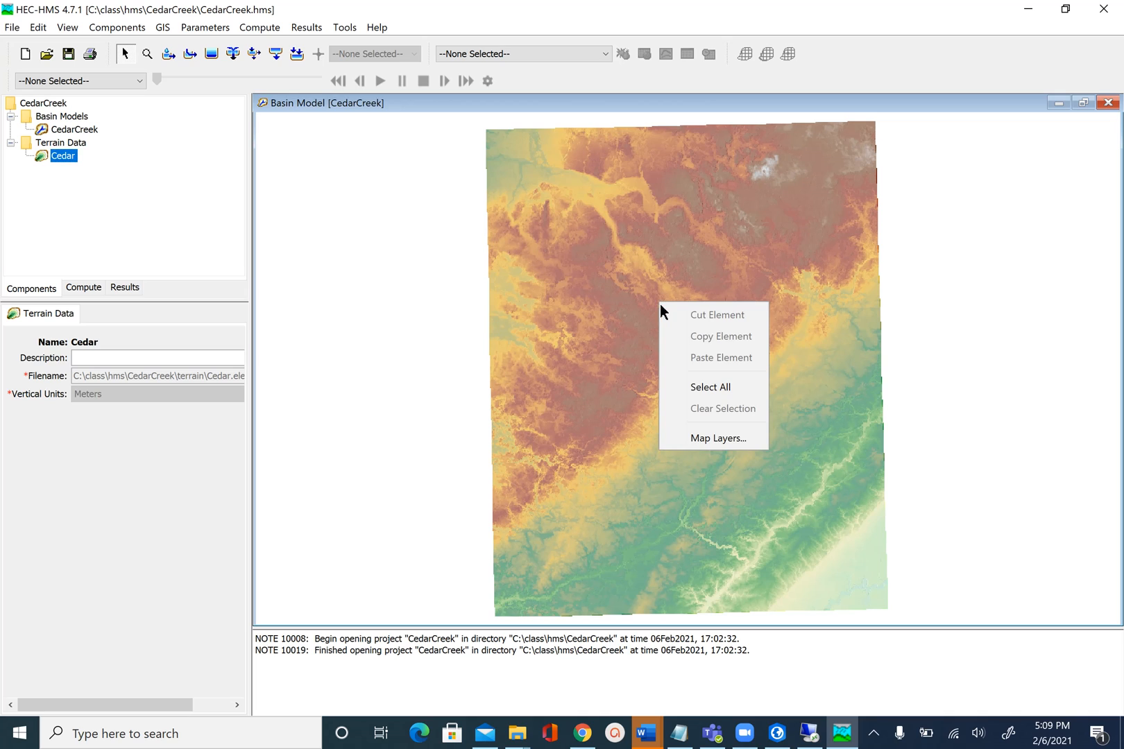
mouse_move(739, 440)
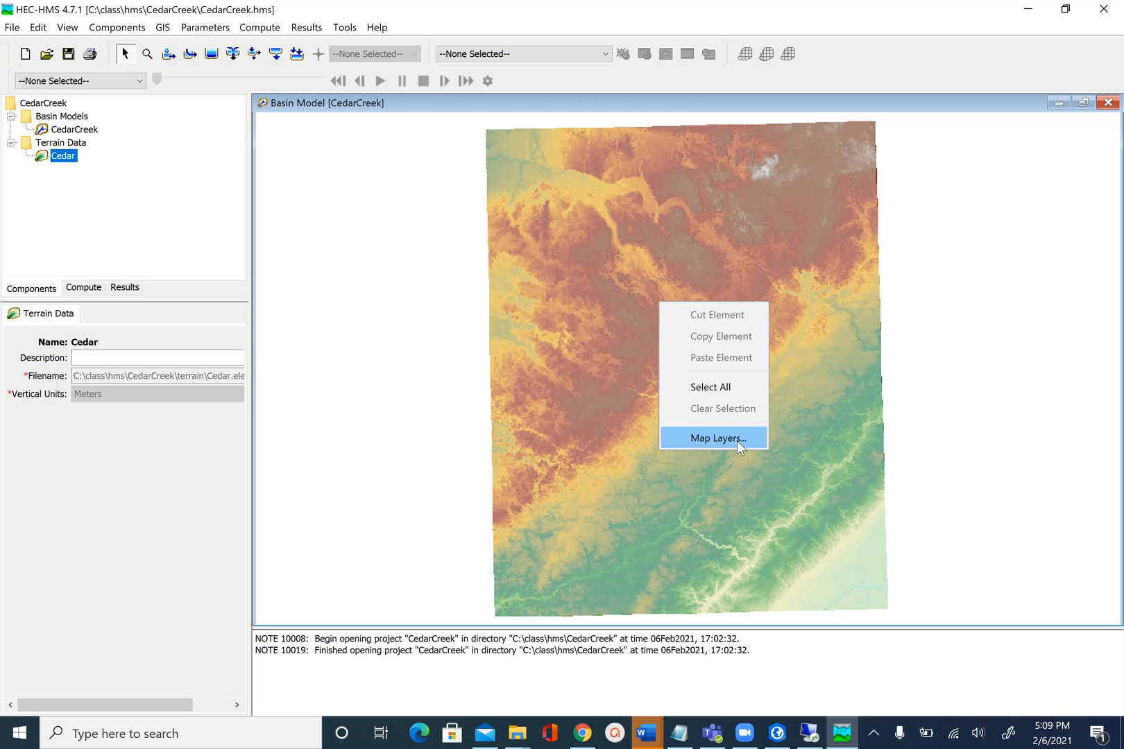
click(714, 438)
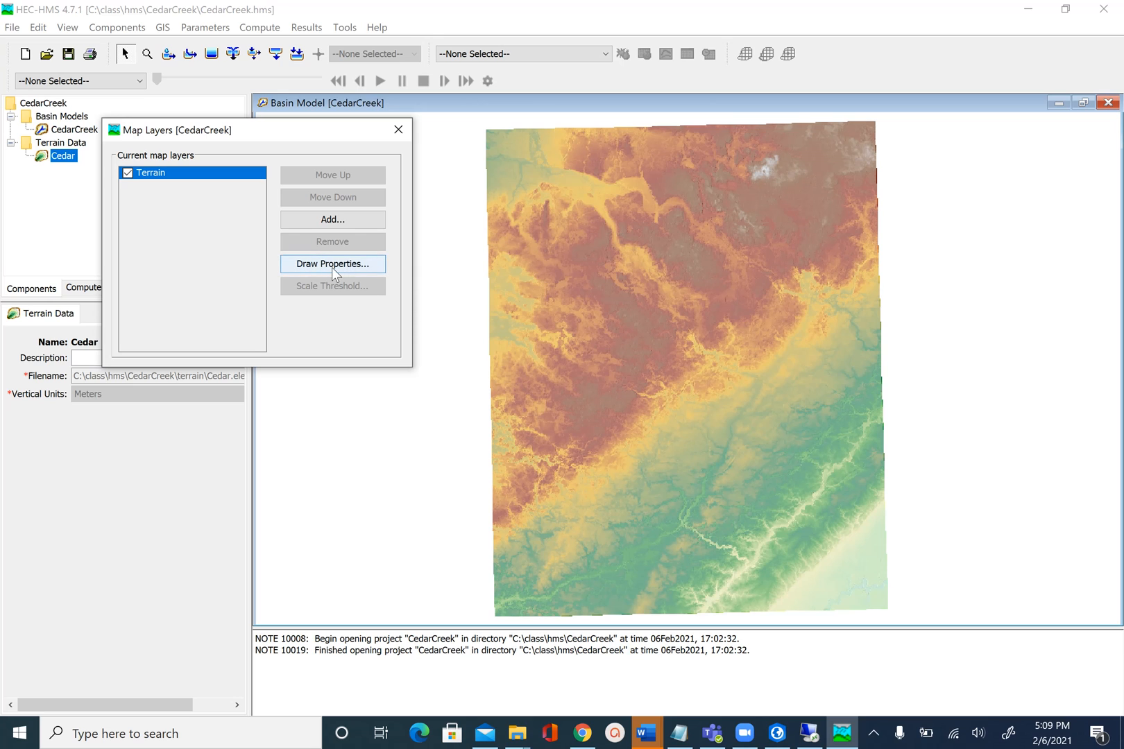
mouse_move(333, 272)
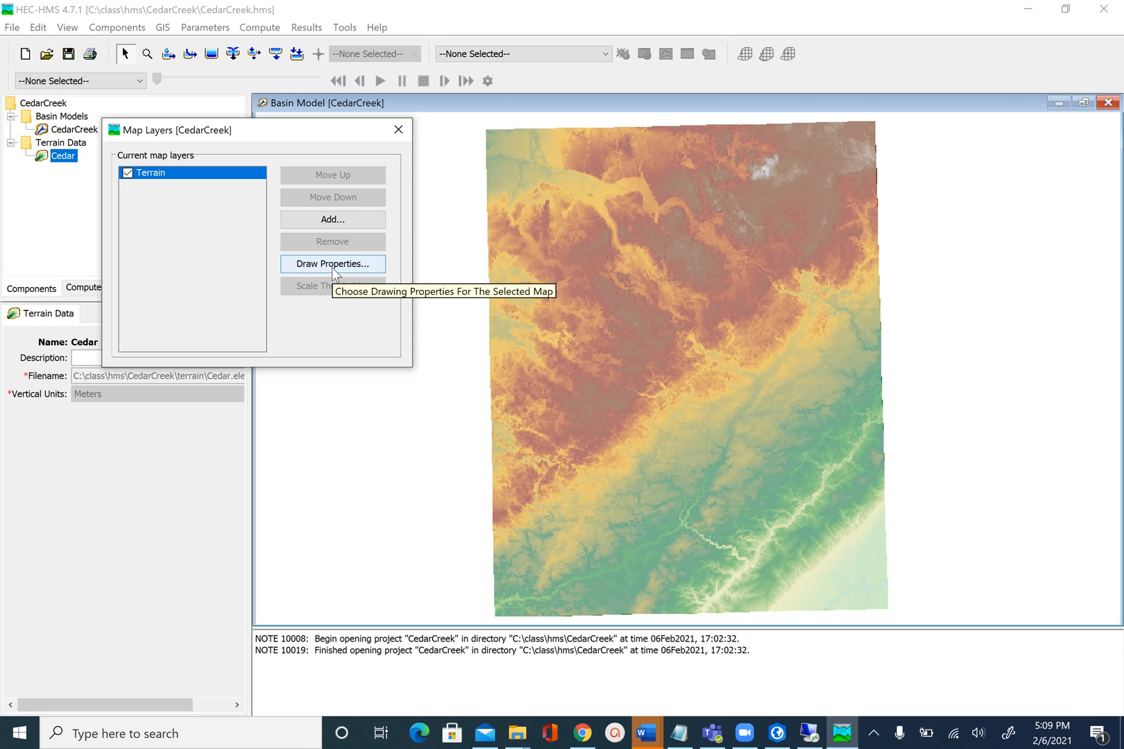
click(332, 264)
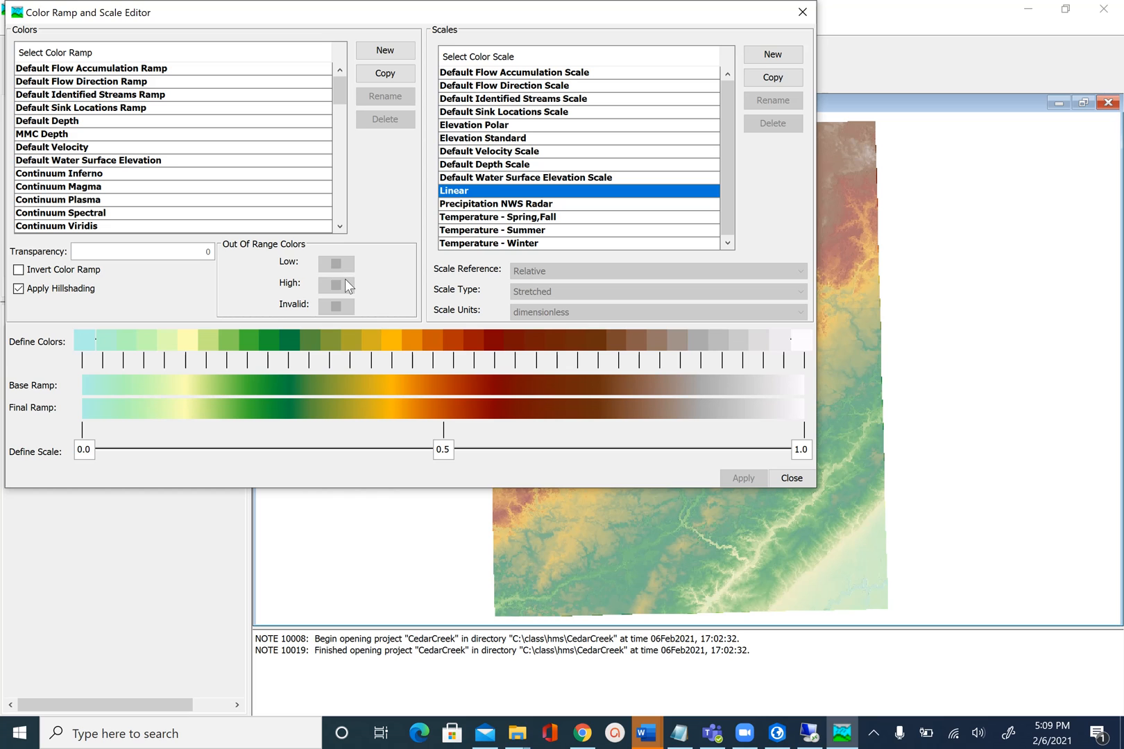
mouse_move(405, 20)
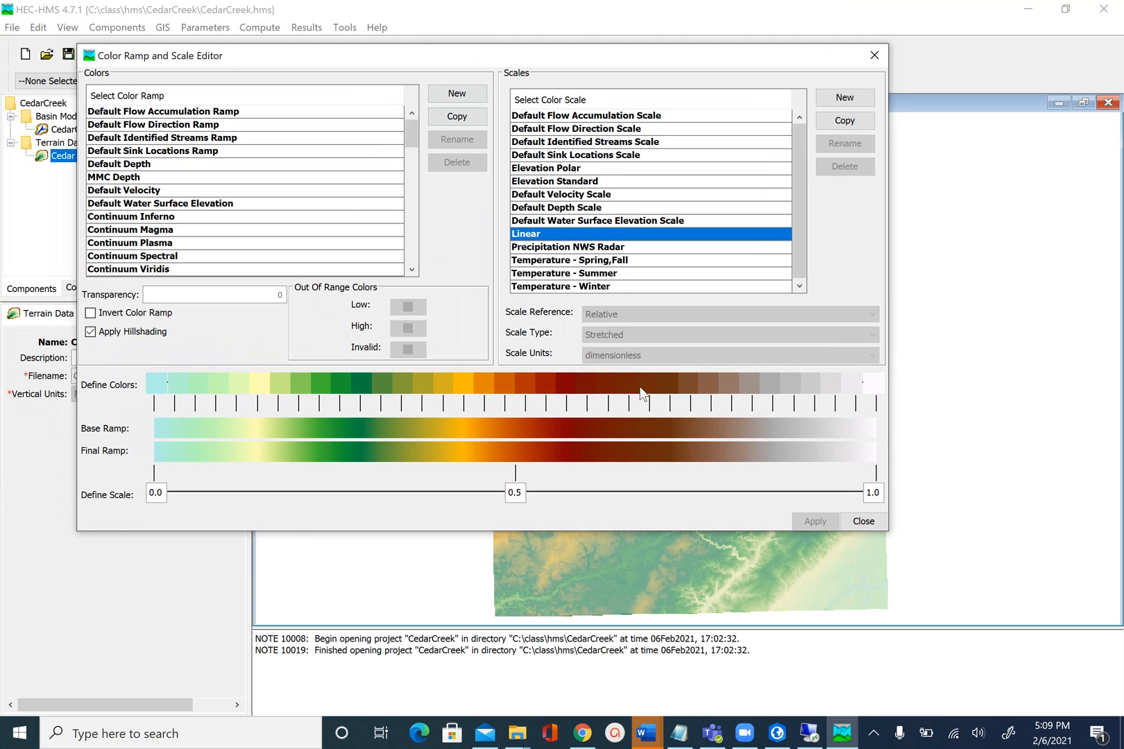
mouse_move(600, 273)
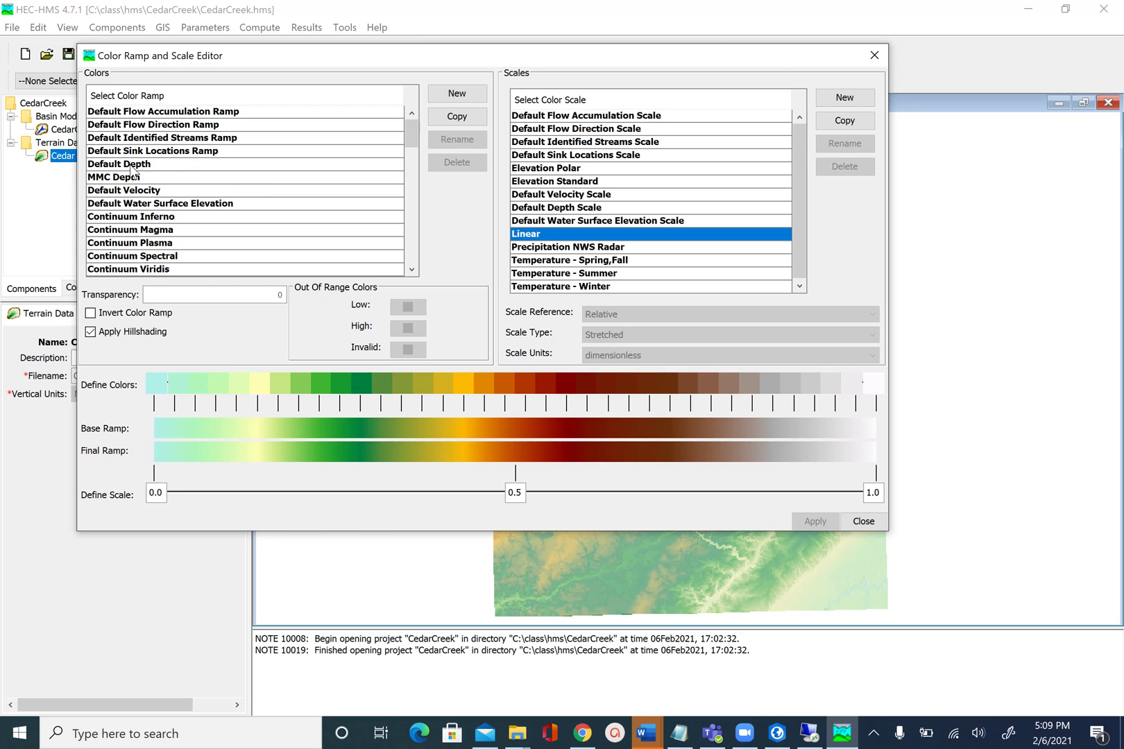
mouse_move(157, 180)
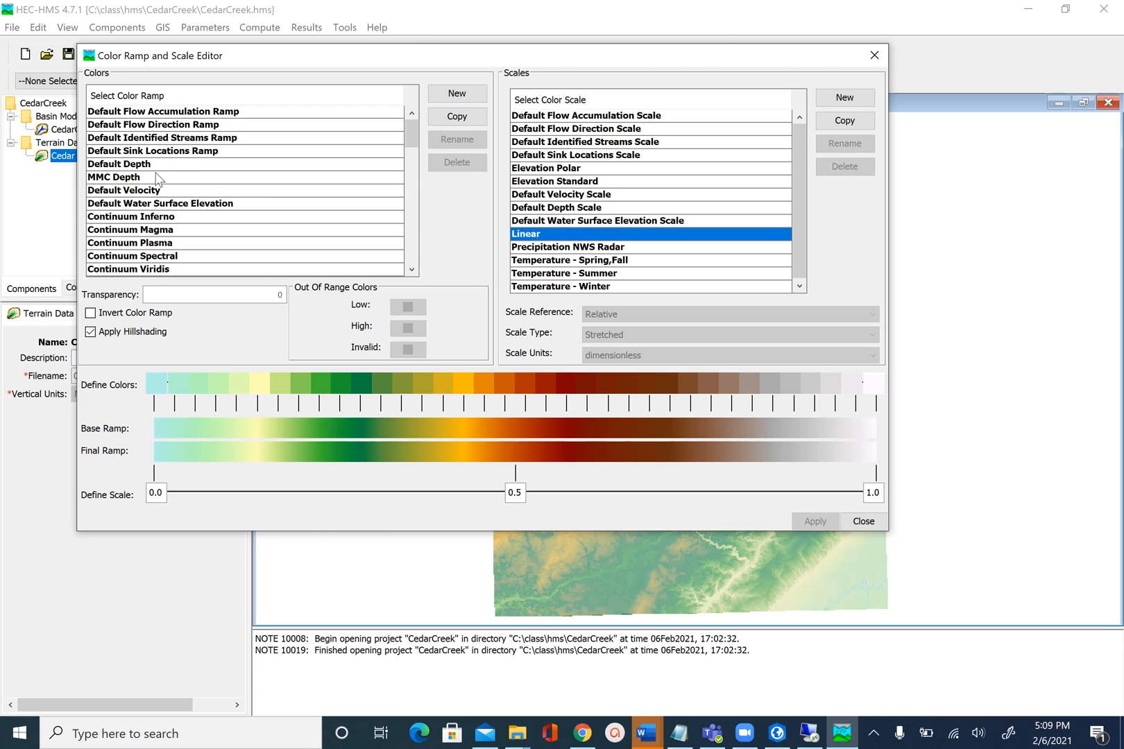
click(152, 138)
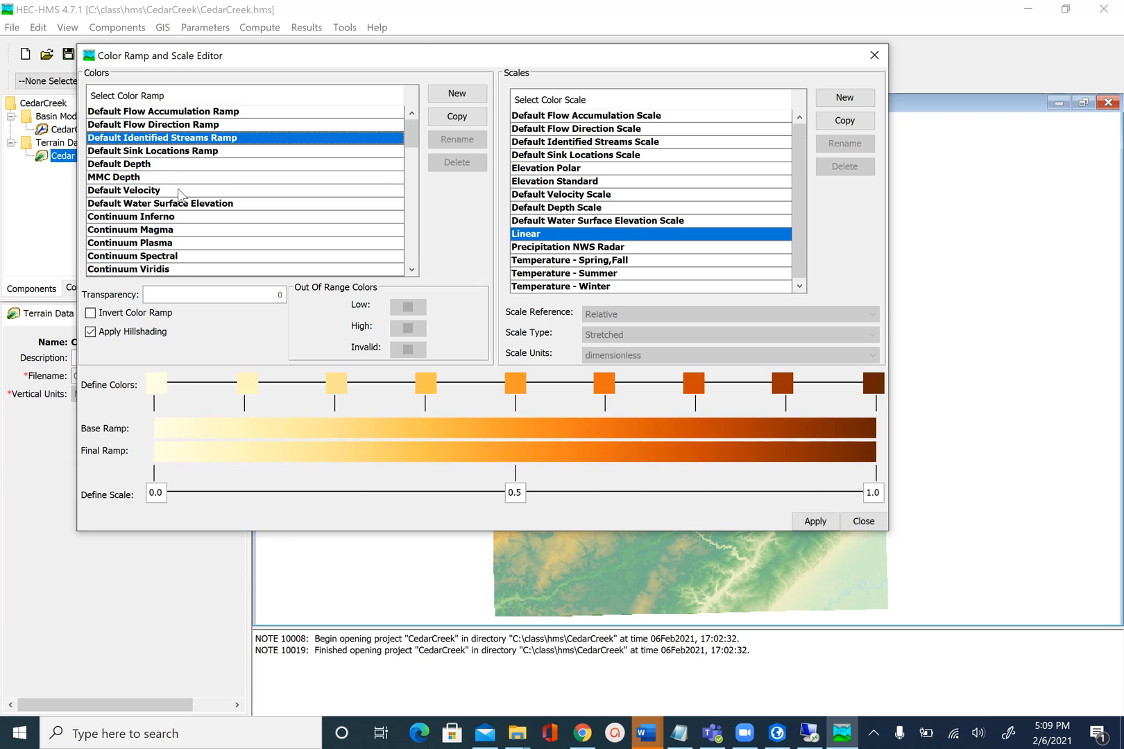
click(129, 243)
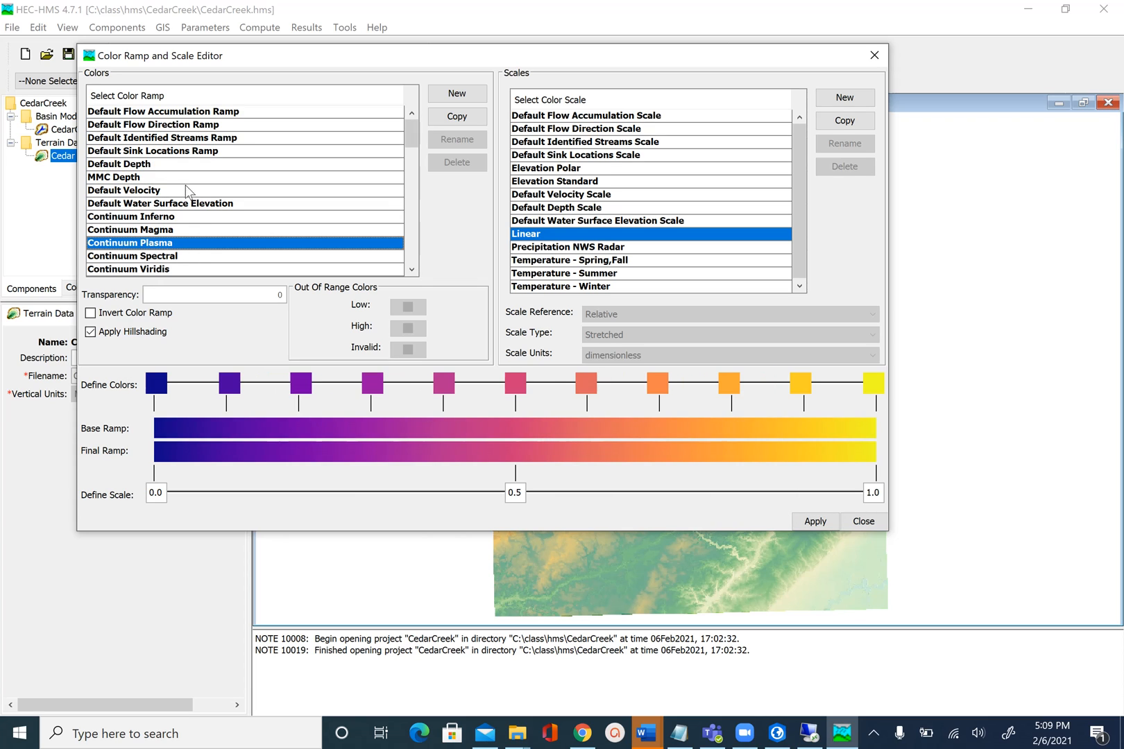
click(154, 137)
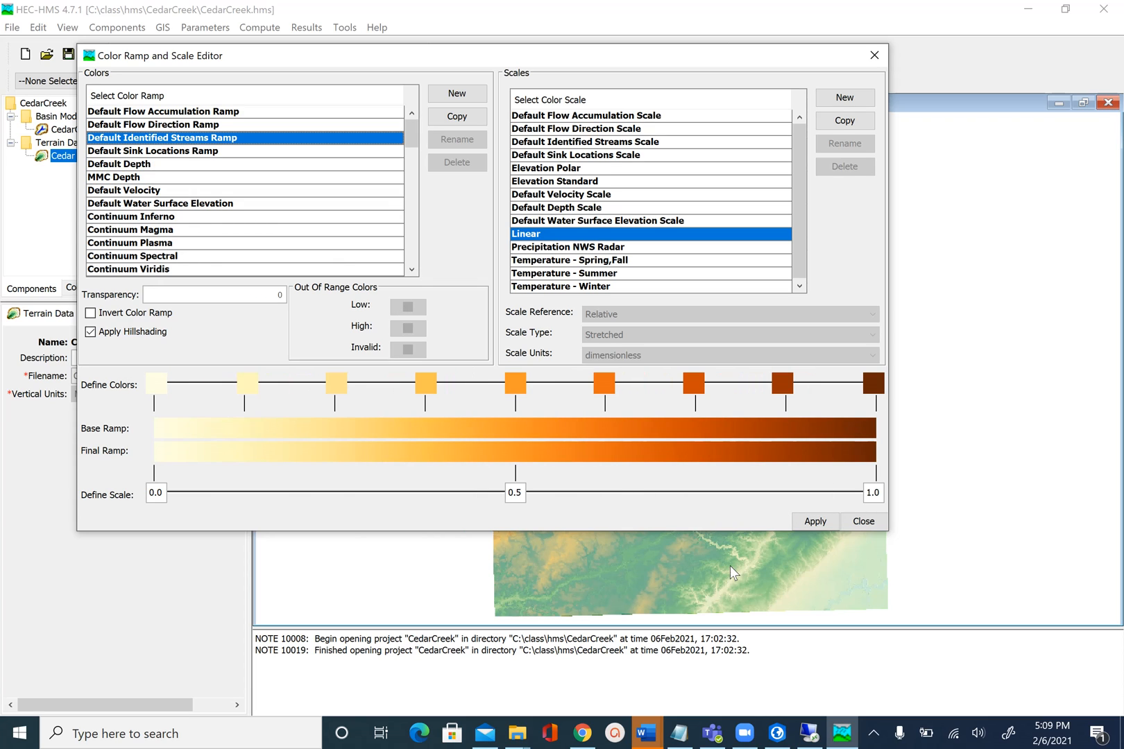
click(815, 521)
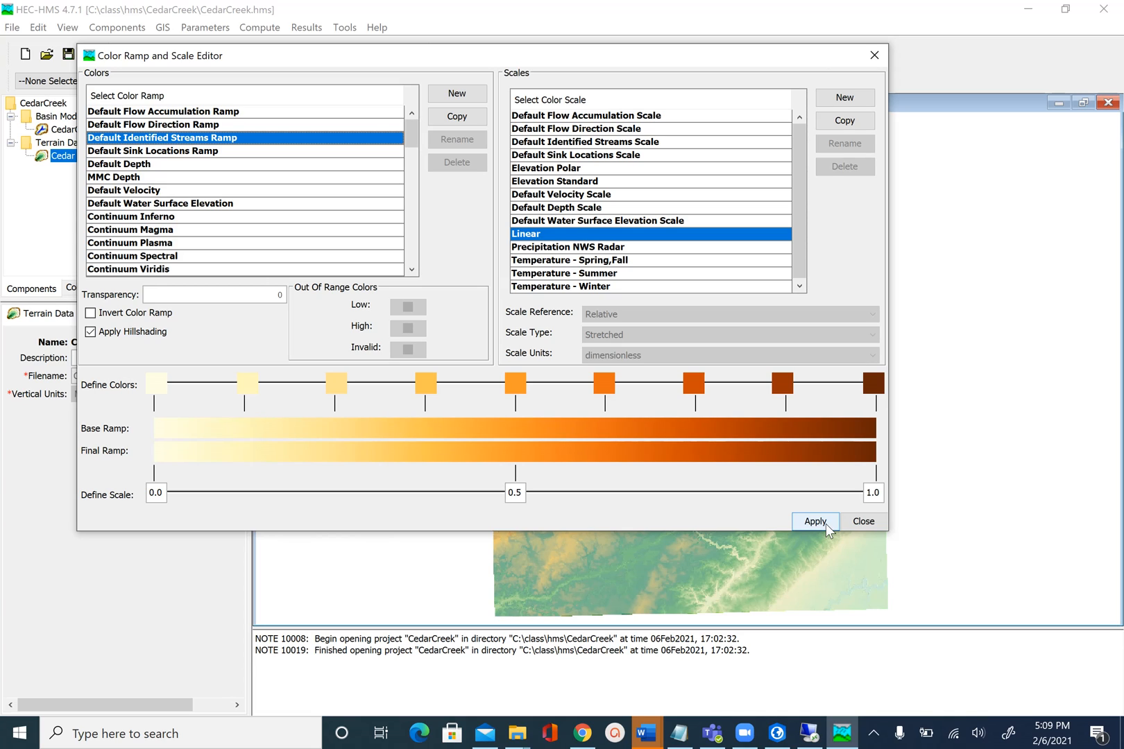
click(814, 521)
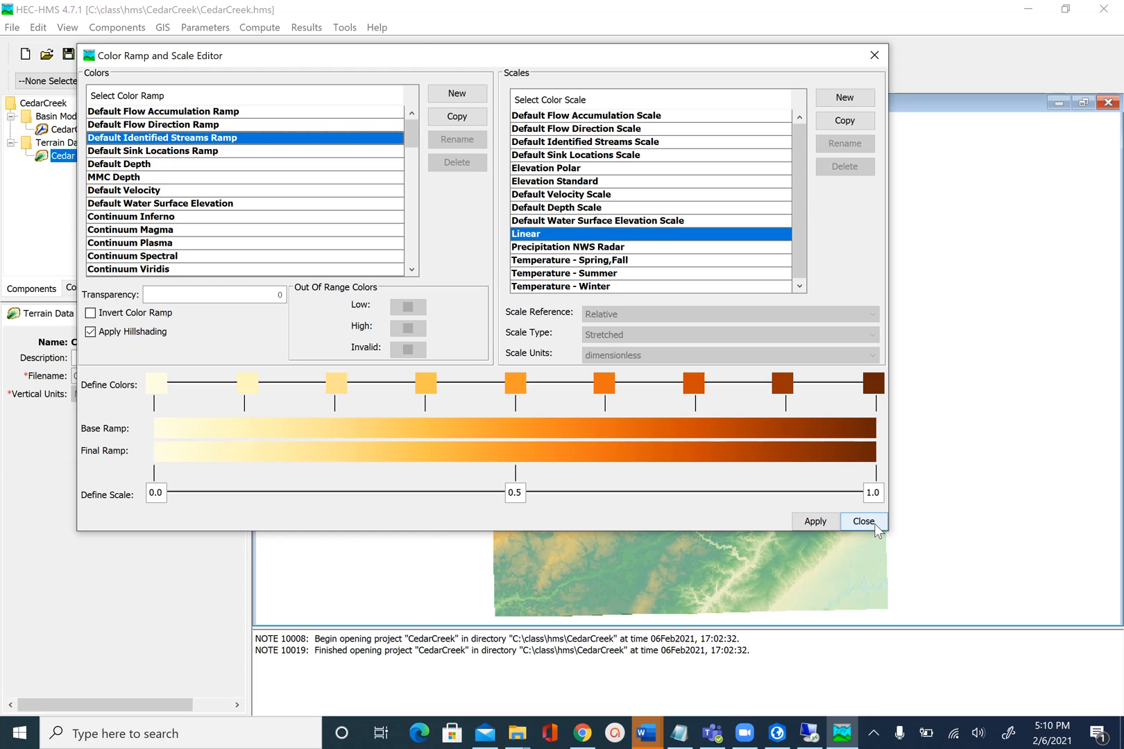
click(863, 522)
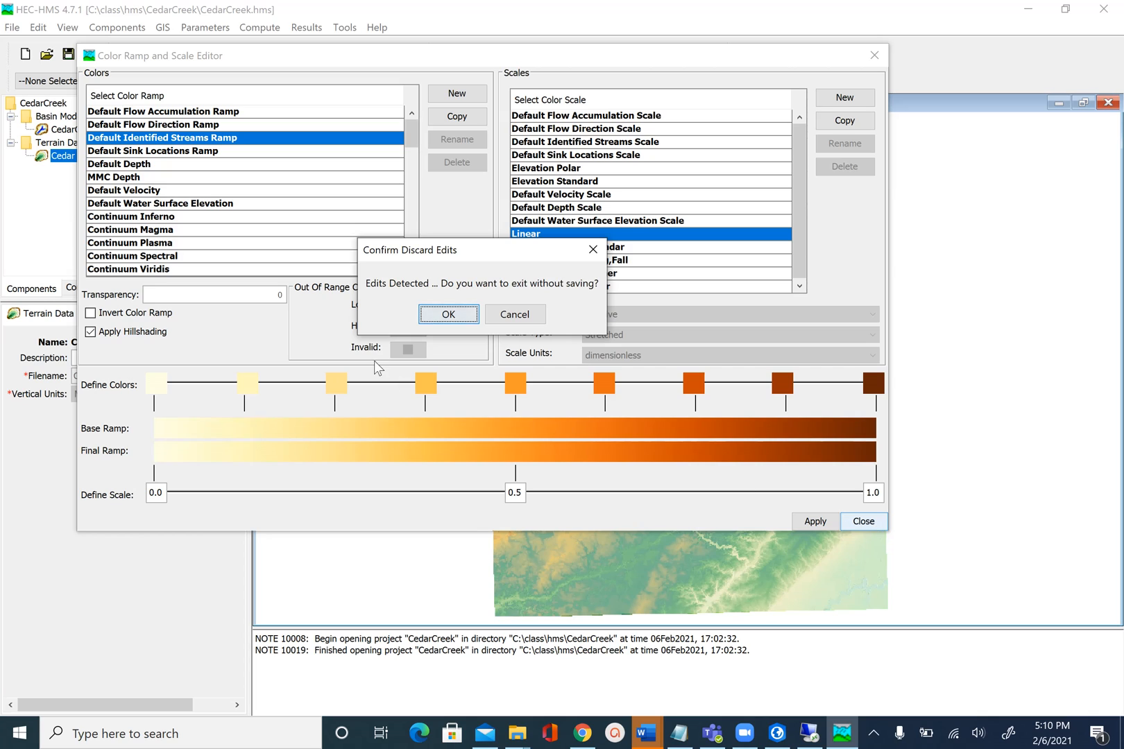
mouse_move(405, 327)
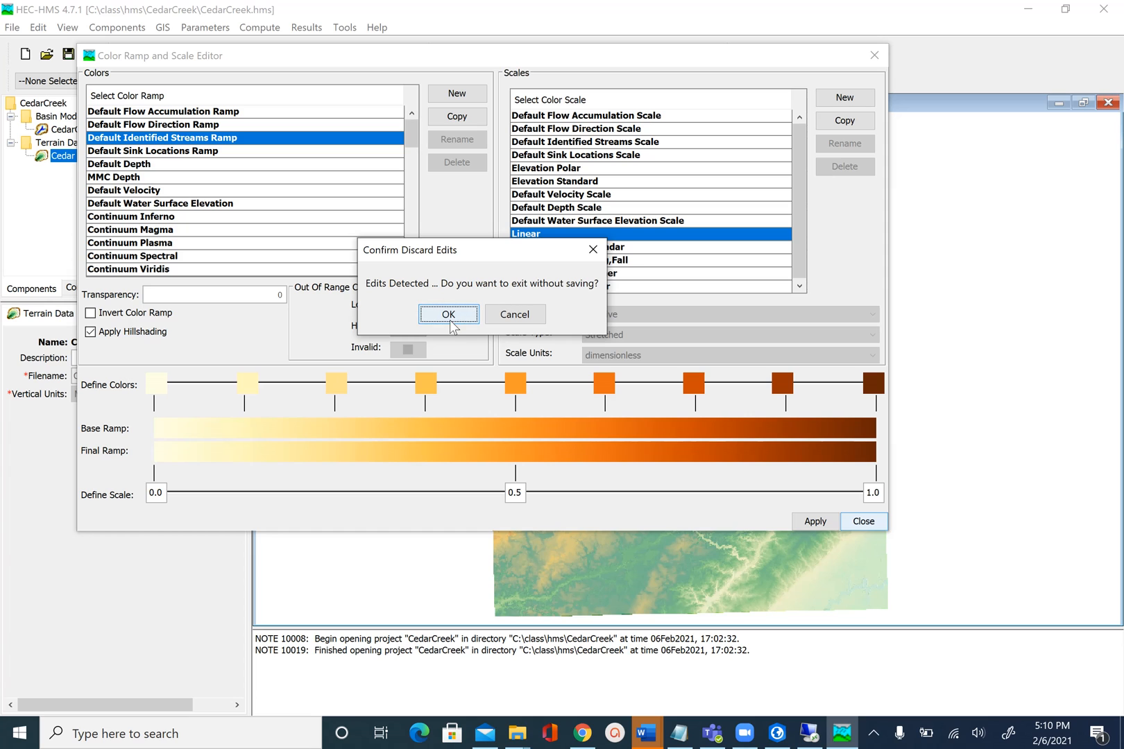
click(448, 315)
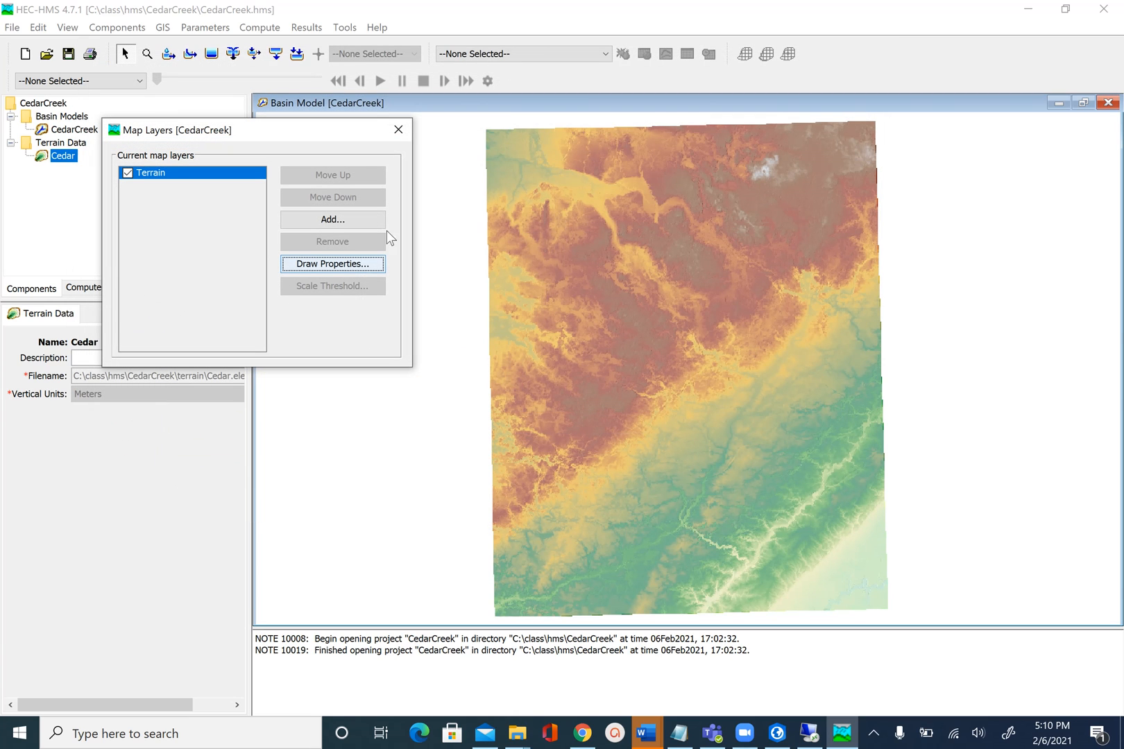
mouse_move(404, 134)
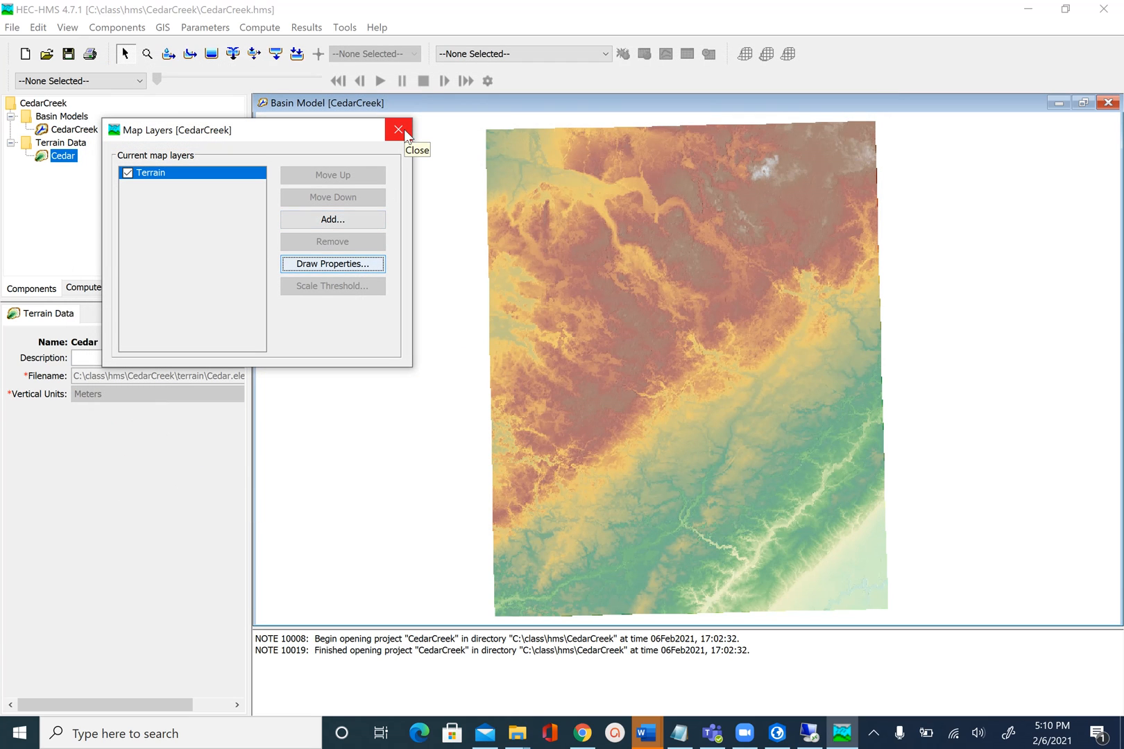
Close the Map Layers list, leaving the Cedar DEM in the basin map window.
click(398, 131)
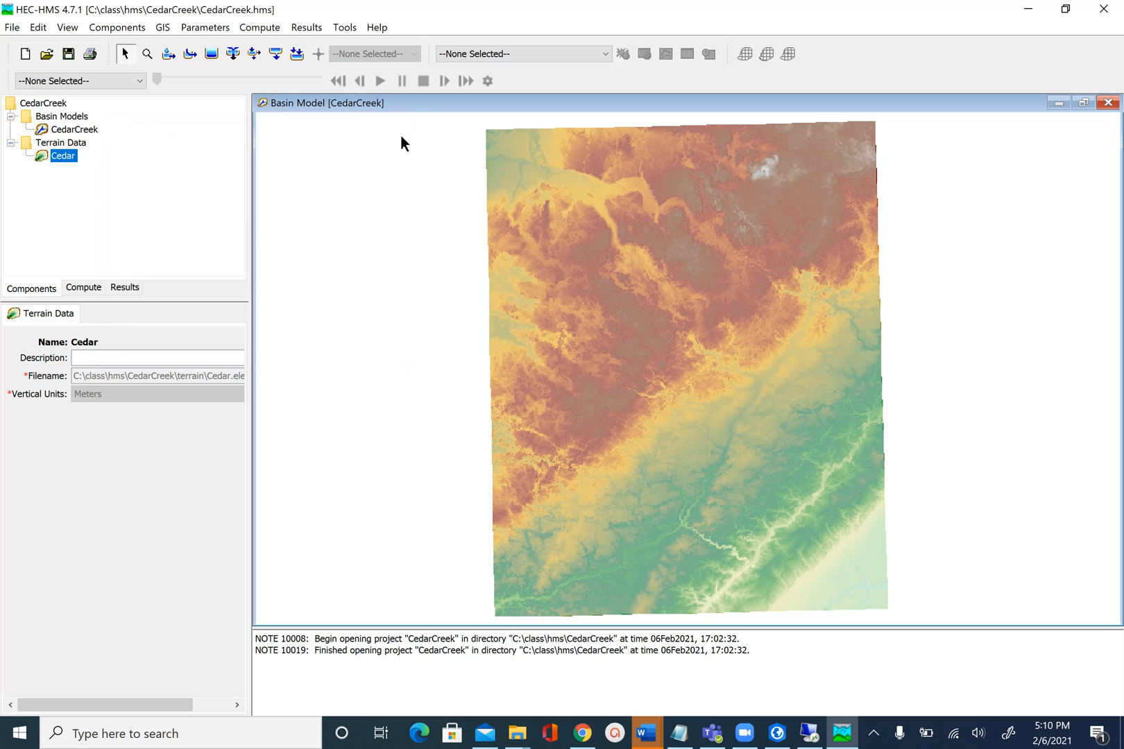
mouse_move(67, 54)
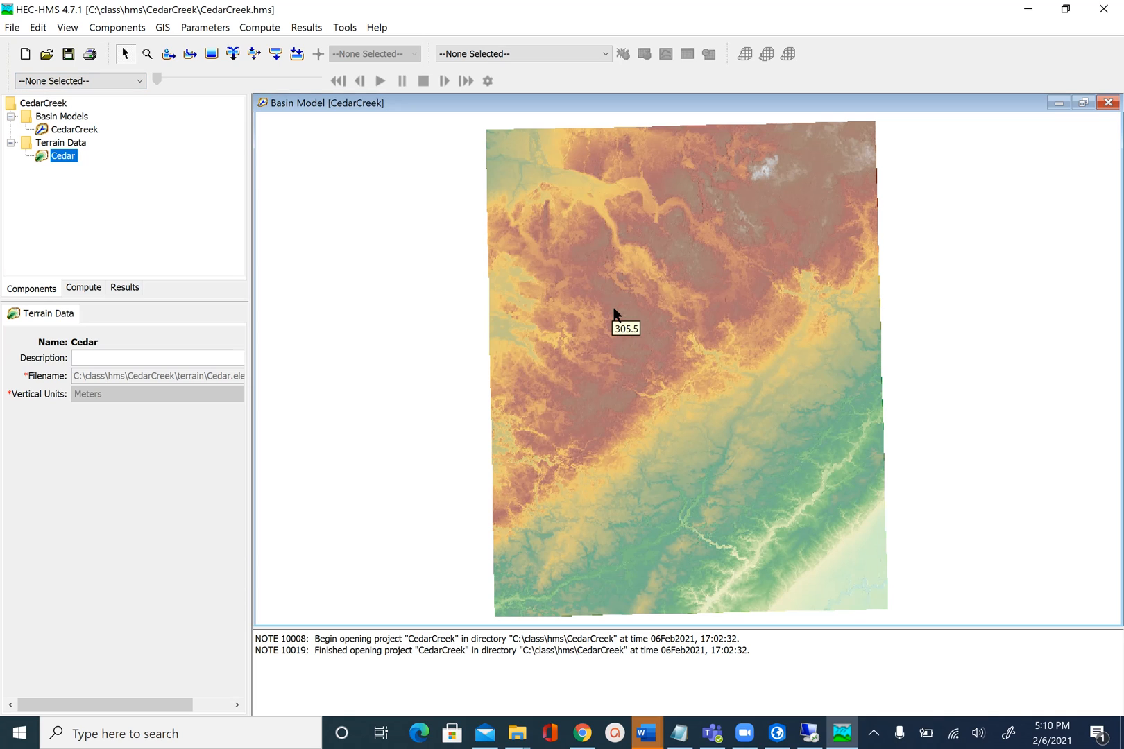
mouse_move(617, 322)
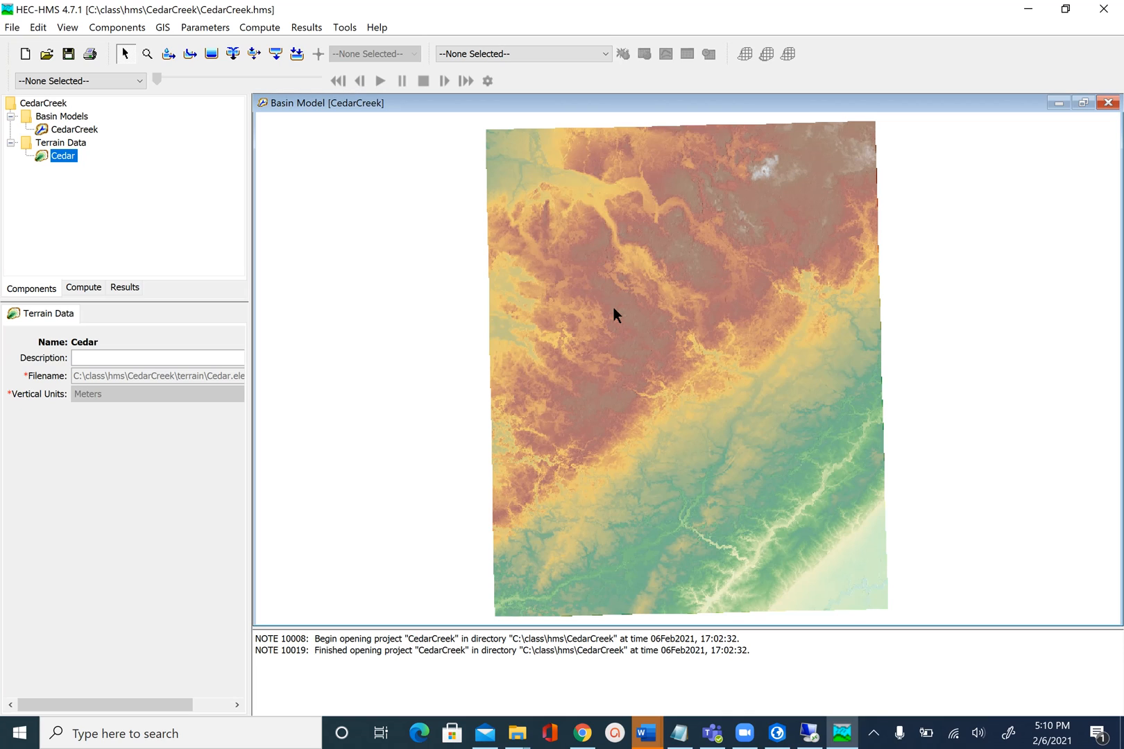
mouse_move(583, 279)
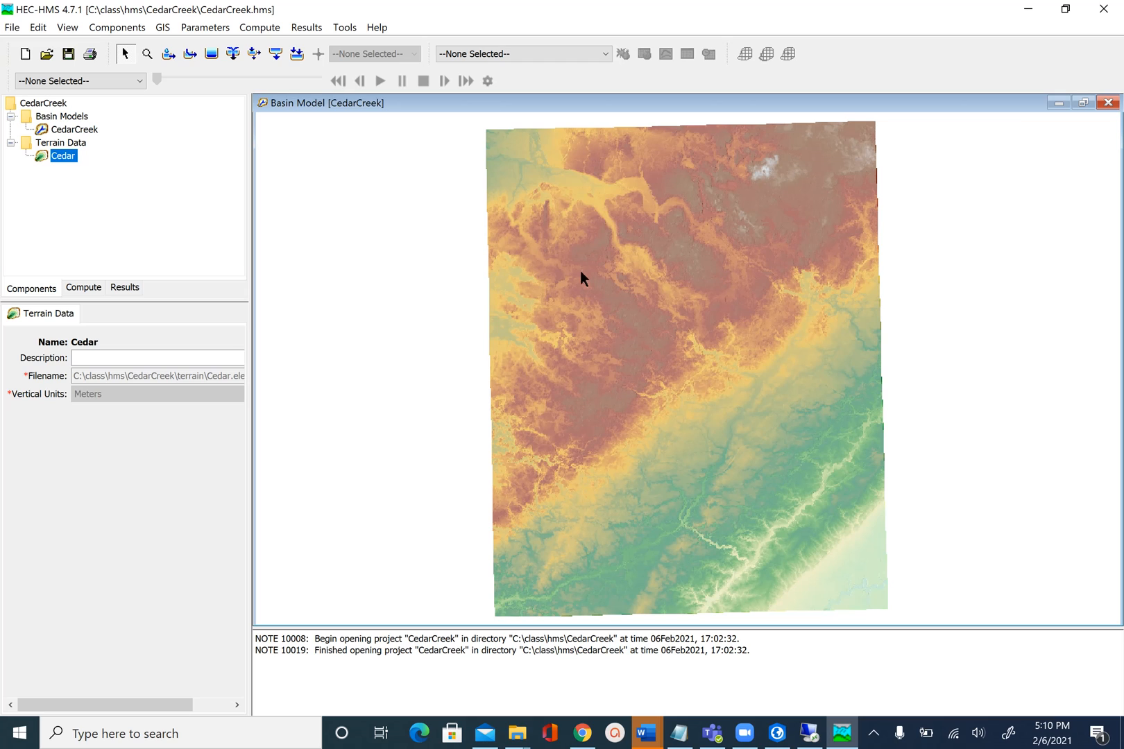